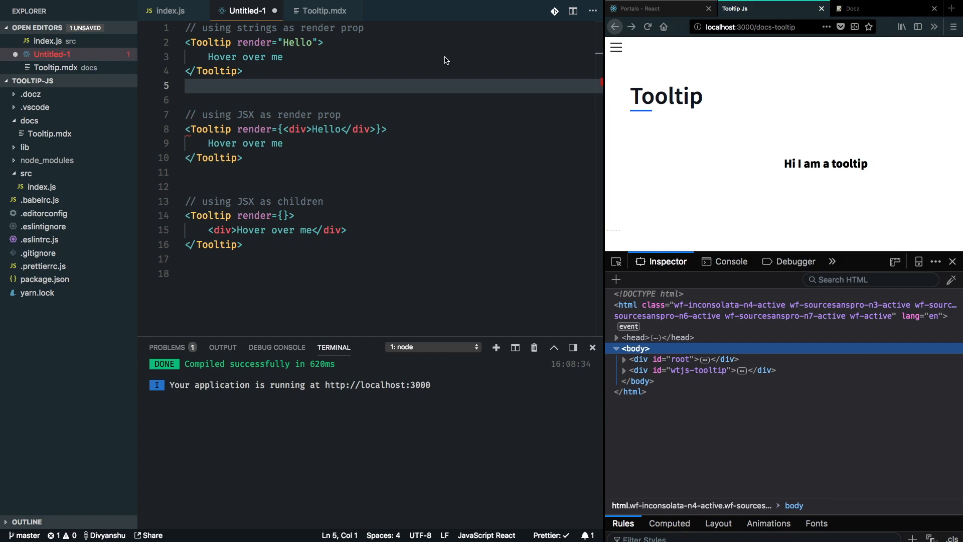
{"action": "mouse_move", "coordinate": [265, 50]}
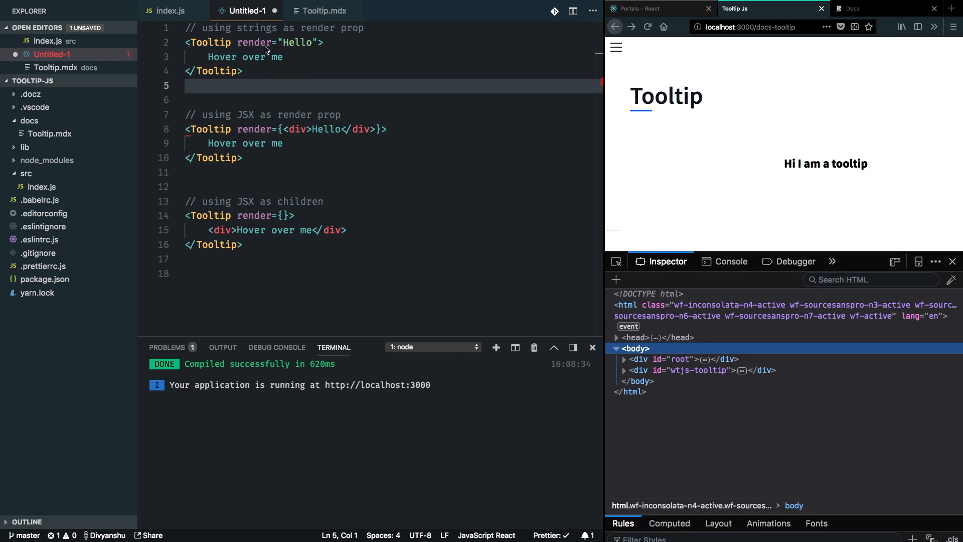
{"action": "mouse_move", "coordinate": [295, 48]}
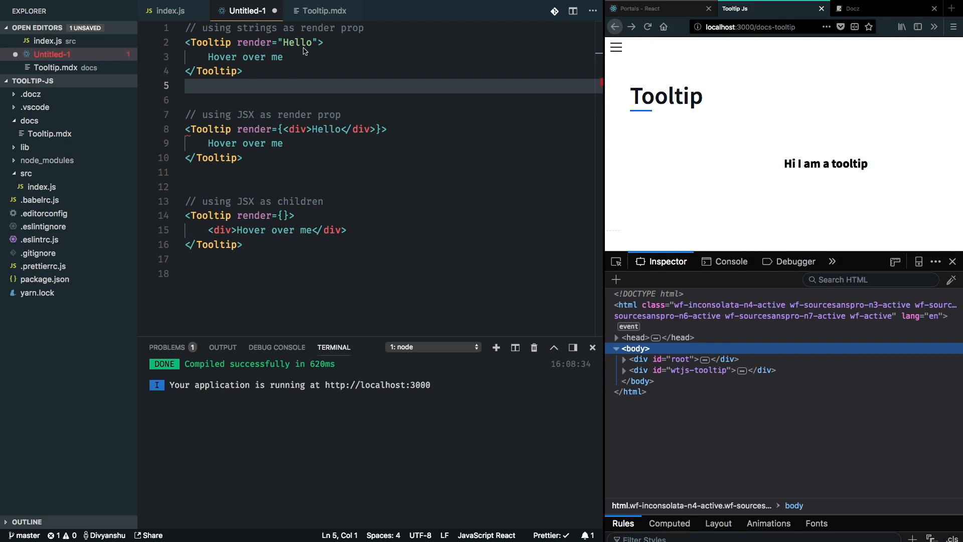
{"action": "mouse_move", "coordinate": [280, 66]}
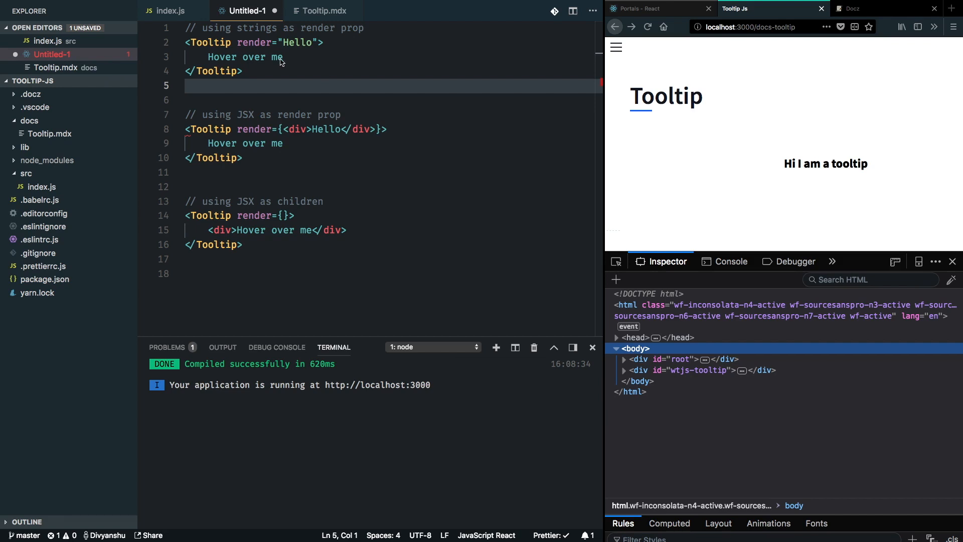
{"action": "mouse_move", "coordinate": [259, 35]}
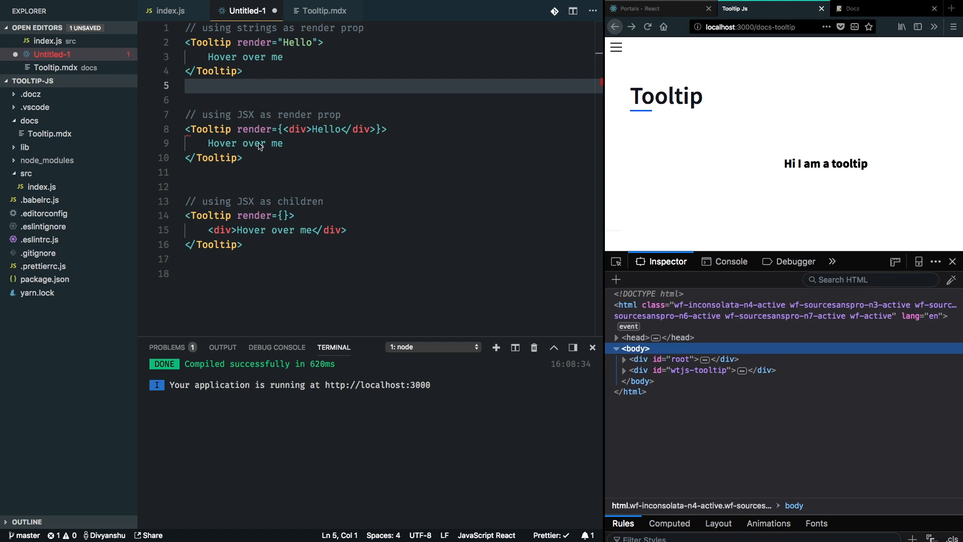
{"action": "mouse_move", "coordinate": [327, 135]}
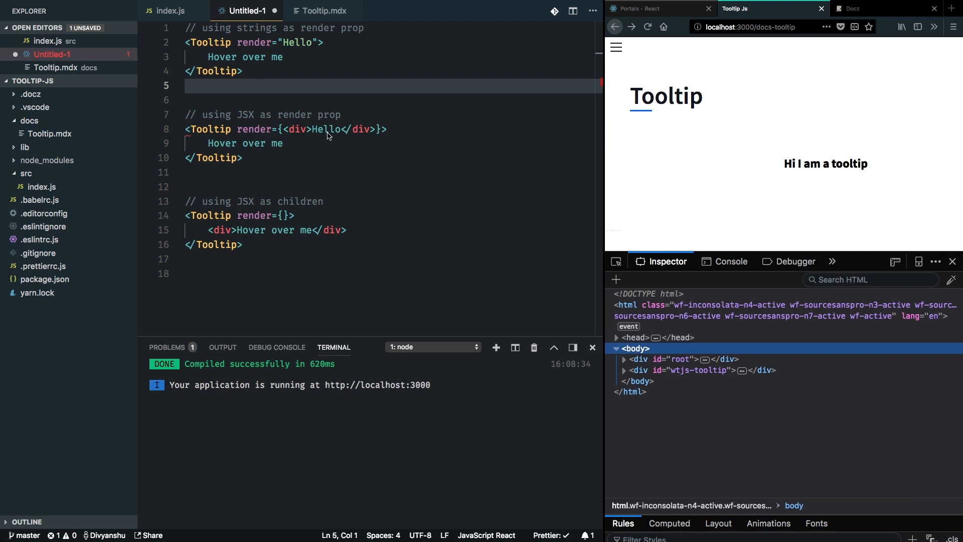
{"action": "mouse_move", "coordinate": [303, 135]}
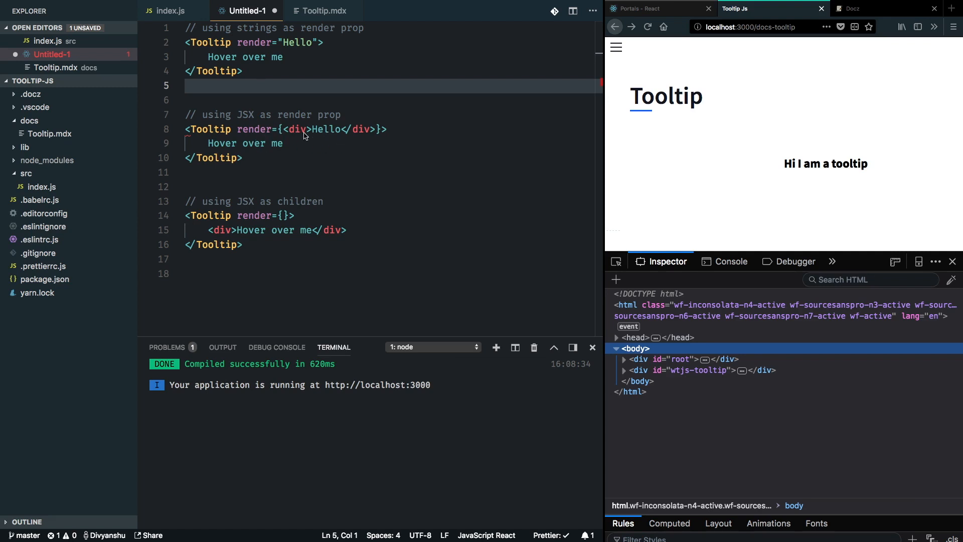
{"action": "mouse_move", "coordinate": [285, 233]}
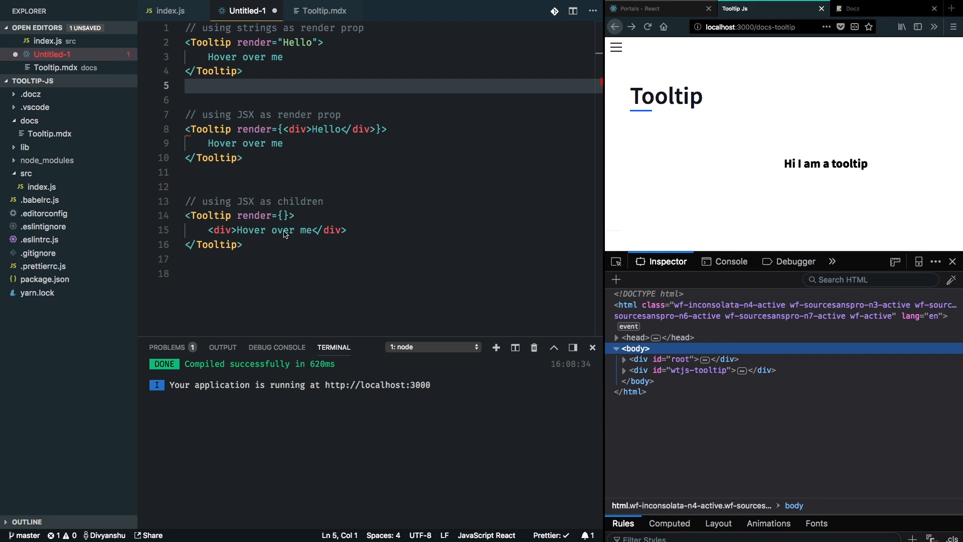
{"action": "mouse_move", "coordinate": [321, 102]}
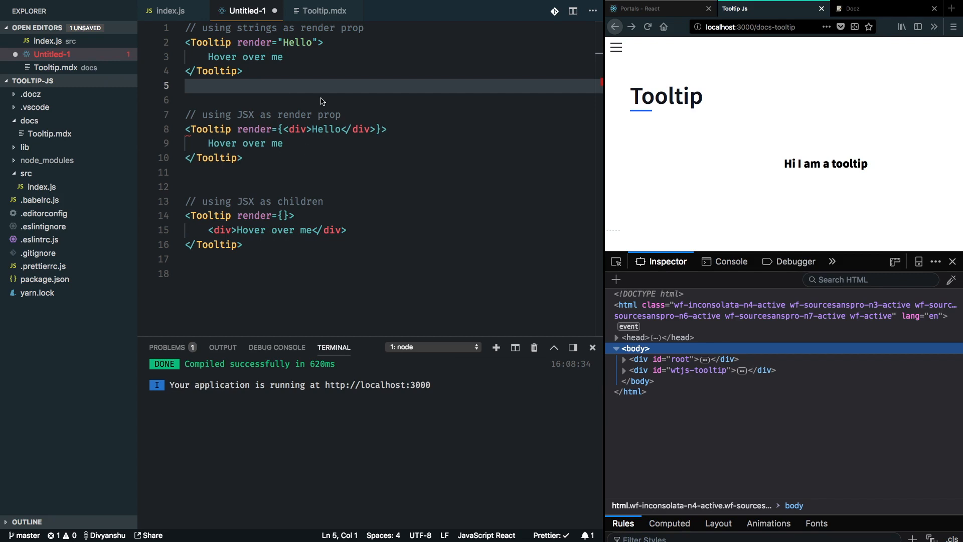
- Check the Tooltip usage examples and begin a new return line above render's createPortal
{"action": "left_click", "coordinate": [320, 99]}
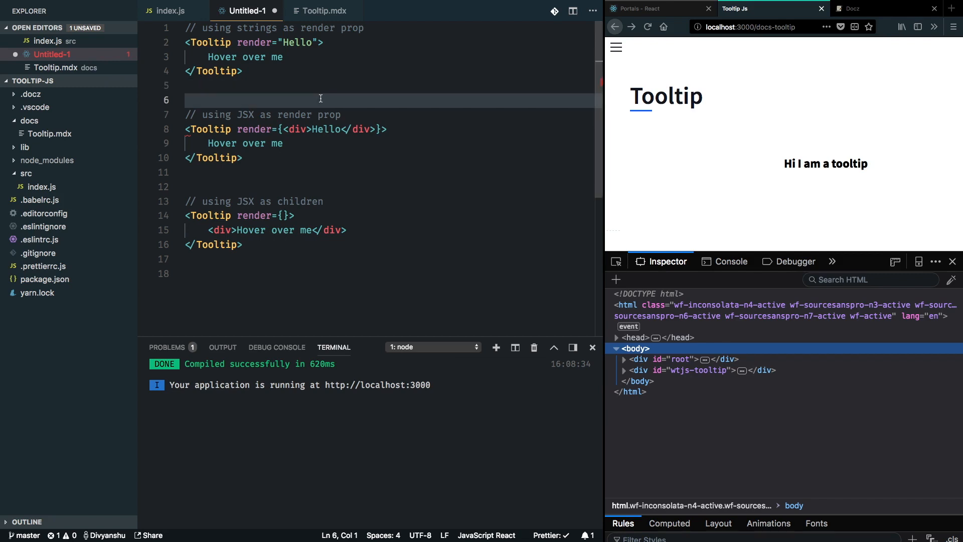
{"action": "left_click", "coordinate": [166, 10]}
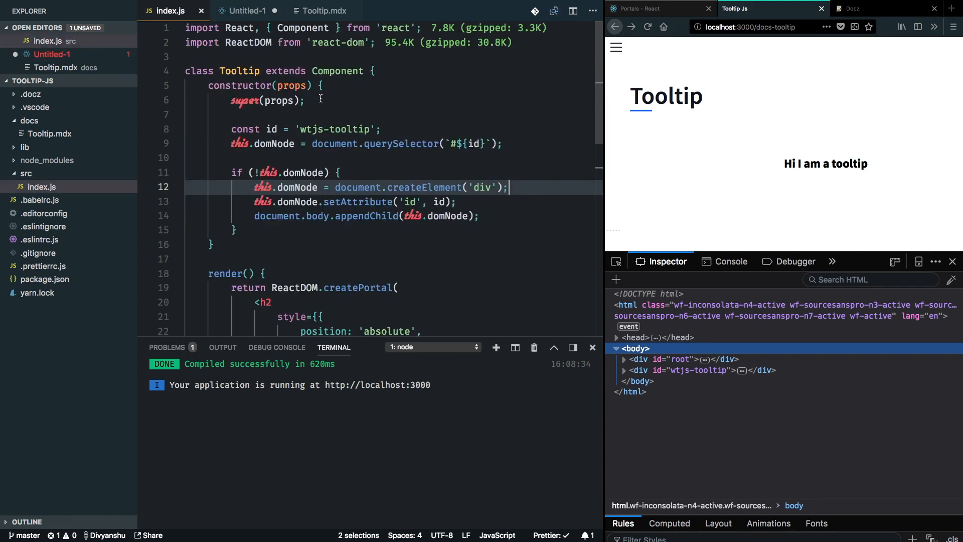
{"action": "scroll", "scroll_direction": "down", "scroll_amount": 3}
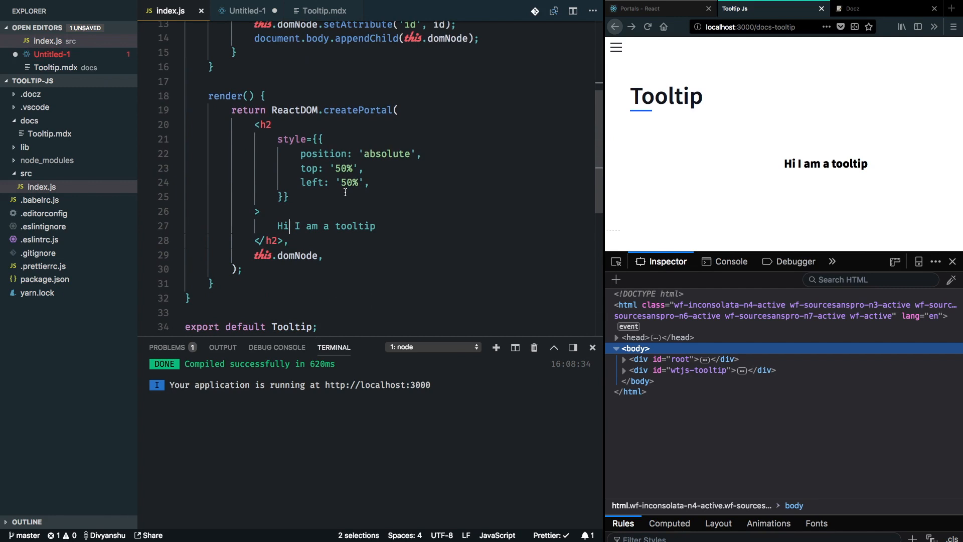
{"action": "left_click", "coordinate": [248, 11]}
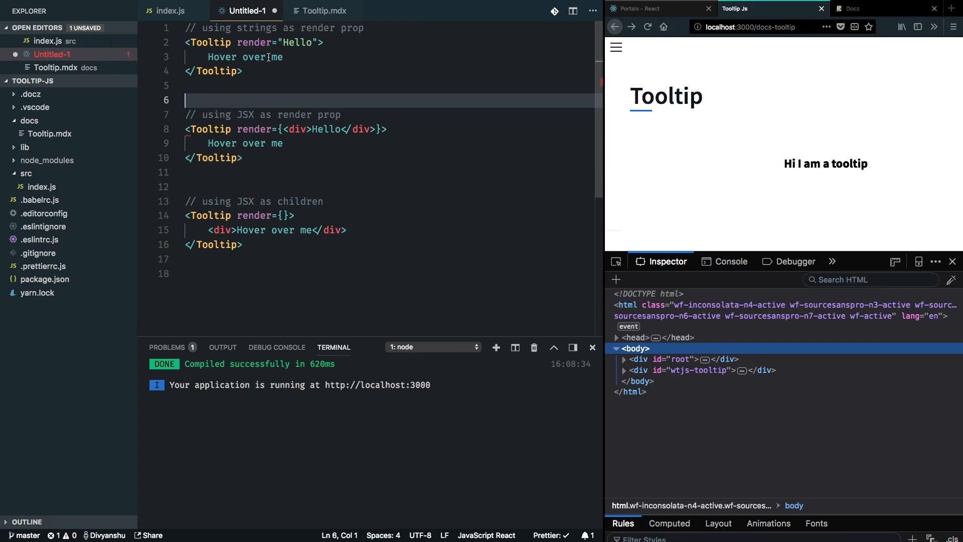
{"action": "left_click", "coordinate": [171, 10]}
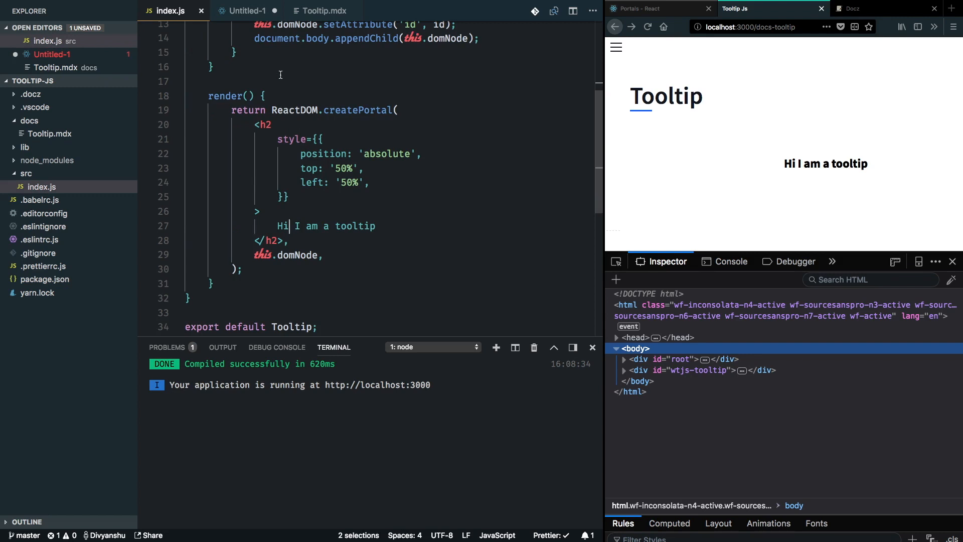
{"action": "left_click", "coordinate": [282, 97]}
{"action": "type", "text": "return"}
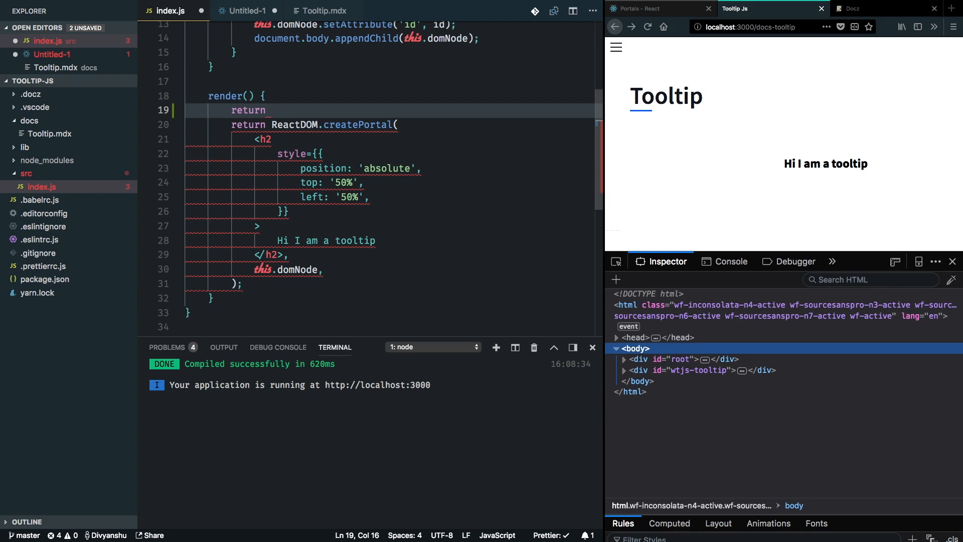
- Make render return [this.props.children, this.renderTooltip()] in place of the inline portal code
{"action": "type", "text": "[]"}
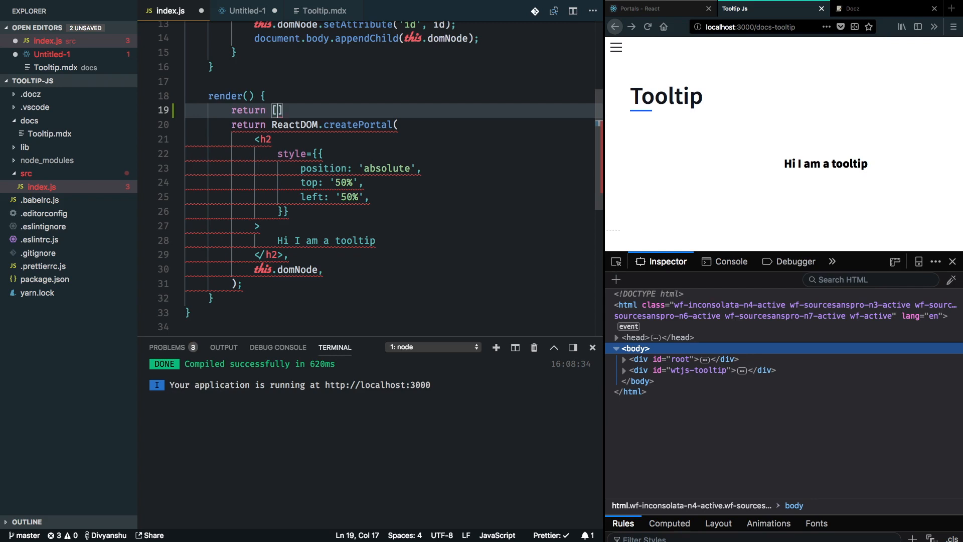
{"action": "type", "text": "this.props.children"}
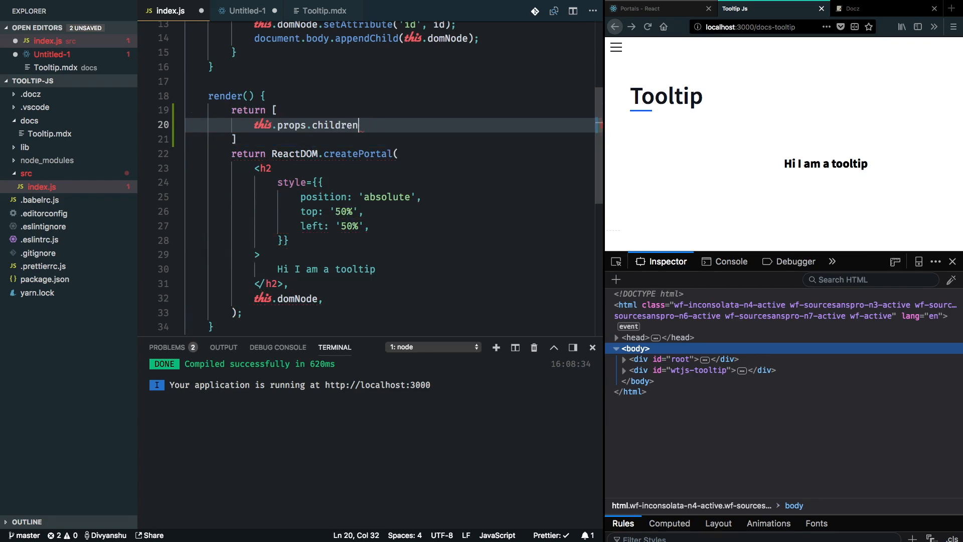
{"action": "key", "text": "Enter"}
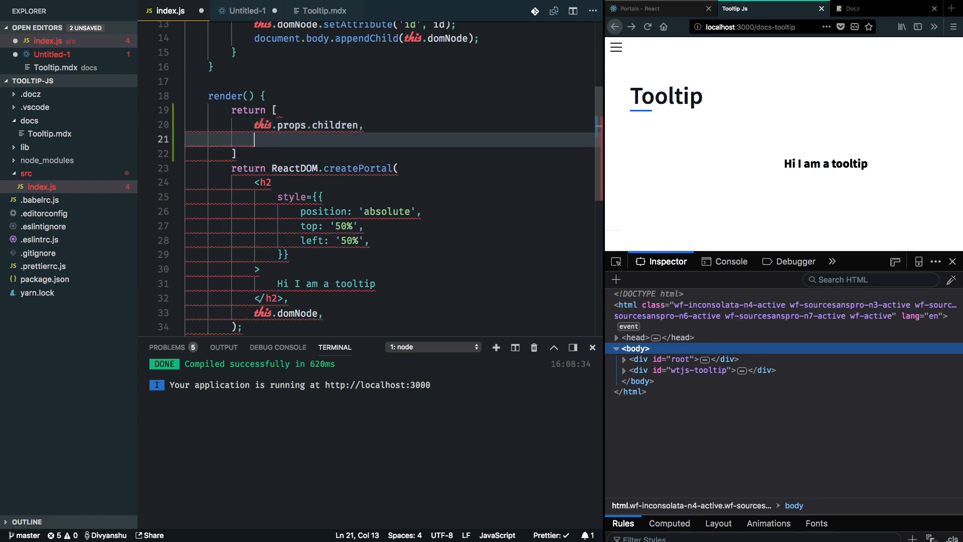
{"action": "type", "text": "this.r"}
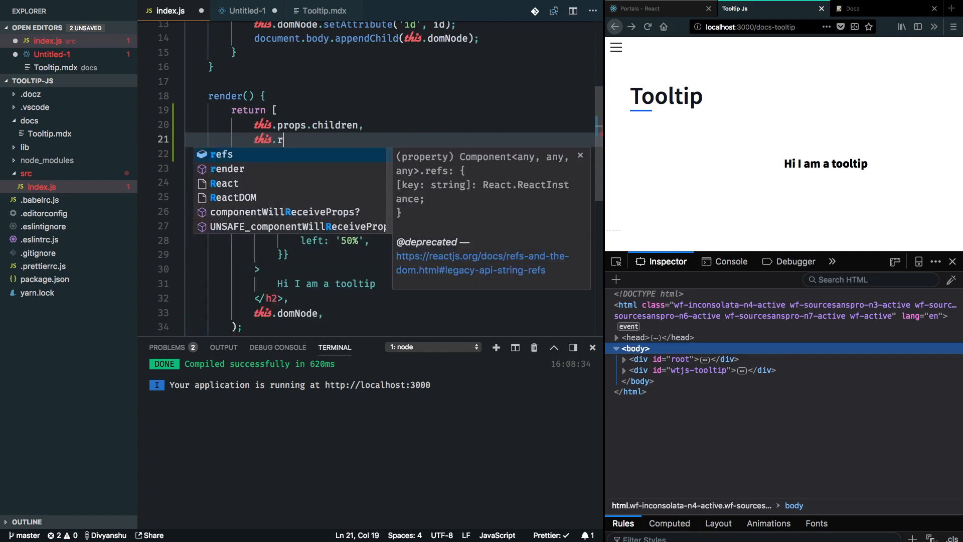
{"action": "type", "text": "enderTooltip(),"}
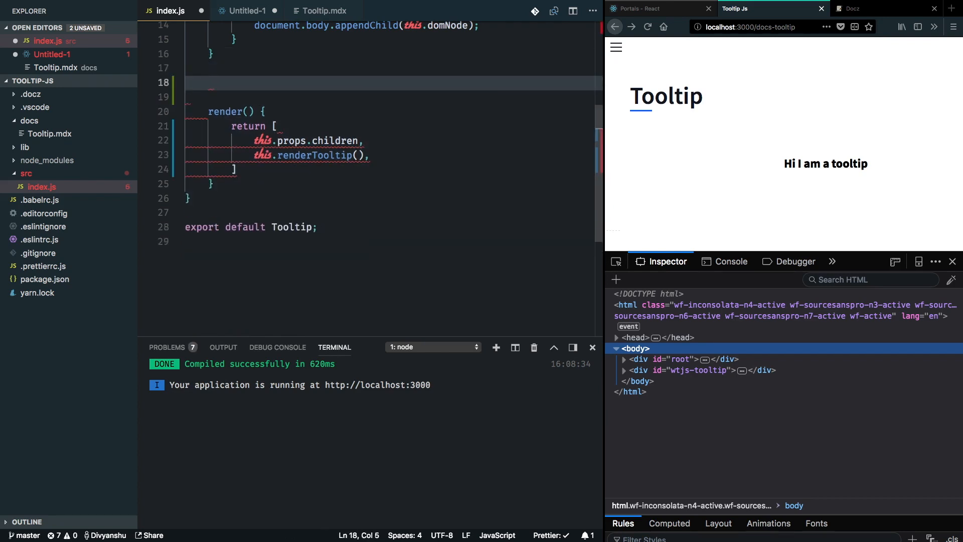
- Define a renderTooltip arrow method holding the createPortal block, then save to let Prettier reformat
{"action": "type", "text": "renderTooltip"}
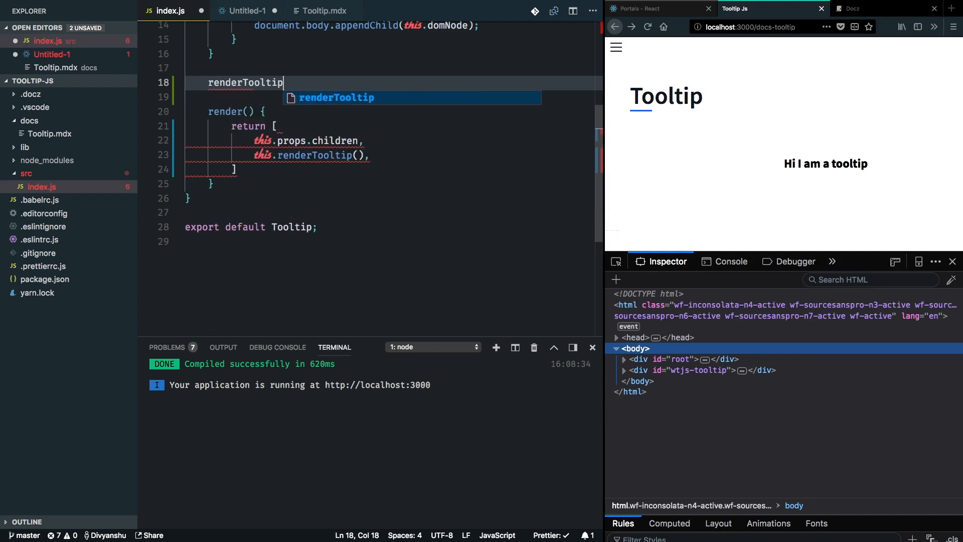
{"action": "type", "text": "= () => return ReactDOM.createPortal("}
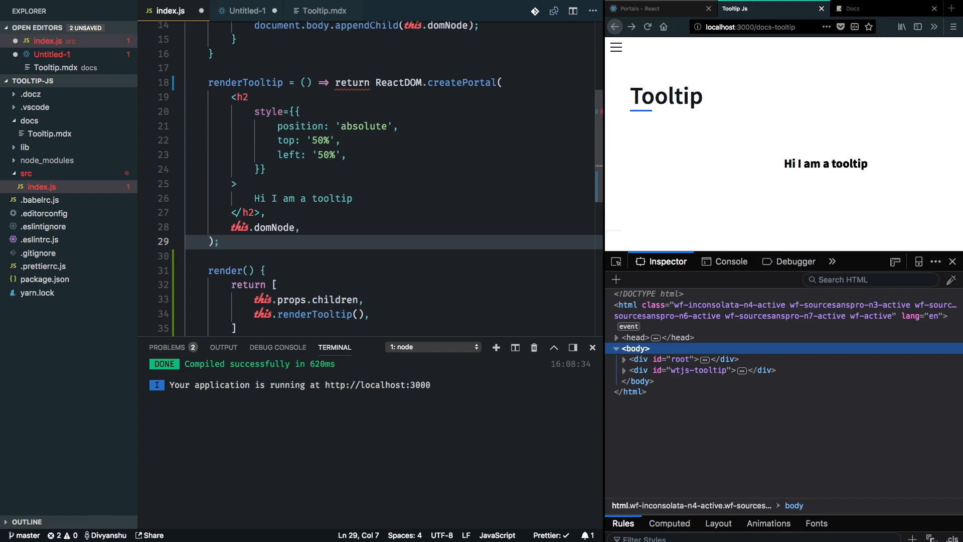
{"action": "left_click", "coordinate": [360, 82]}
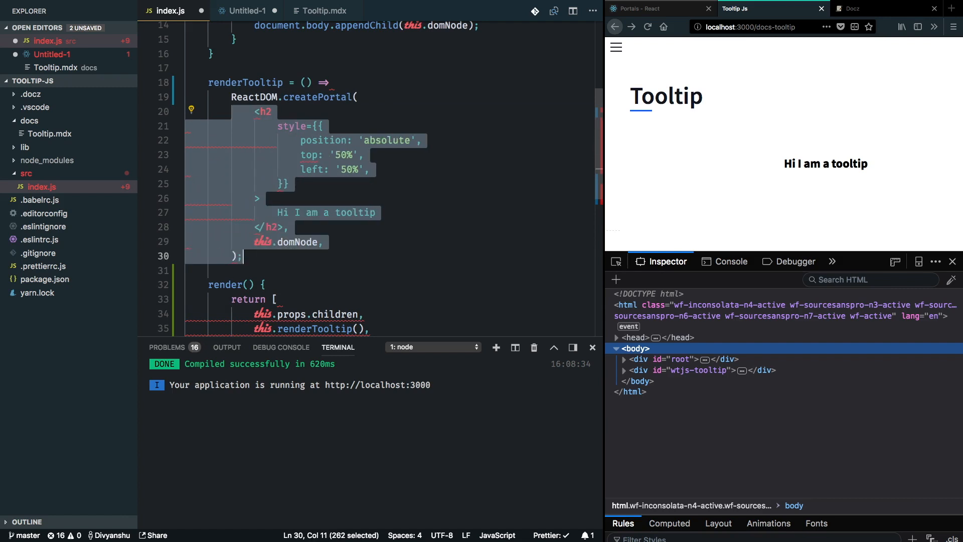
{"action": "key", "text": "ctrl+s"}
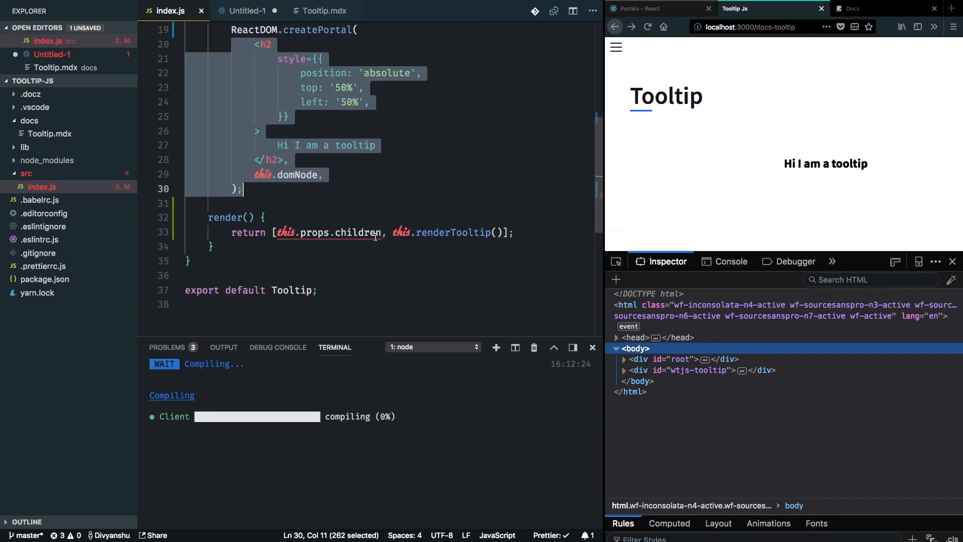
{"action": "scroll", "scroll_direction": "up", "scroll_amount": 3}
{"action": "type", "text": "const {  "}
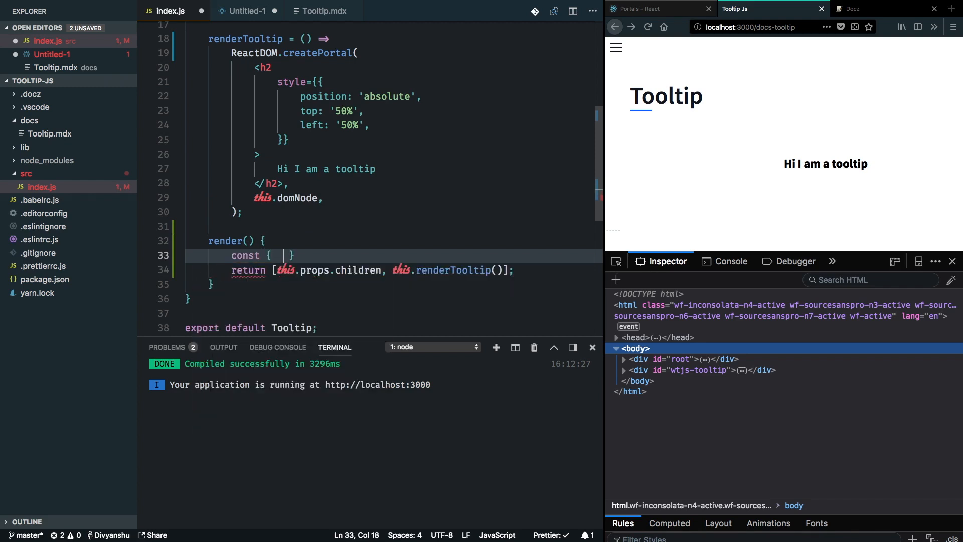
- Destructure children from this.props in render and return [children, this.renderTooltip()]
{"action": "type", "text": "children"}
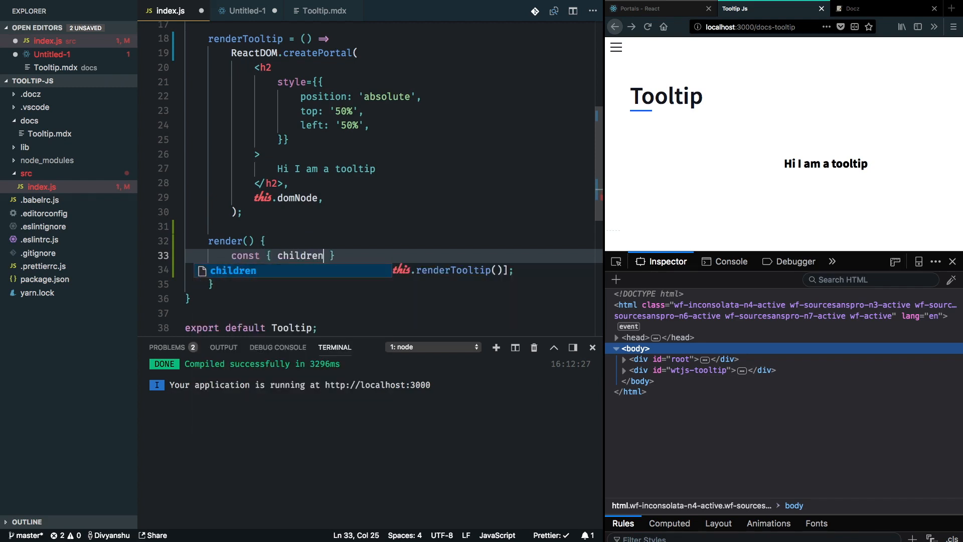
{"action": "type", "text": "= this.props;"}
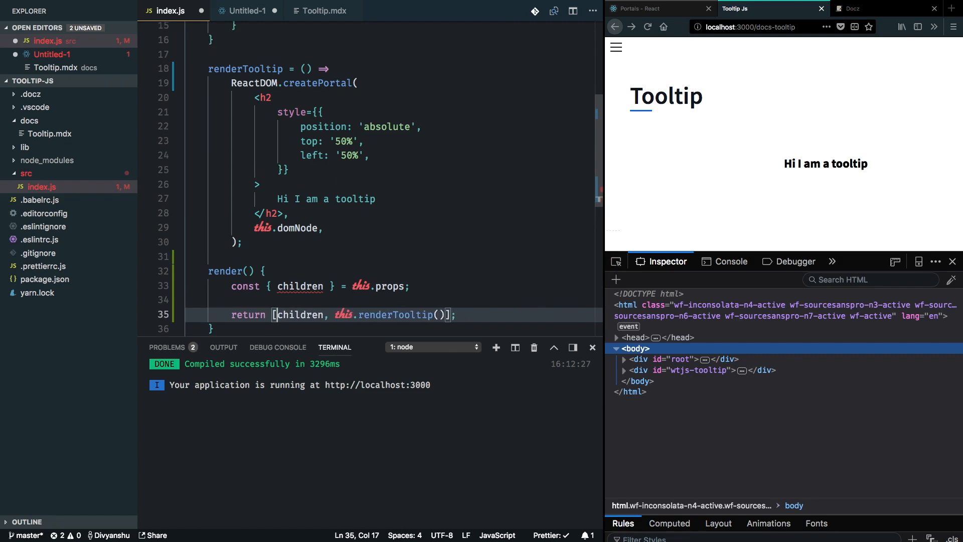
{"action": "scroll", "scroll_direction": "up", "scroll_amount": 3}
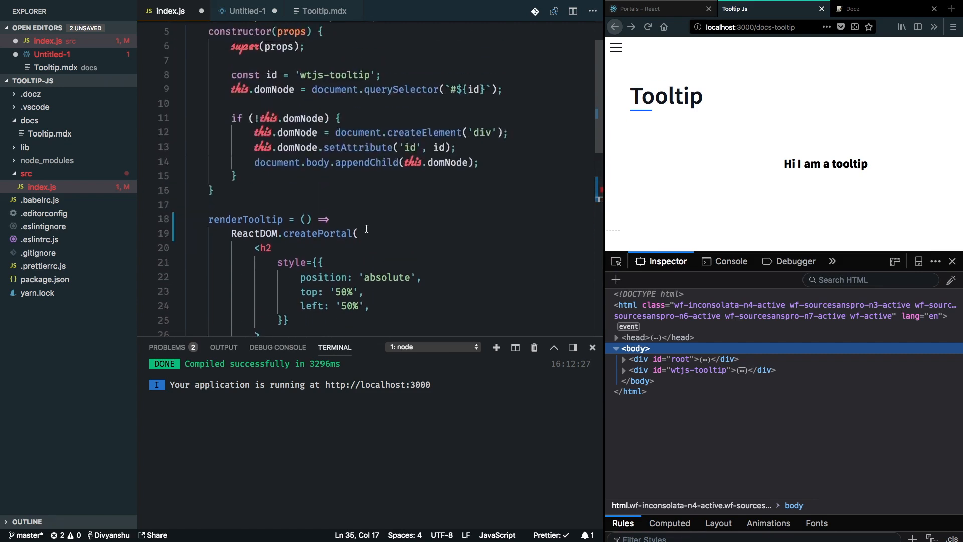
{"action": "scroll", "scroll_direction": "down", "scroll_amount": 3}
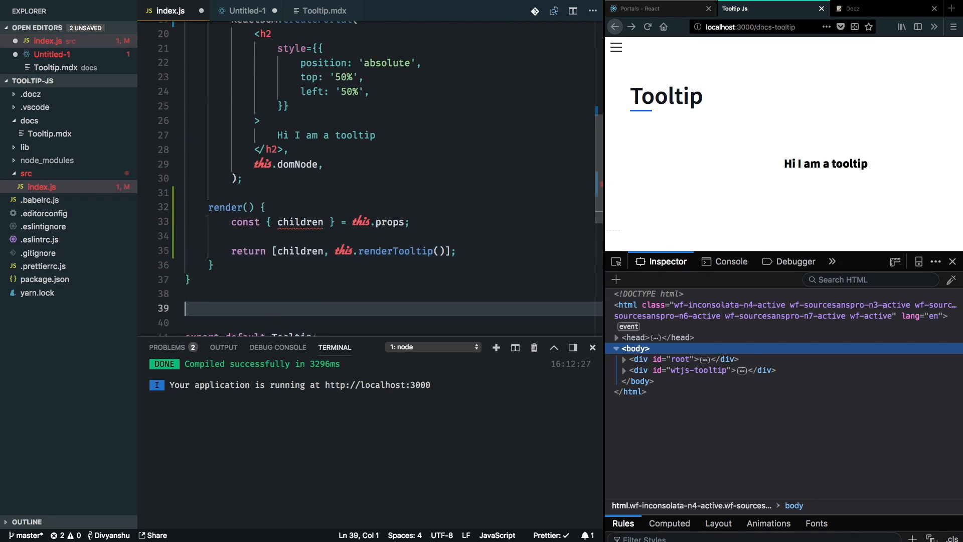
- Add Tooltip.propTypes declaring children: node.isRequired below the class
{"action": "type", "text": "Tooltip."}
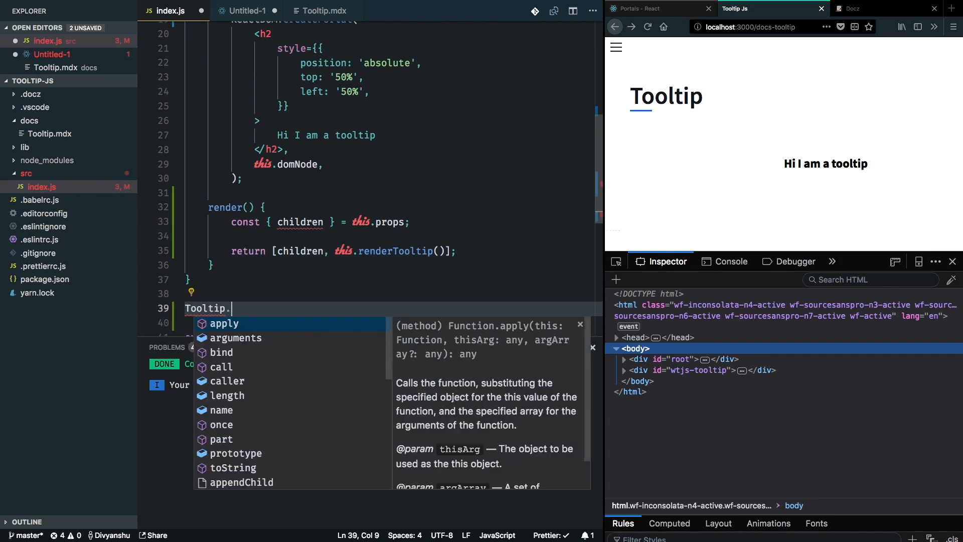
{"action": "type", "text": "proptTypes = {"}
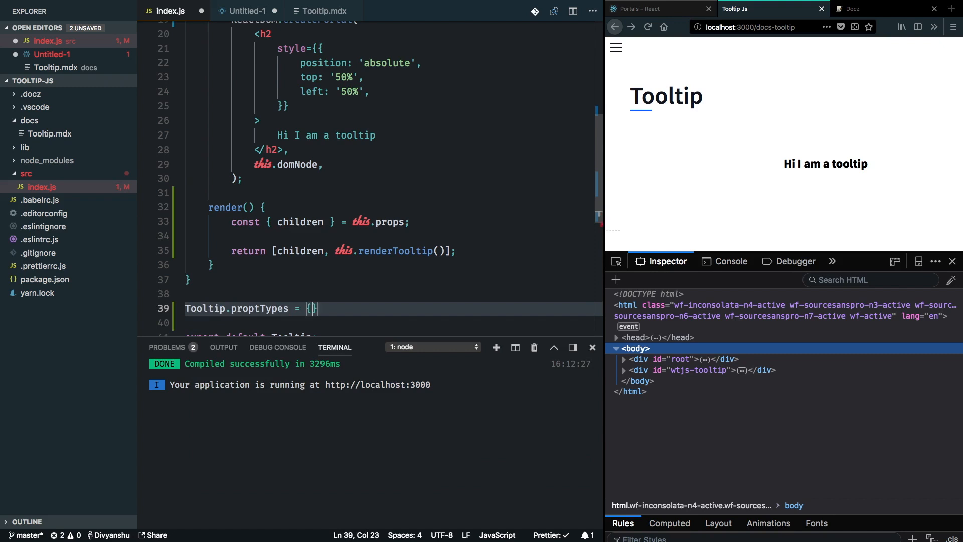
{"action": "type", "text": "cho"}
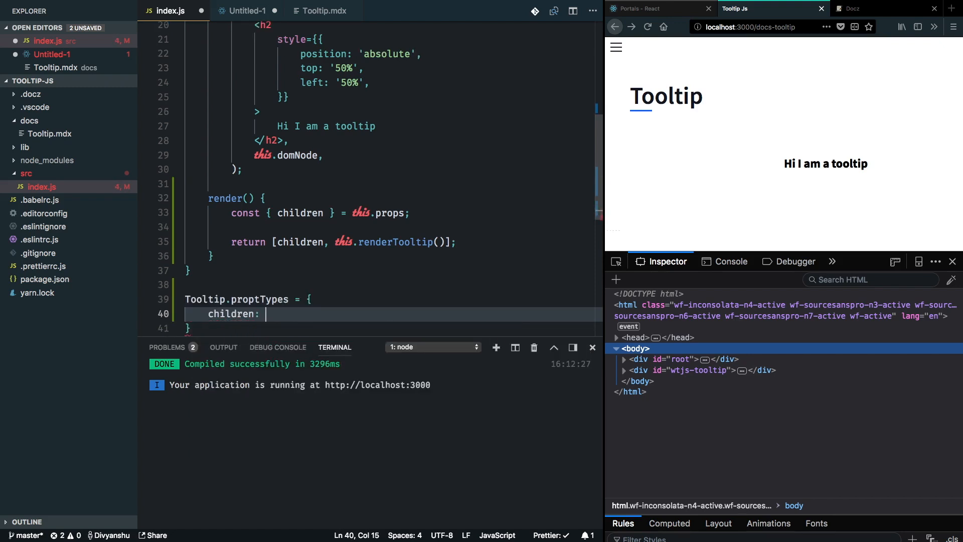
{"action": "type", "text": "node.isRequired,"}
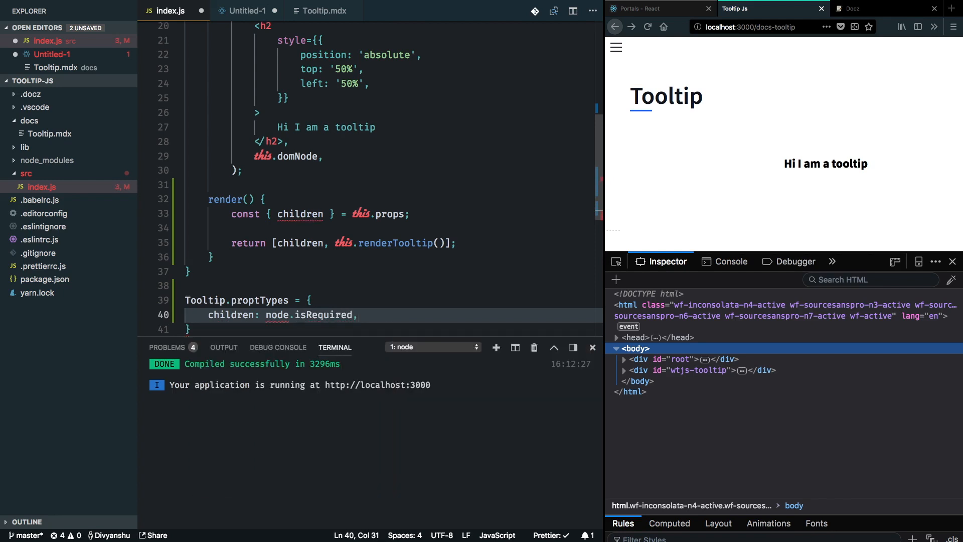
{"action": "scroll", "scroll_direction": "up", "scroll_amount": 3}
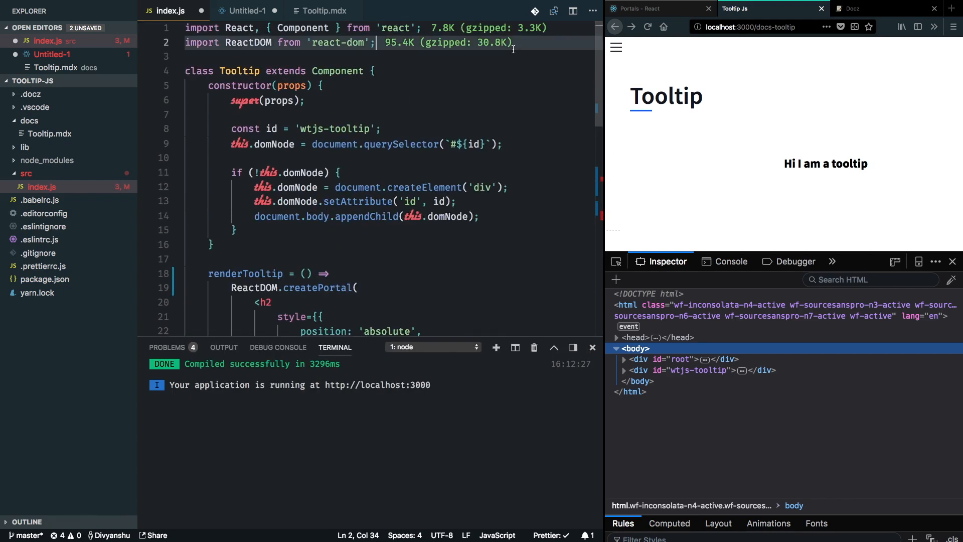
- Add import { node } from 'prop-types'; at the top of index.js
{"action": "type", "text": "import {}"}
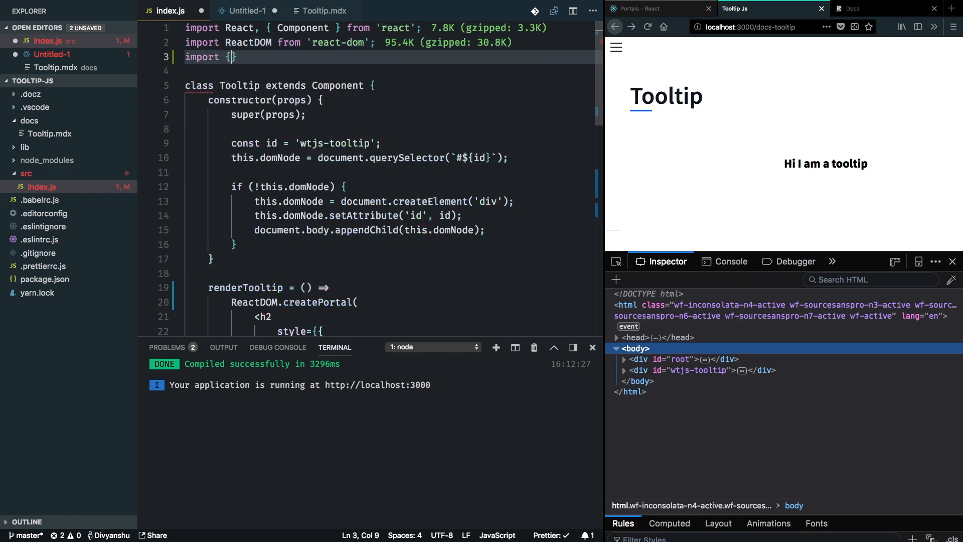
{"action": "type", "text": "node"}
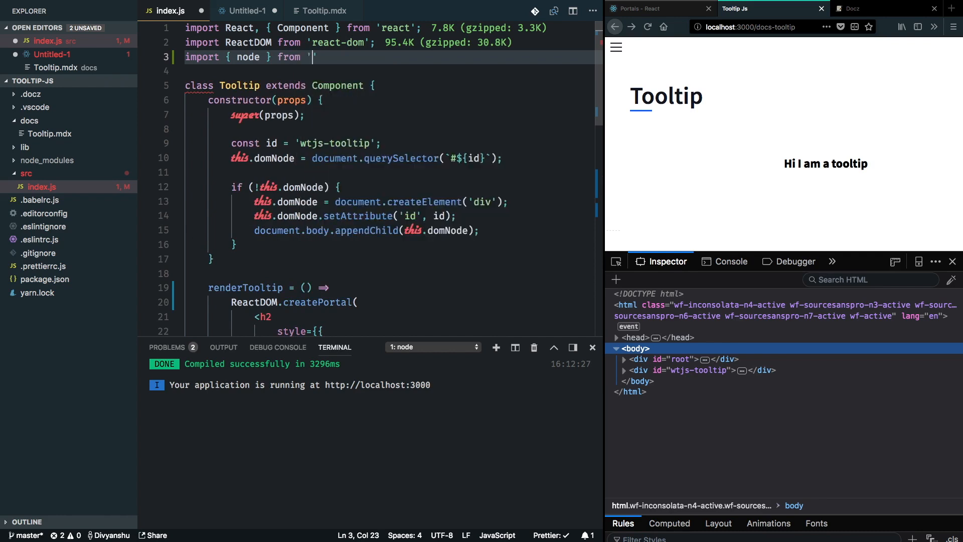
{"action": "type", "text": "prop"}
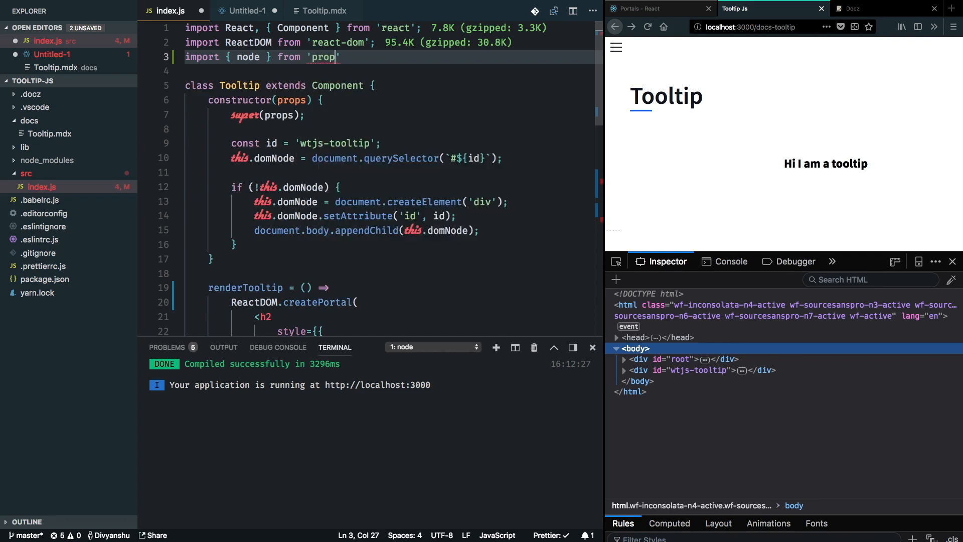
{"action": "type", "text": "-types';"}
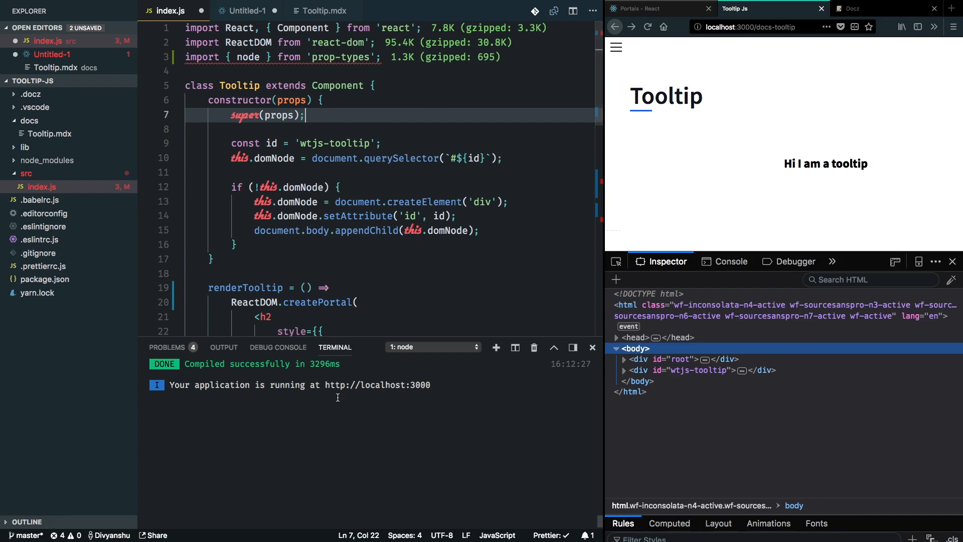
- Stop the docs dev server and install the prop-types package with yarn
{"action": "key", "text": "ctrl+c"}
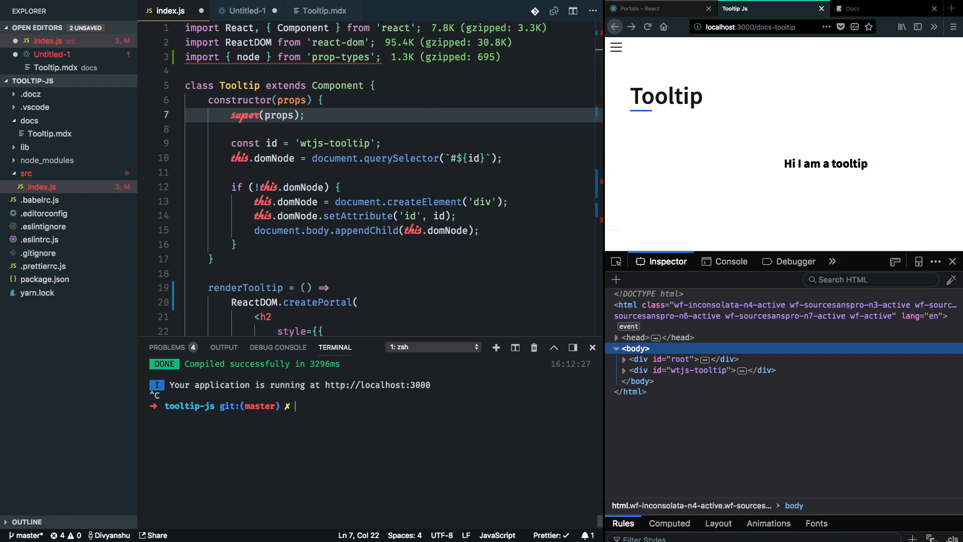
{"action": "type", "text": "yarn start"}
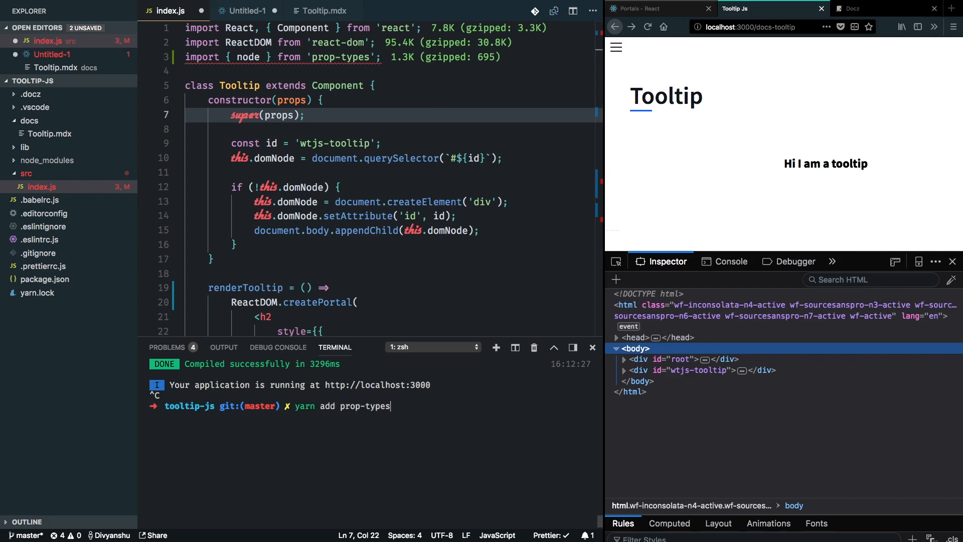
{"action": "key", "text": "Return"}
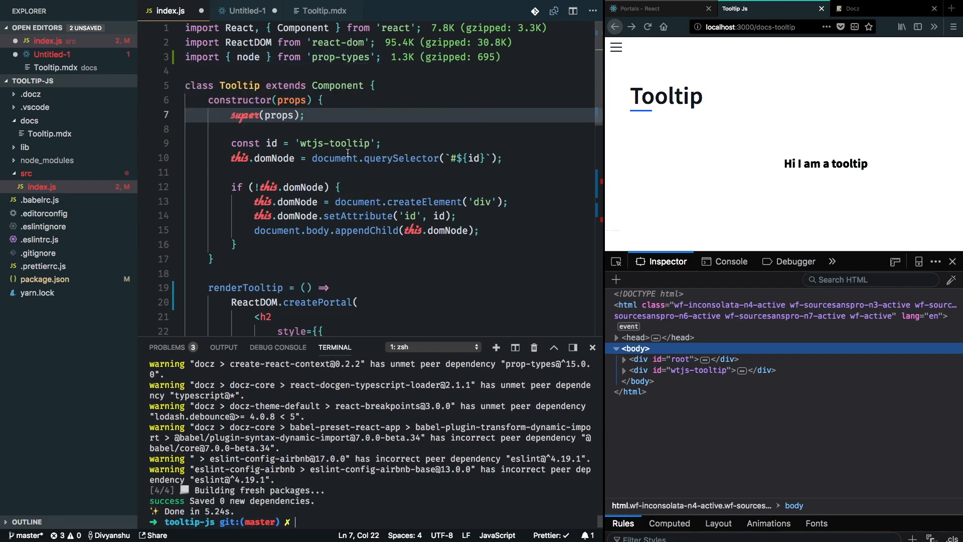
- Scroll through index.js to review the renderTooltip, render and propTypes code
{"action": "scroll", "scroll_direction": "down", "scroll_amount": 3}
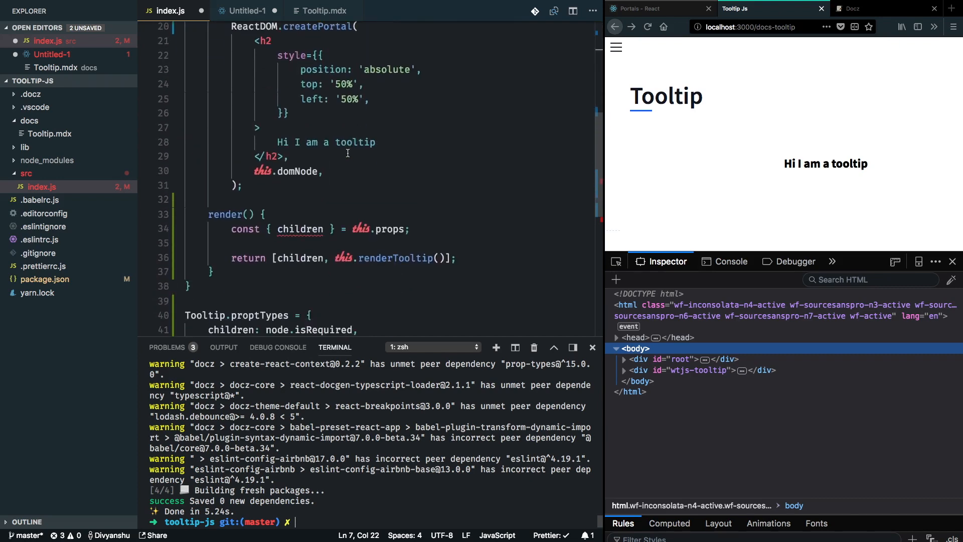
{"action": "mouse_move", "coordinate": [317, 252]}
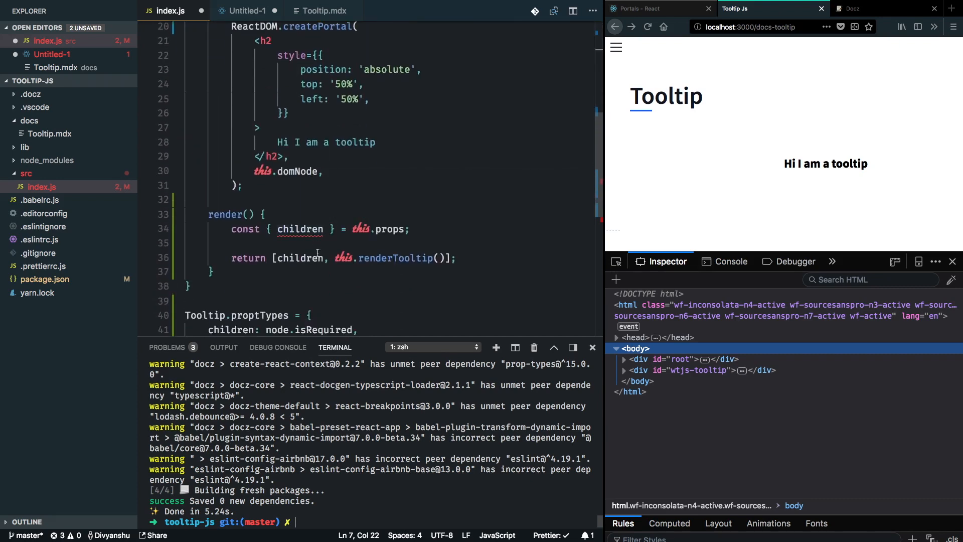
{"action": "scroll", "scroll_direction": "down", "scroll_amount": 3}
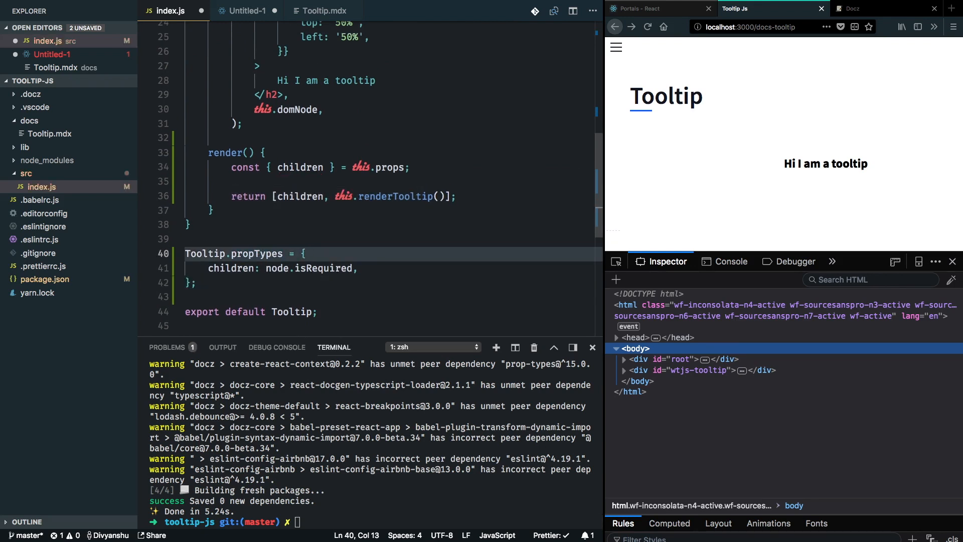
{"action": "scroll", "scroll_direction": "up", "scroll_amount": 3}
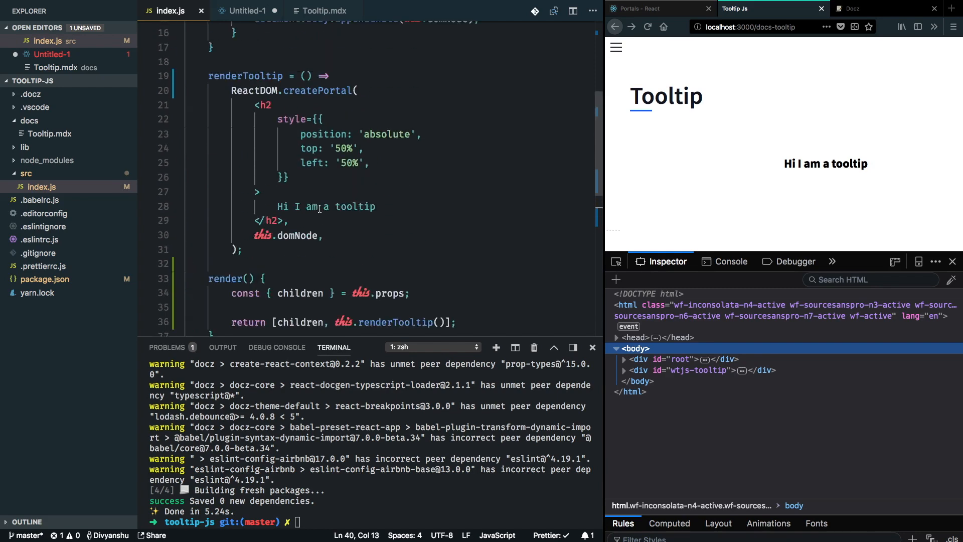
{"action": "scroll", "scroll_direction": "down", "scroll_amount": 3}
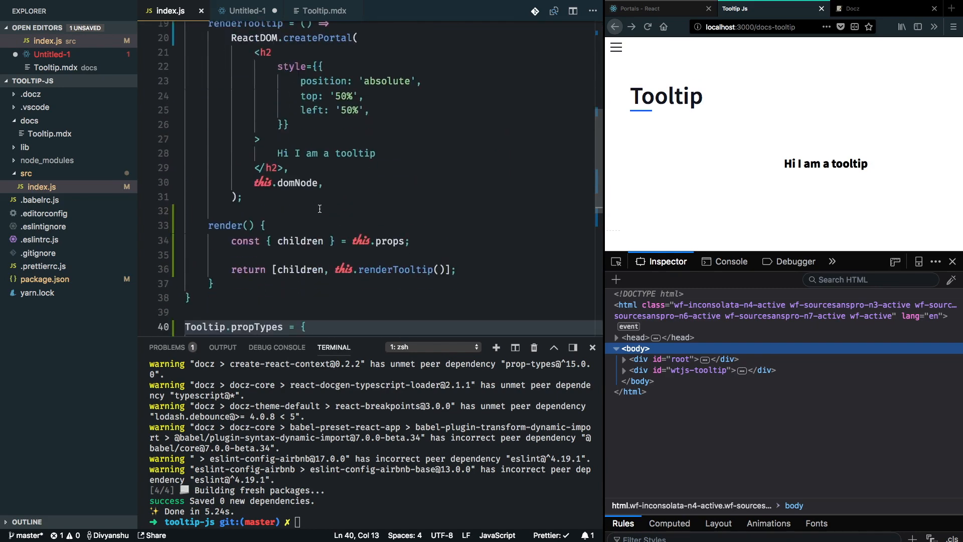
{"action": "scroll", "scroll_direction": "up", "scroll_amount": 3}
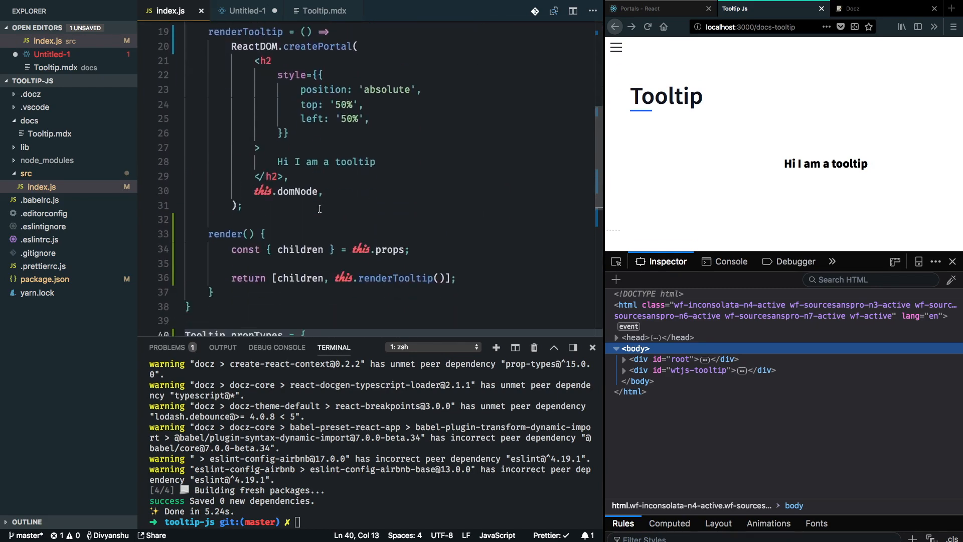
{"action": "scroll", "scroll_direction": "up", "scroll_amount": 3}
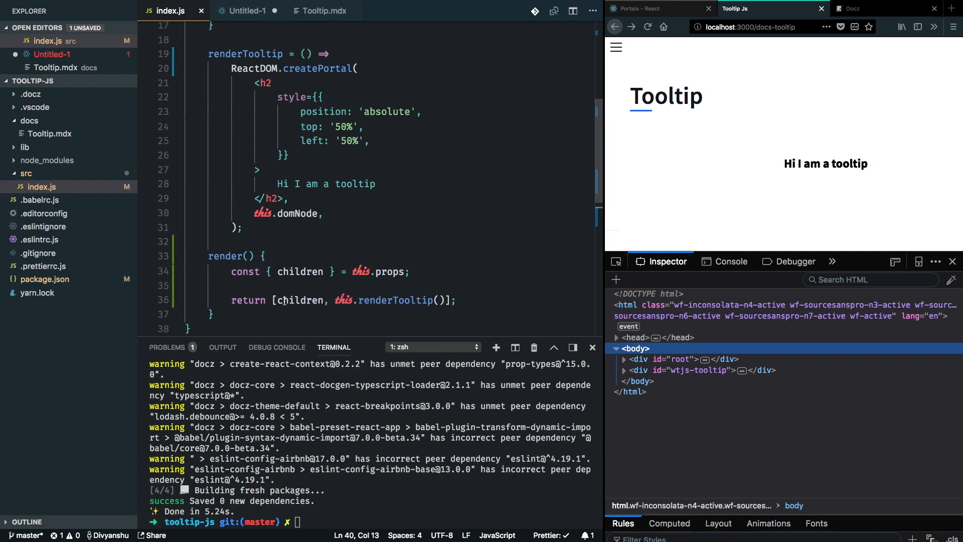
{"action": "scroll", "scroll_direction": "up", "scroll_amount": 3}
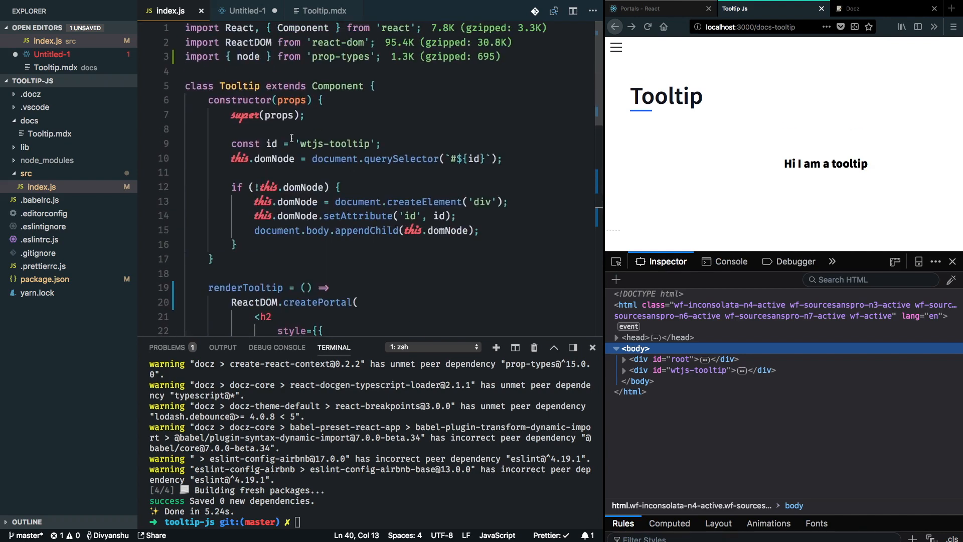
{"action": "scroll", "scroll_direction": "down", "scroll_amount": 3}
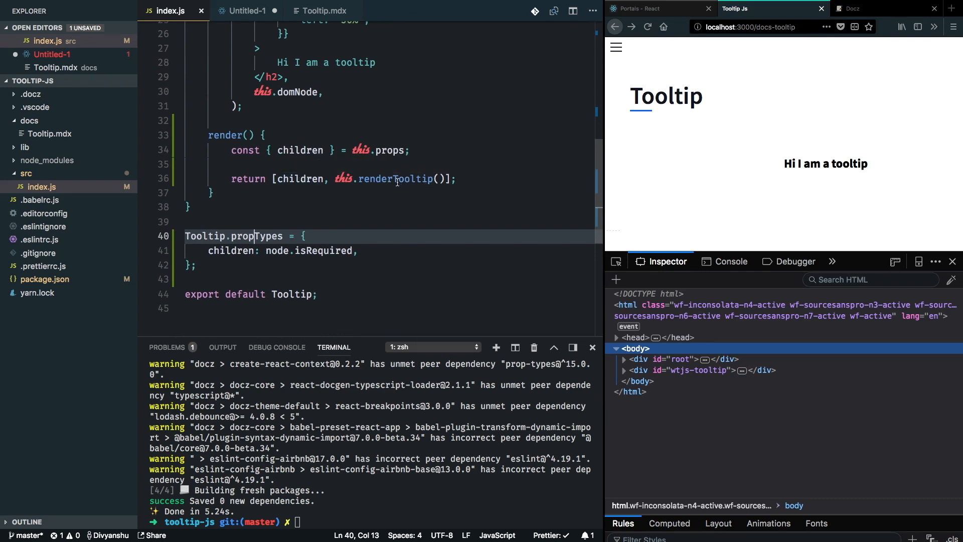
{"action": "scroll", "scroll_direction": "up", "scroll_amount": 3}
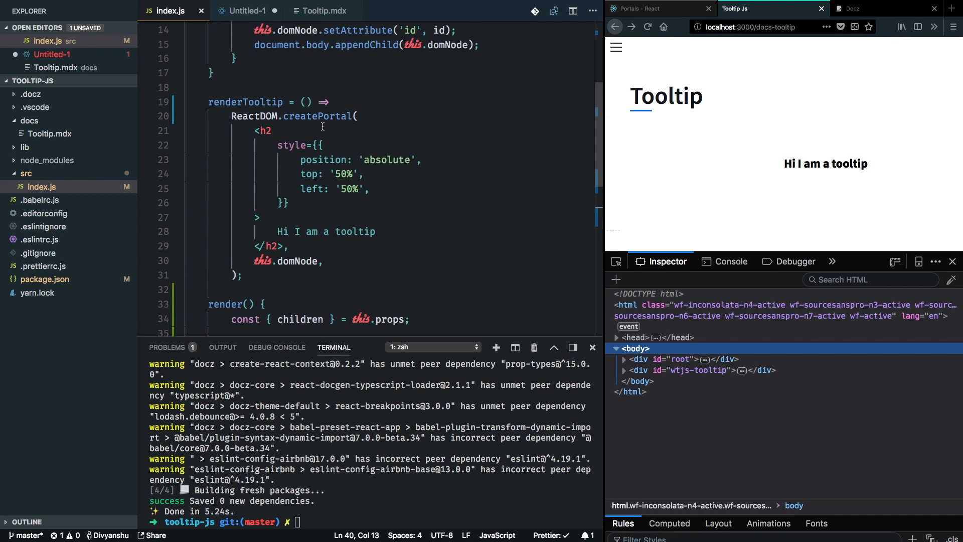
{"action": "mouse_move", "coordinate": [693, 63]}
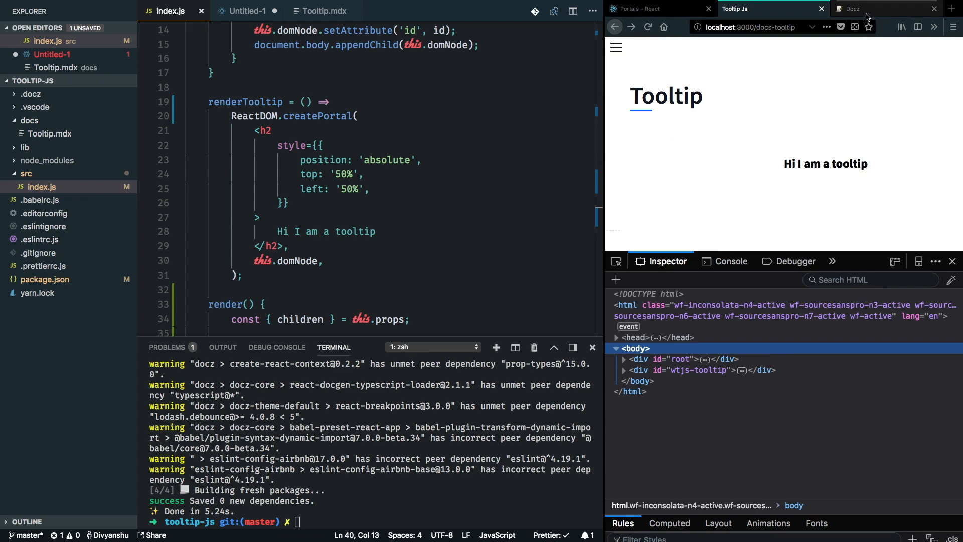
- Look over Docz's enlarged Playground result example, then open Tooltip.mdx
{"action": "left_click", "coordinate": [854, 8]}
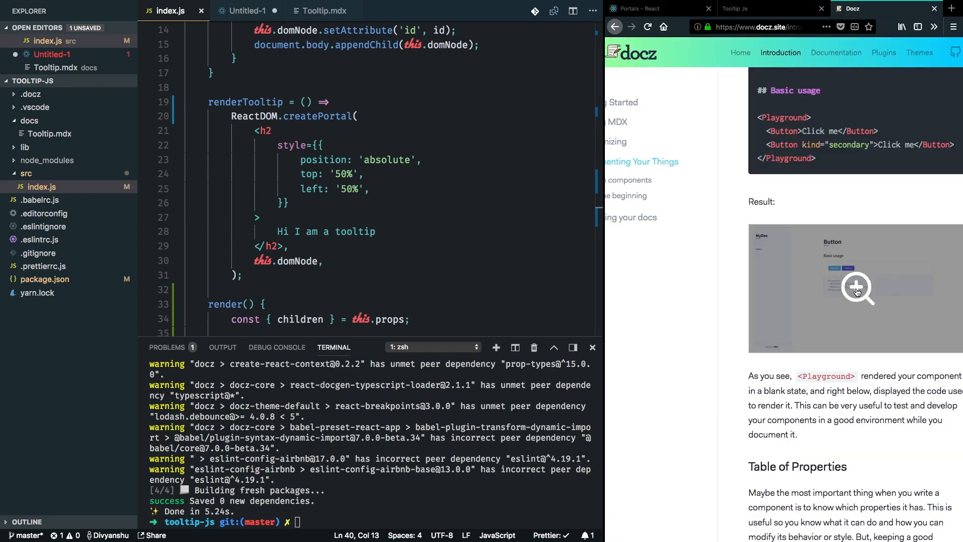
{"action": "left_click", "coordinate": [857, 289]}
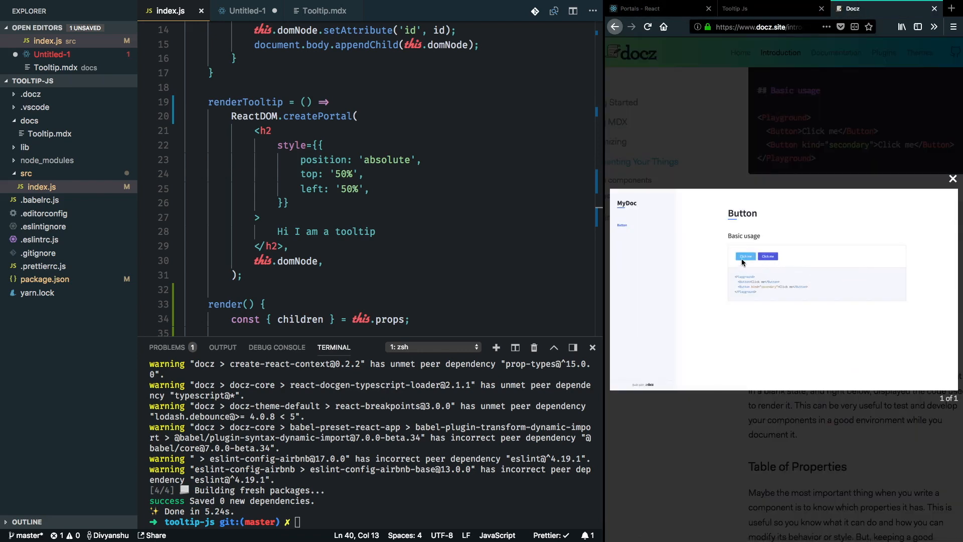
{"action": "mouse_move", "coordinate": [771, 265]}
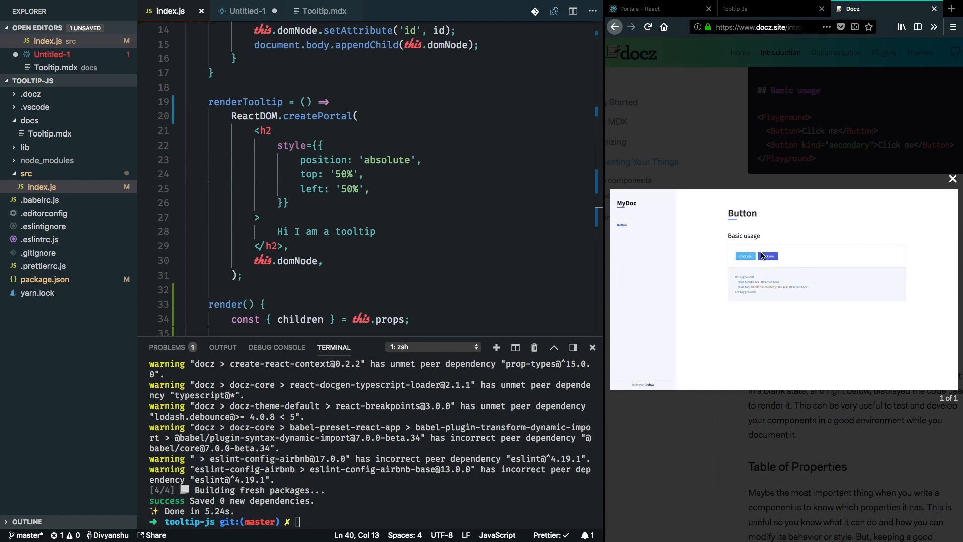
{"action": "mouse_move", "coordinate": [782, 273]}
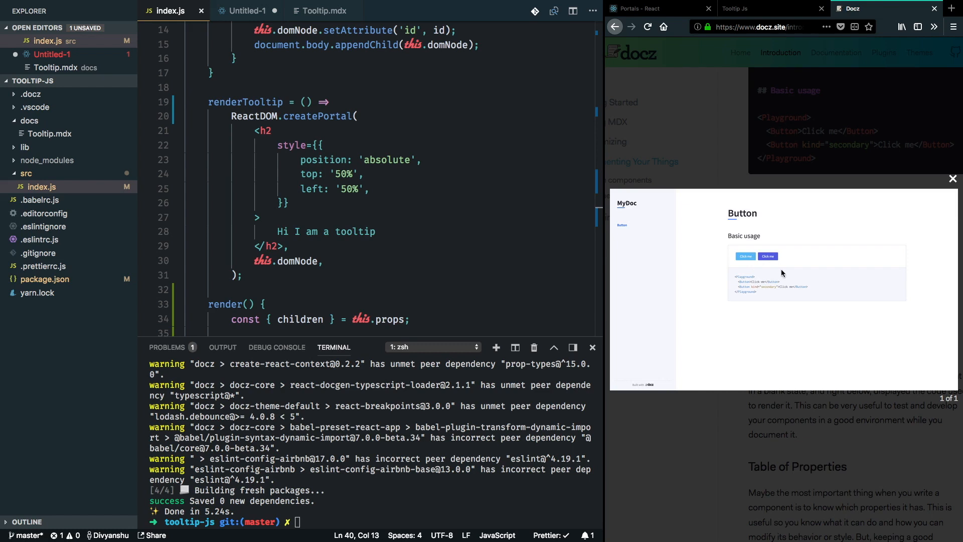
{"action": "mouse_move", "coordinate": [745, 256]}
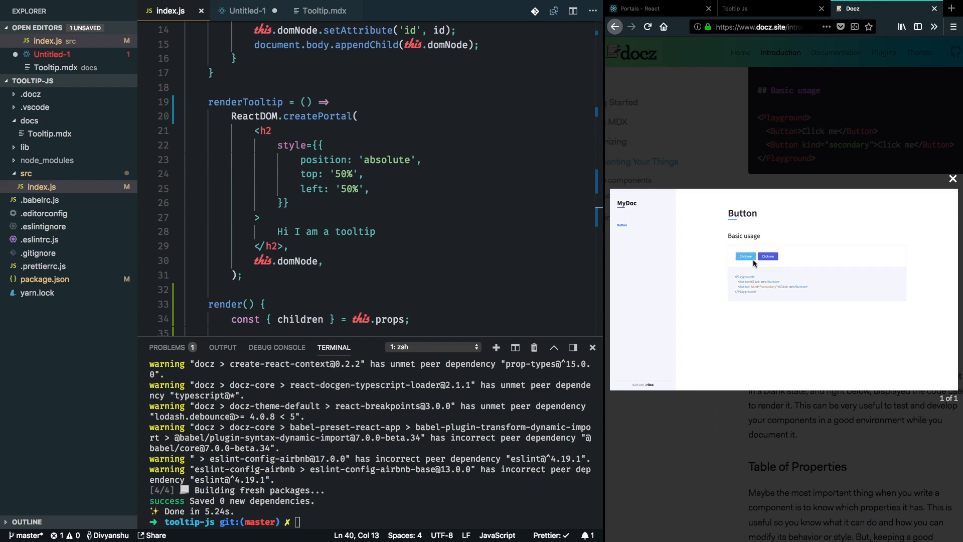
{"action": "mouse_move", "coordinate": [758, 278]}
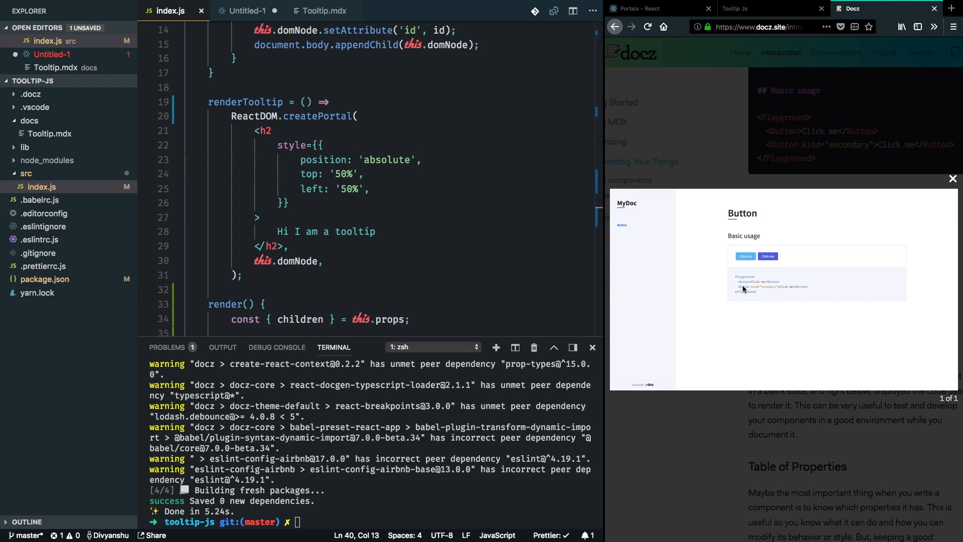
{"action": "mouse_move", "coordinate": [745, 288]}
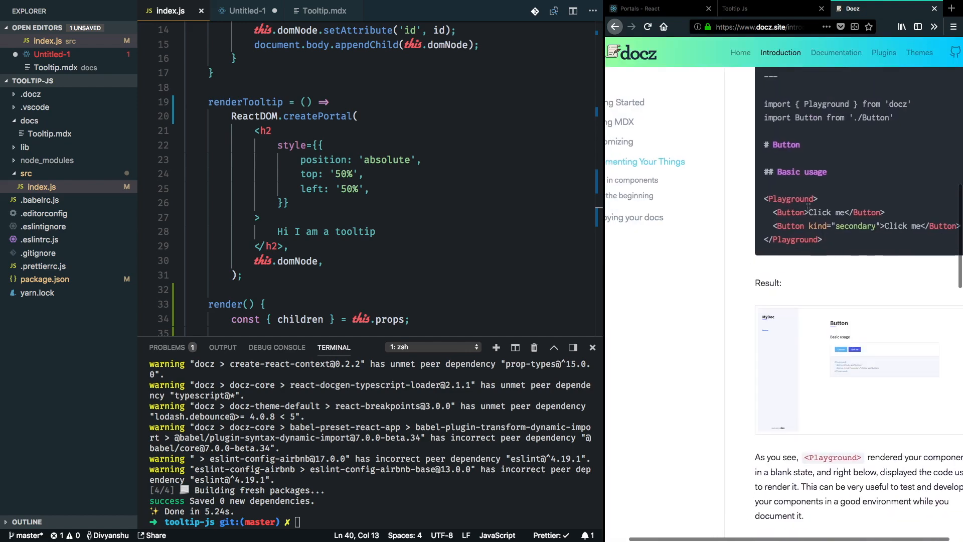
{"action": "left_click", "coordinate": [283, 115]}
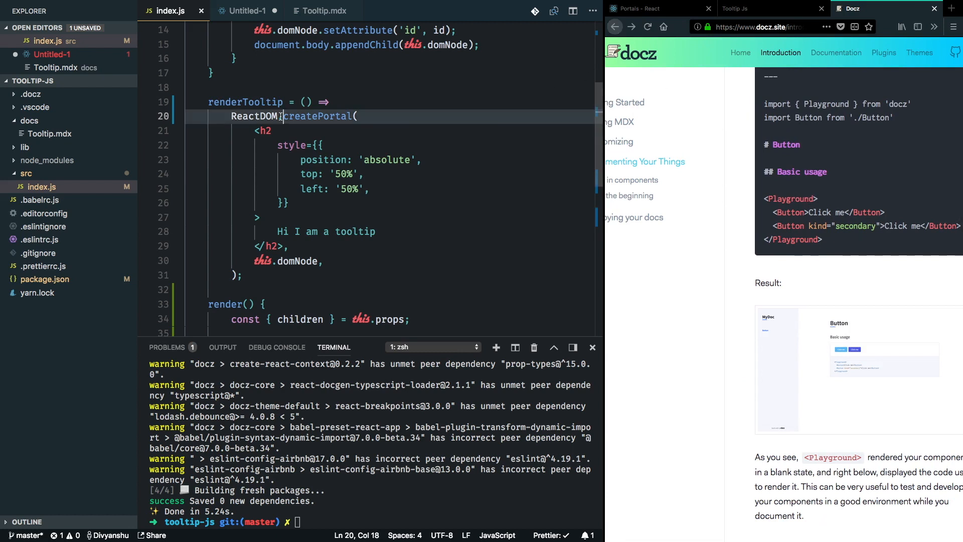
{"action": "left_click", "coordinate": [325, 10]}
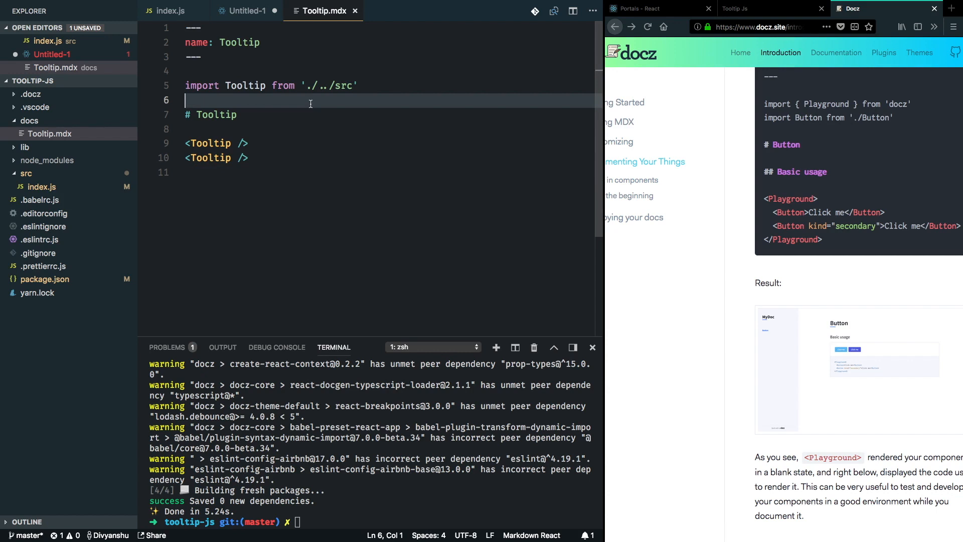
- Import Playground from 'docz' and wrap a <Tooltip /> in a <Playground> block
{"action": "type", "text": "import {"}
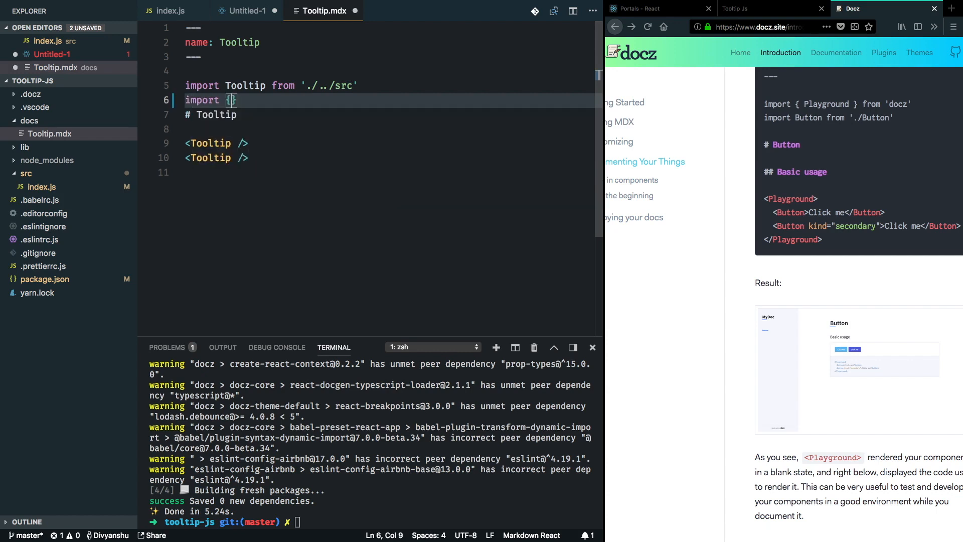
{"action": "type", "text": "Playground"}
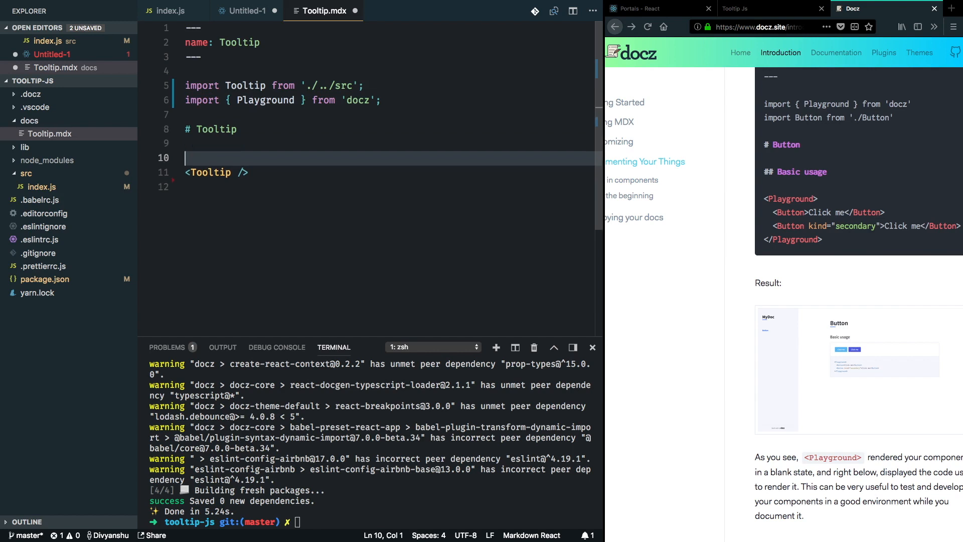
{"action": "type", "text": "<Playground>"}
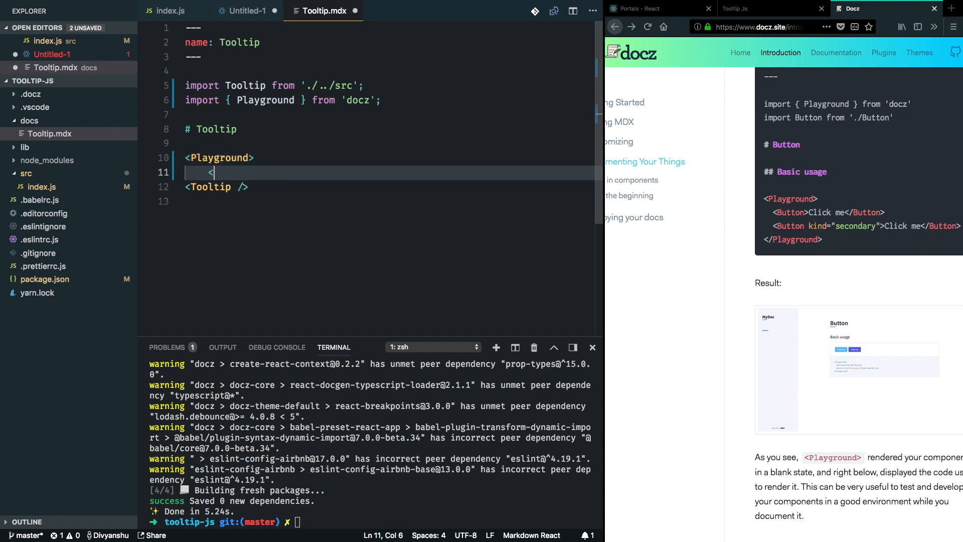
{"action": "type", "text": "/Playground>"}
{"action": "left_click", "coordinate": [372, 521]}
{"action": "type", "text": "yarn start"}
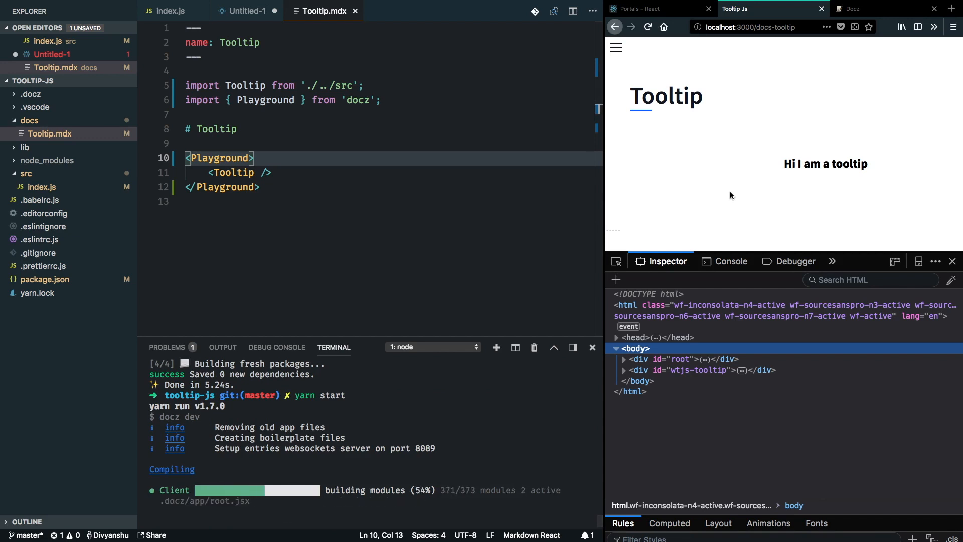
{"action": "mouse_move", "coordinate": [498, 192]}
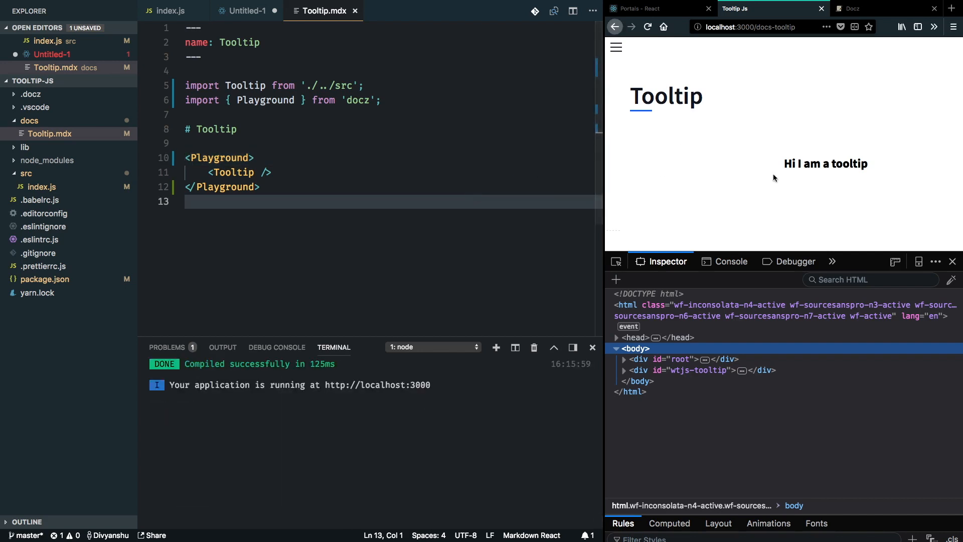
- Check the docs preview, then remove the slash so line 11's <Tooltip /> becomes an opening tag
{"action": "left_click", "coordinate": [648, 27]}
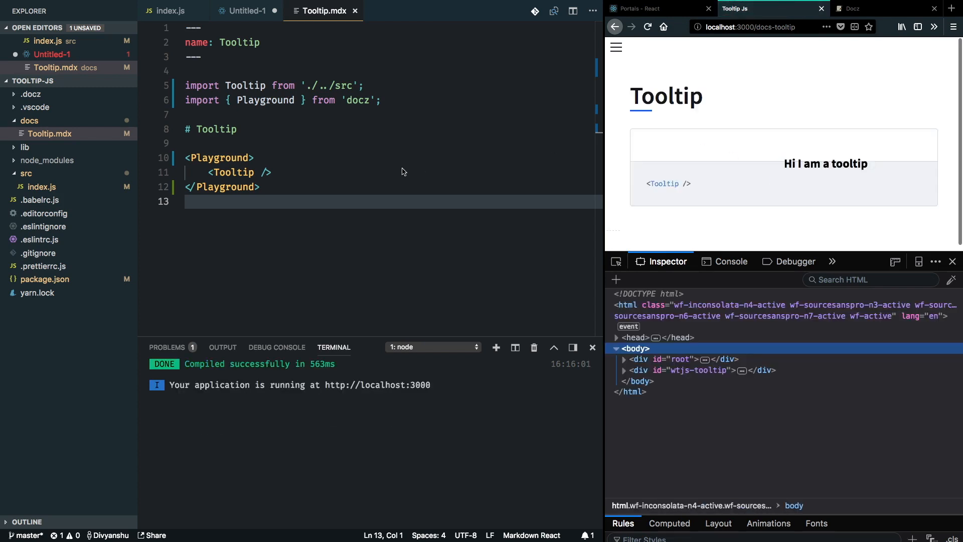
{"action": "left_click", "coordinate": [269, 172]}
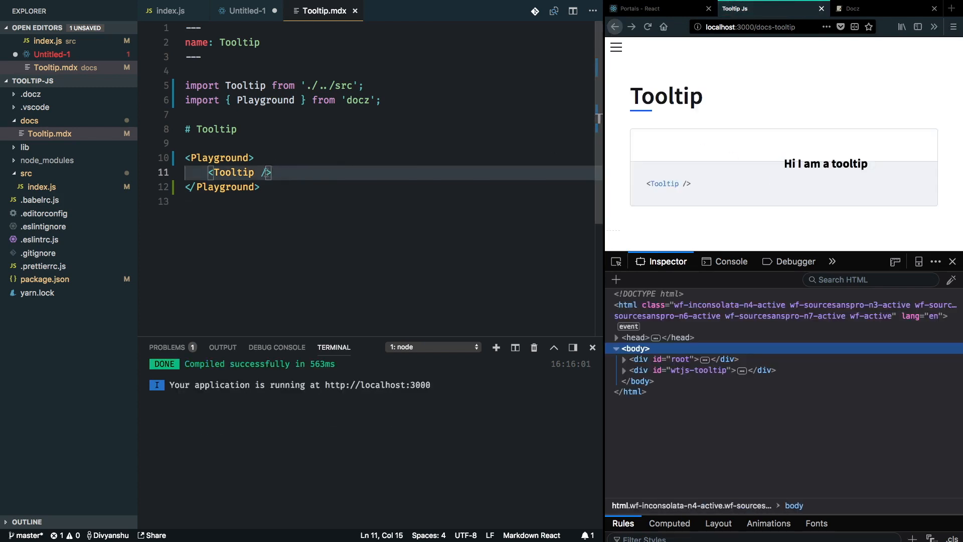
{"action": "mouse_move", "coordinate": [897, 186]}
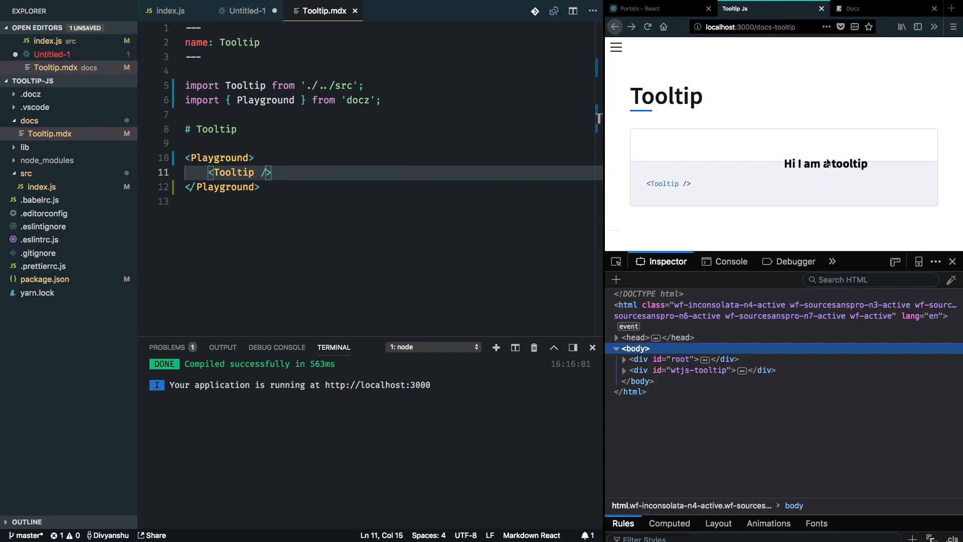
{"action": "mouse_move", "coordinate": [783, 174]}
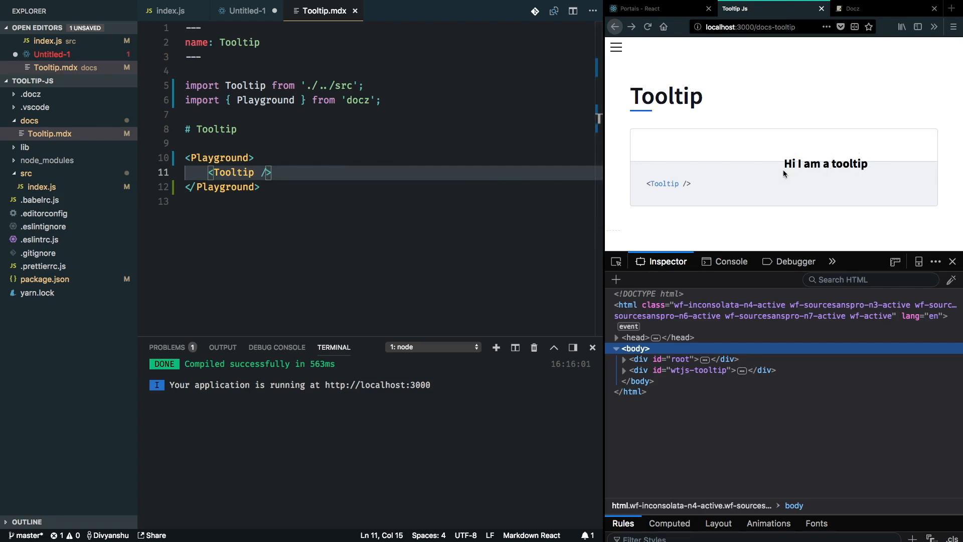
{"action": "key", "text": "Backspace"}
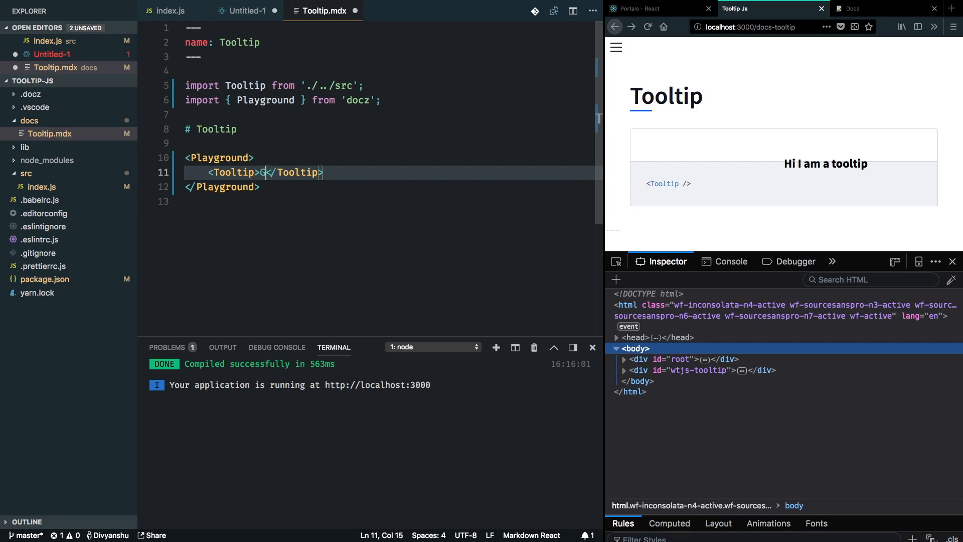
- Put 'Hover over me' inside the Tooltip tags, then view the Portals - React documentation
{"action": "type", "text": "over over me"}
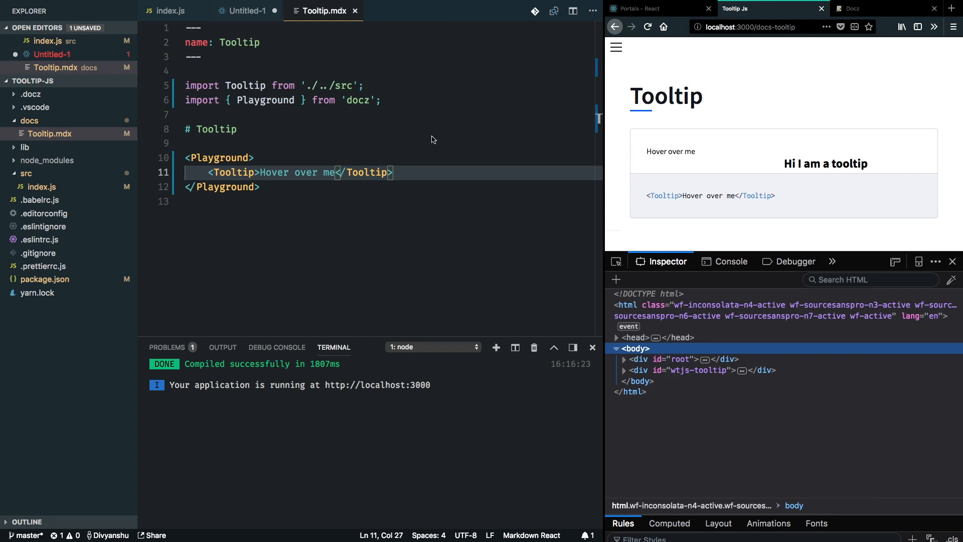
{"action": "left_click", "coordinate": [639, 8]}
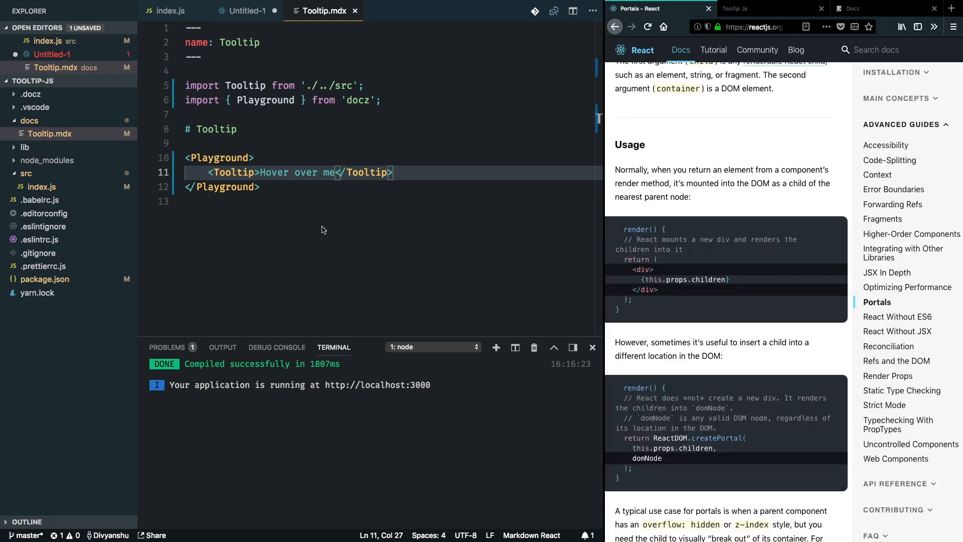
- Check the Tooltip docs preview, then reopen index.js at the render method's props line
{"action": "left_click", "coordinate": [735, 8]}
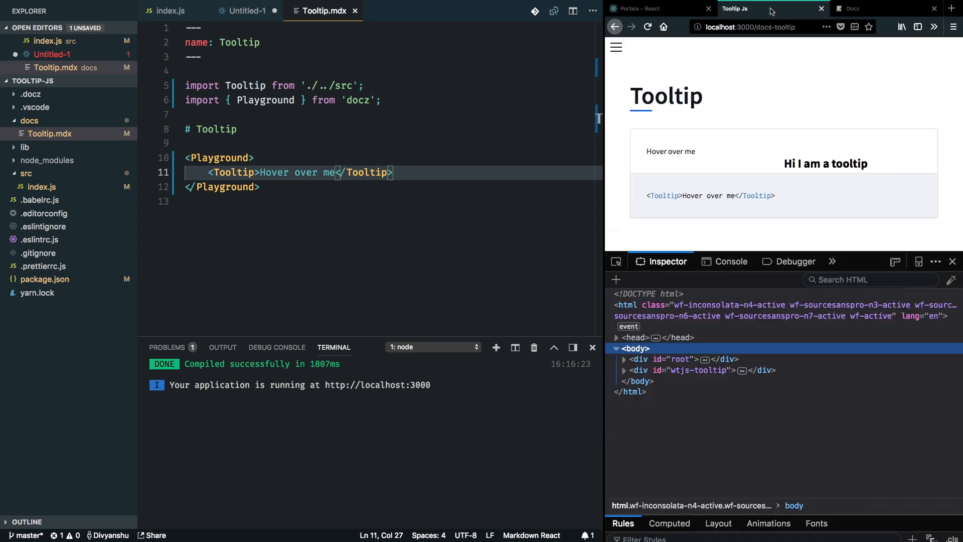
{"action": "left_click", "coordinate": [170, 11]}
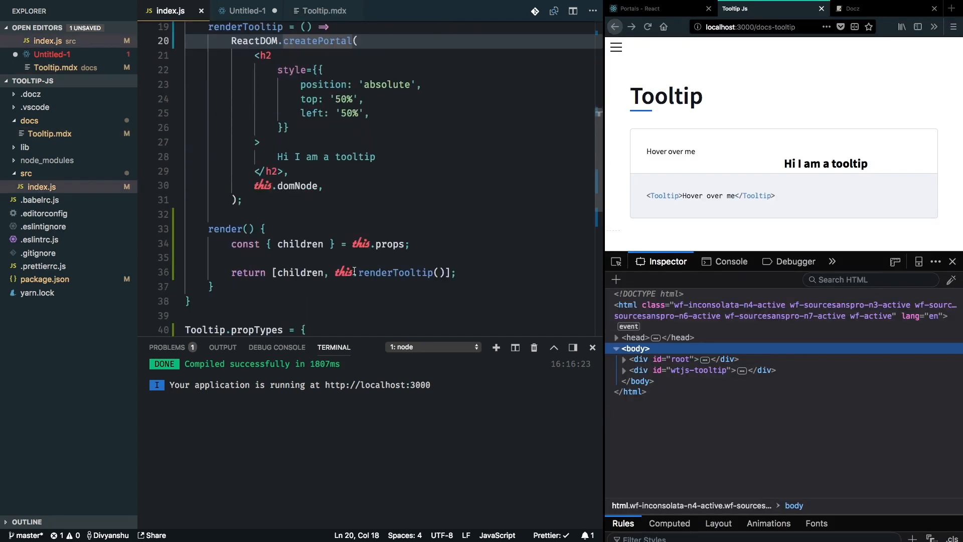
{"action": "left_click", "coordinate": [352, 273]}
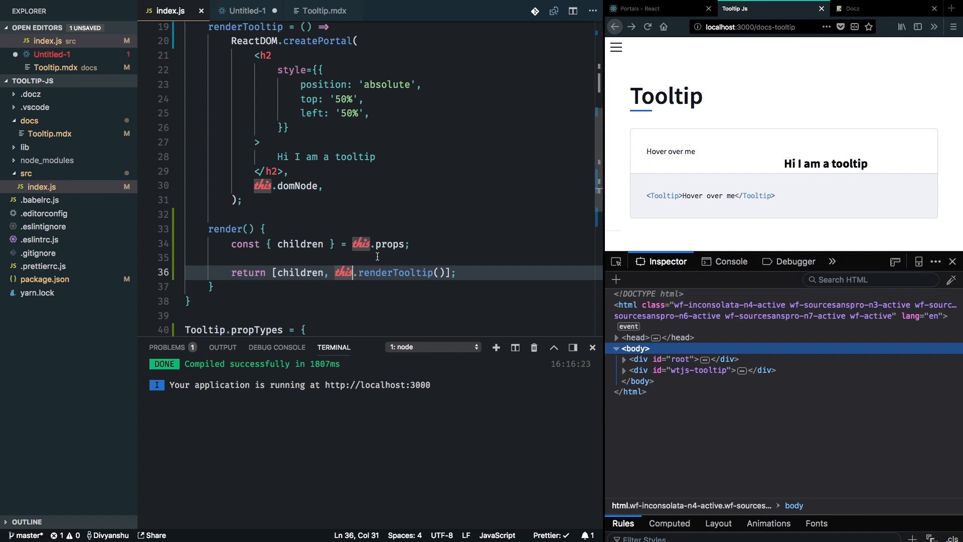
{"action": "left_click", "coordinate": [377, 257]}
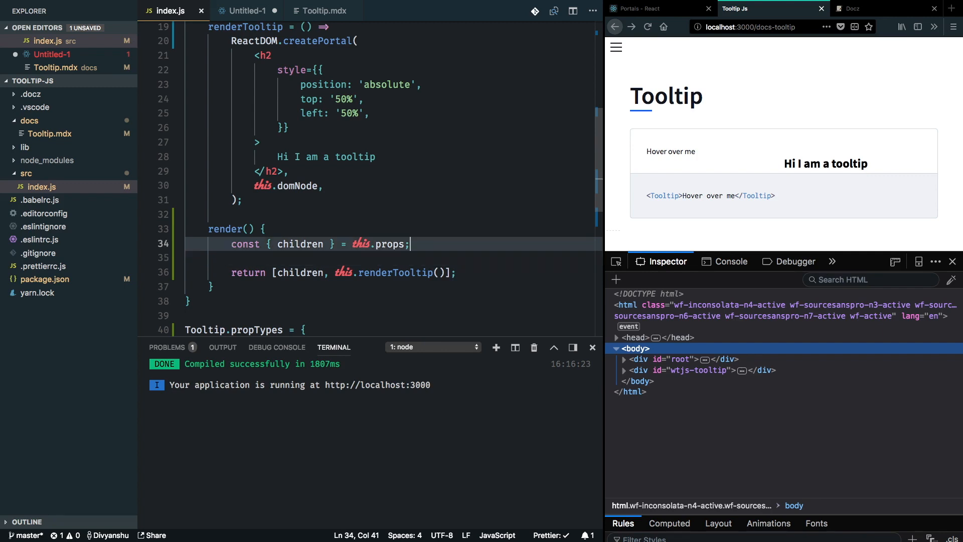
- Declare an empty `const source = ( )` below the children destructuring in render
{"action": "type", "text": "const"}
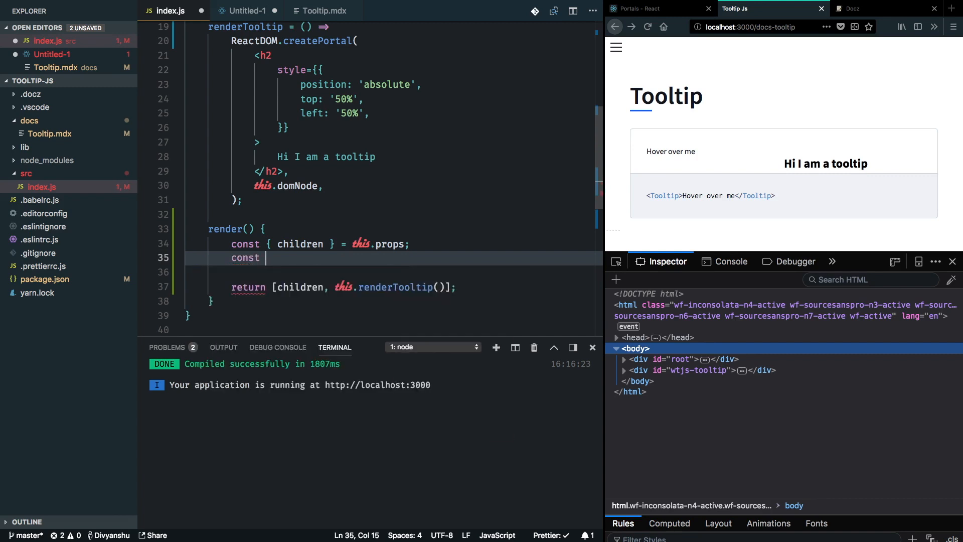
{"action": "type", "text": "source ="}
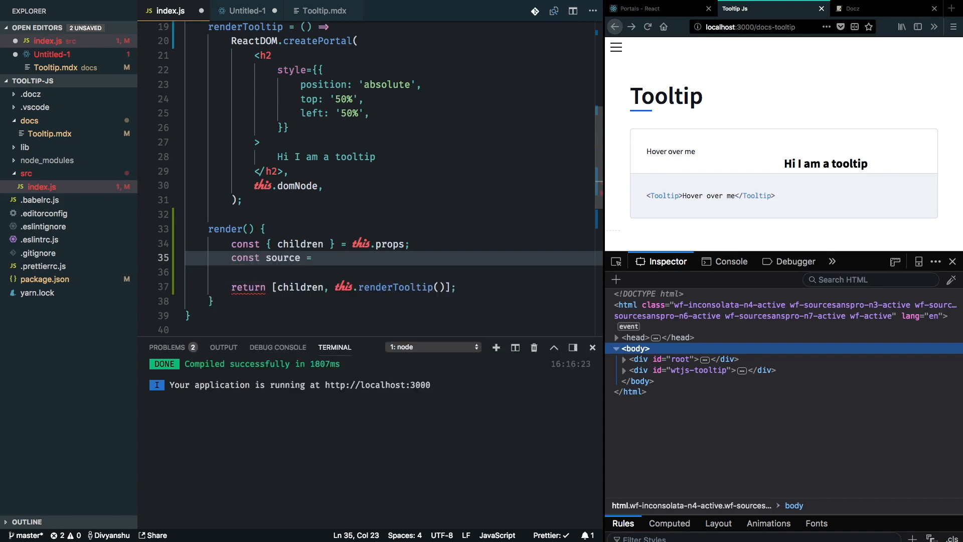
{"action": "type", "text": "()"}
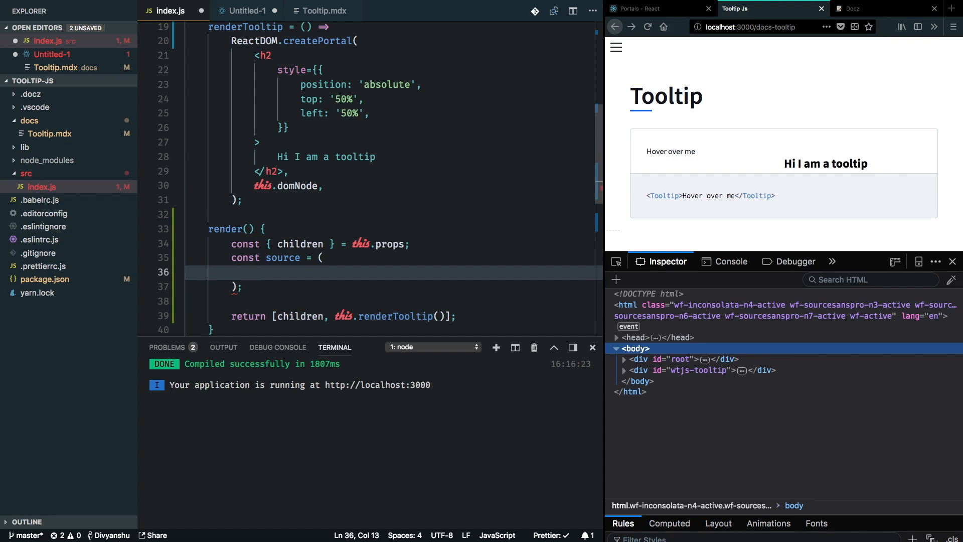
{"action": "mouse_move", "coordinate": [669, 156]}
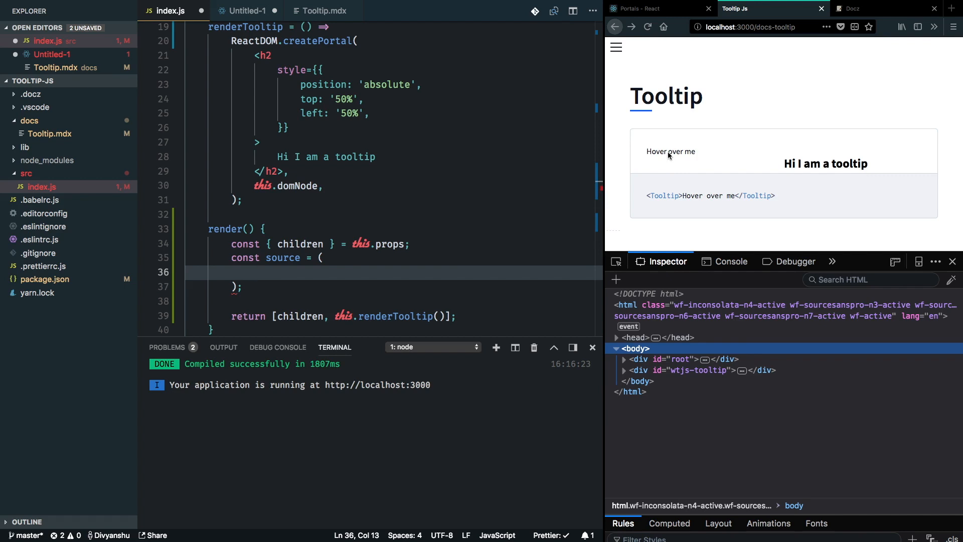
{"action": "mouse_move", "coordinate": [665, 156]}
{"action": "type", "text": "this is some s"}
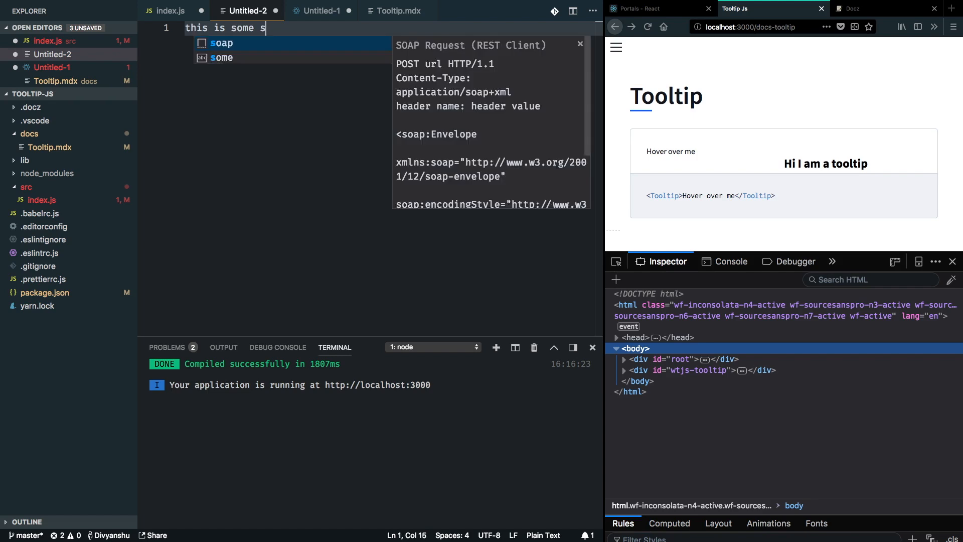
- Jot 'this is some sentence that has a tooltip' in a scratch file, break out tooltip, then discard
{"action": "type", "text": "entence that has"}
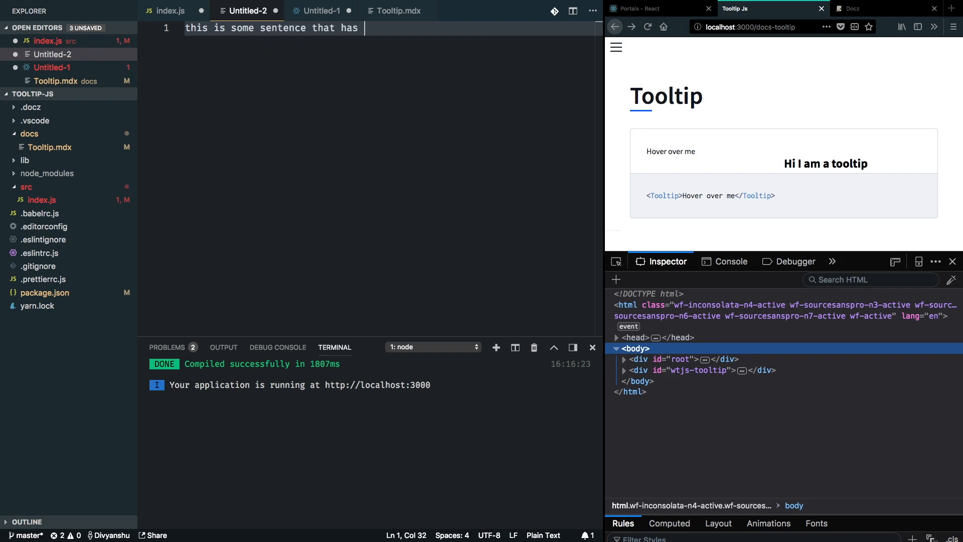
{"action": "type", "text": "a tooltip"}
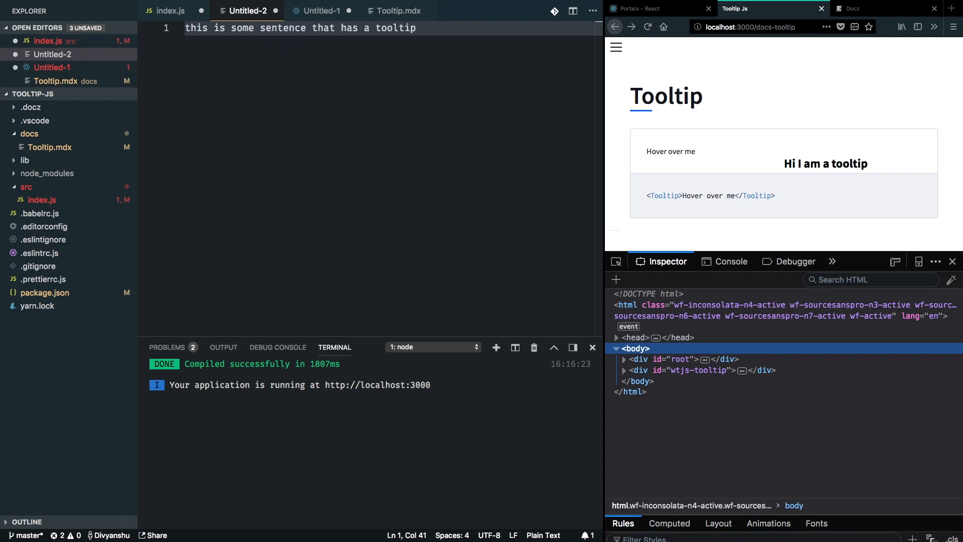
{"action": "double_click", "coordinate": [398, 28]}
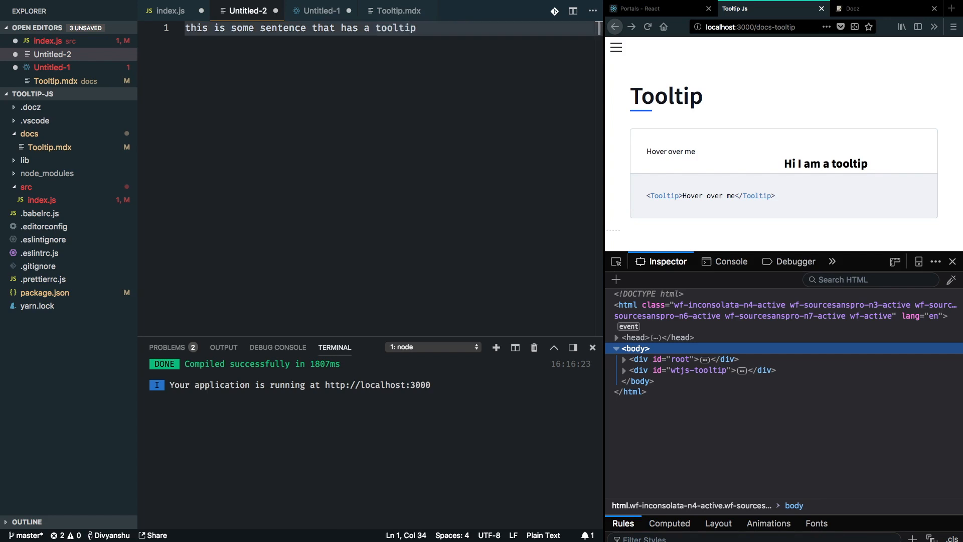
{"action": "key", "text": "Enter"}
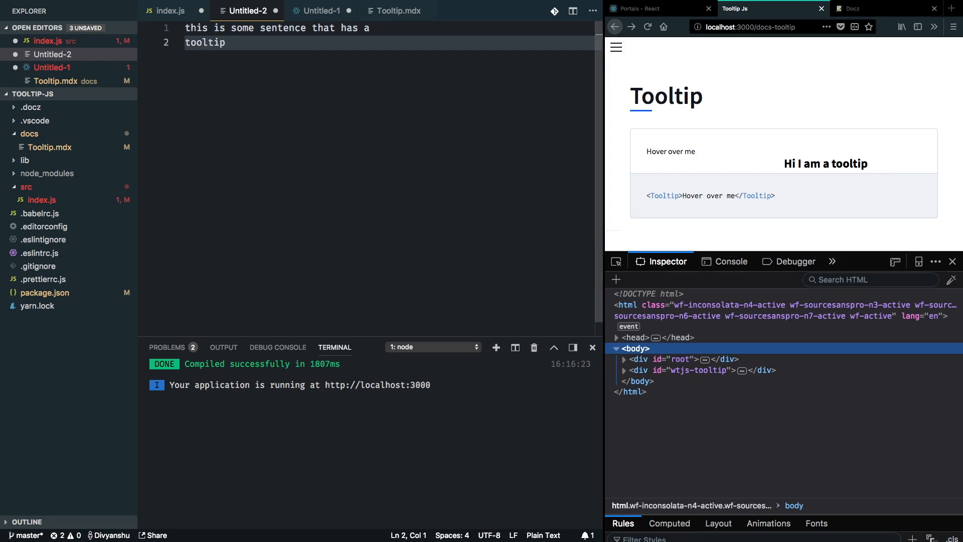
{"action": "key", "text": "Backspace"}
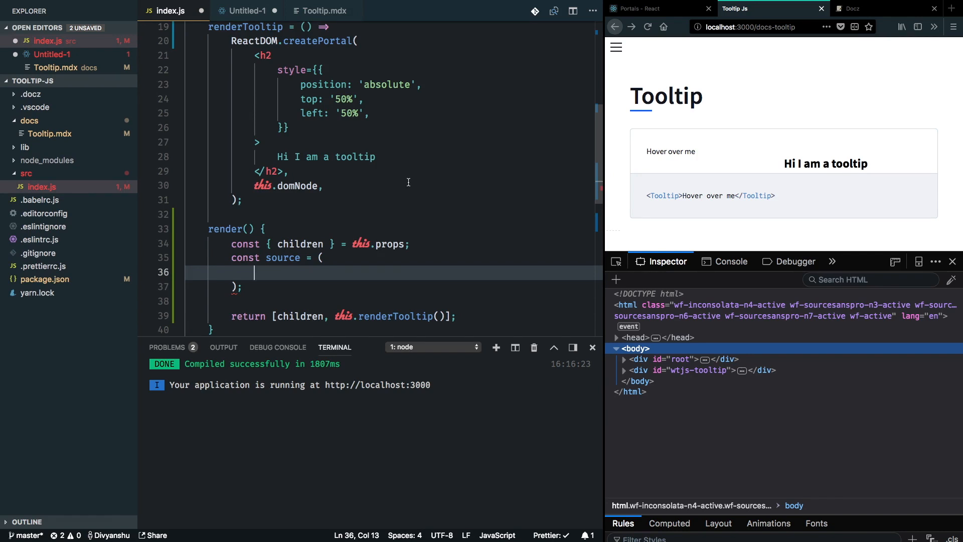
- Set source to <span>{children}</span> and return [source, this.renderTooltip()] instead of children
{"action": "type", "text": "span>"}
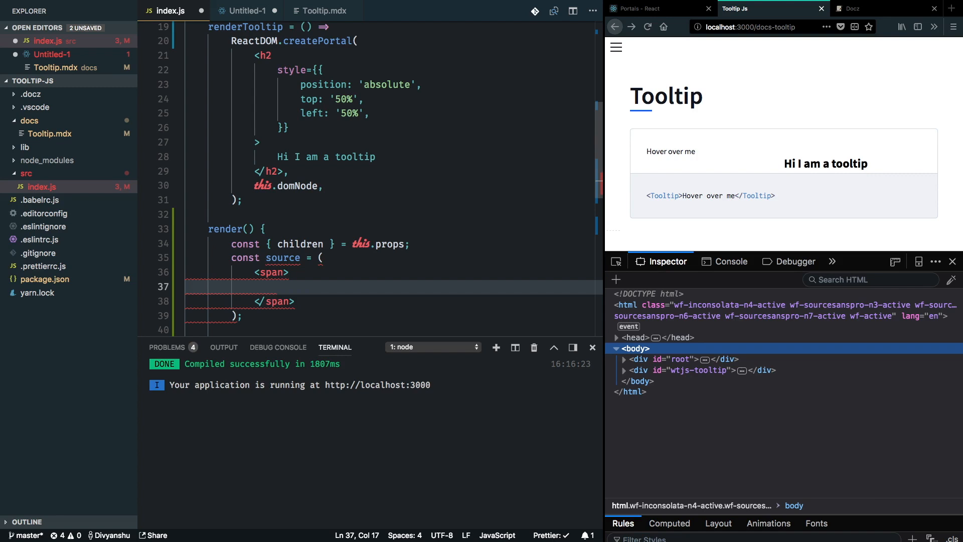
{"action": "type", "text": "{children"}
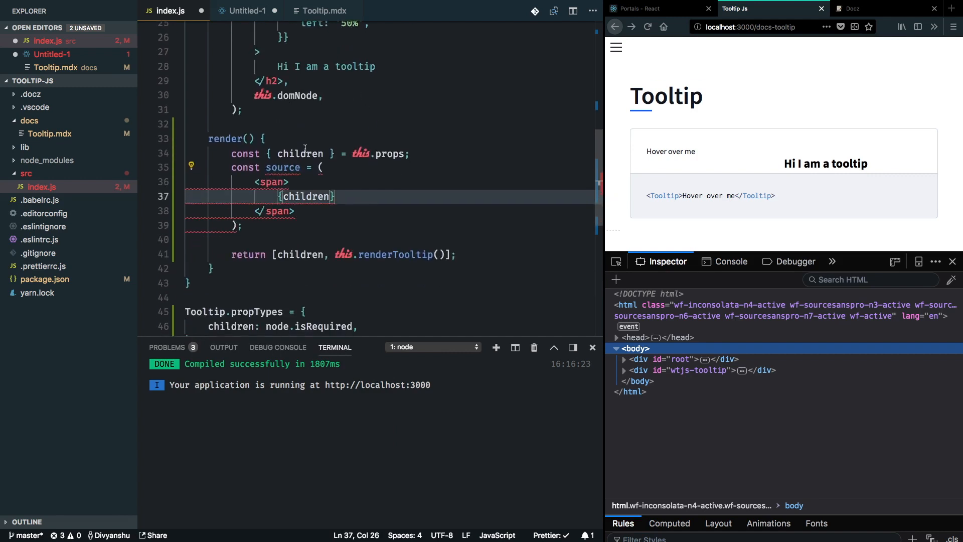
{"action": "double_click", "coordinate": [282, 167]}
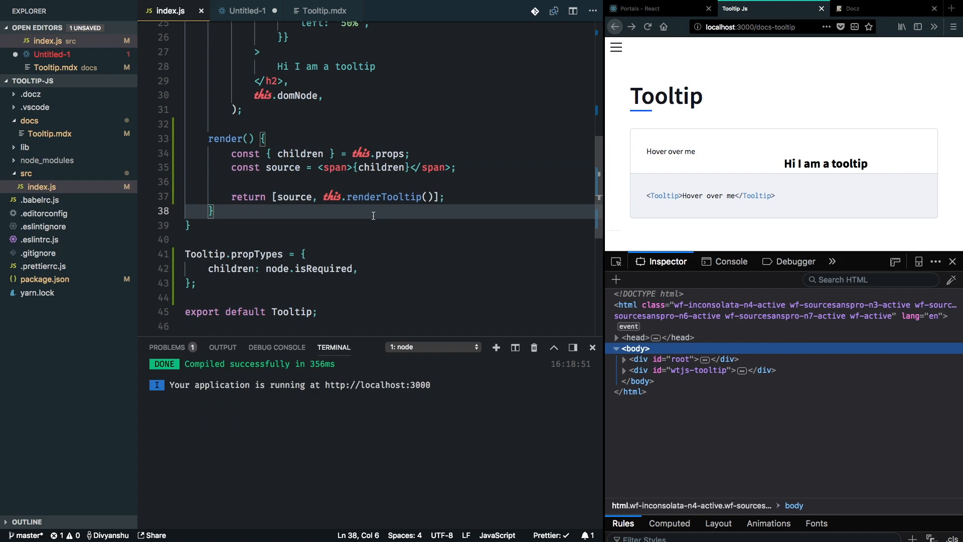
{"action": "mouse_move", "coordinate": [773, 151]}
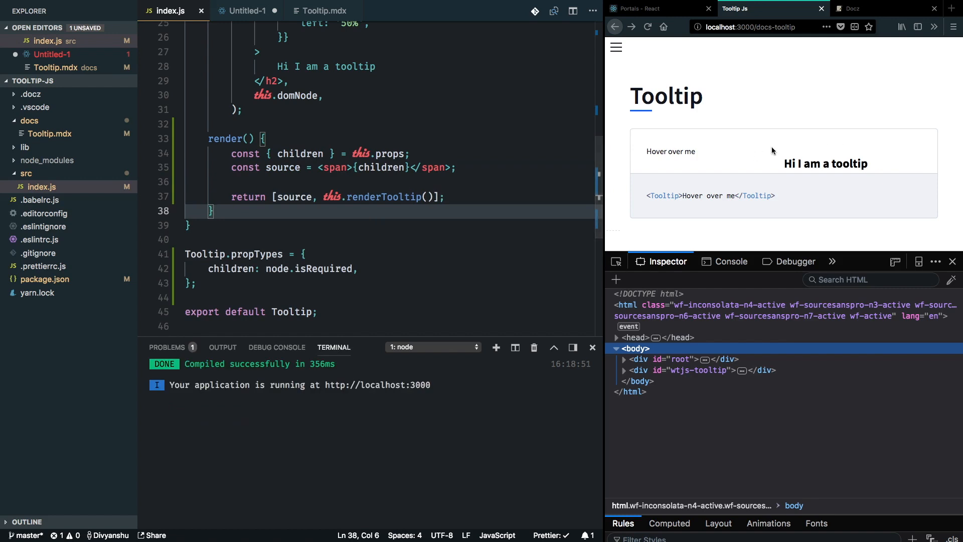
{"action": "left_click", "coordinate": [647, 27]}
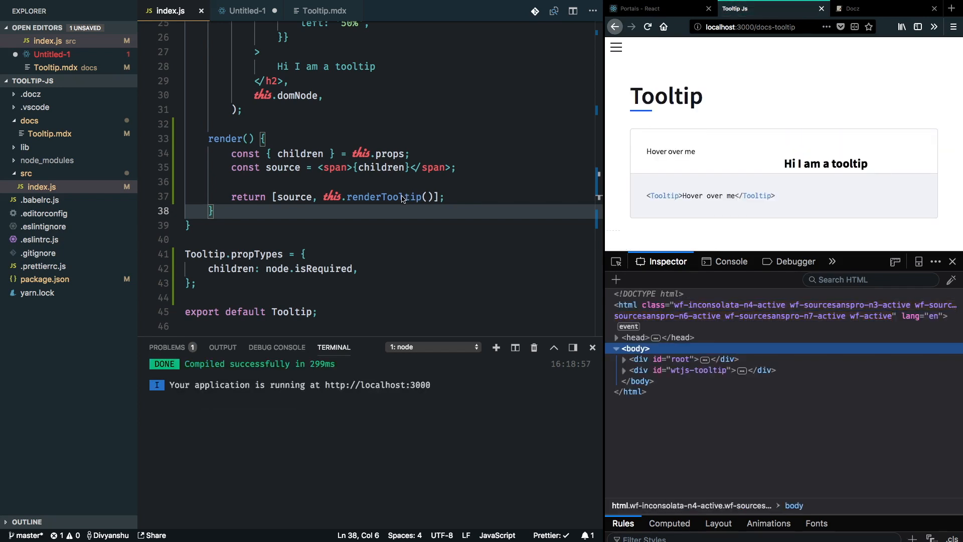
{"action": "mouse_move", "coordinate": [319, 173]}
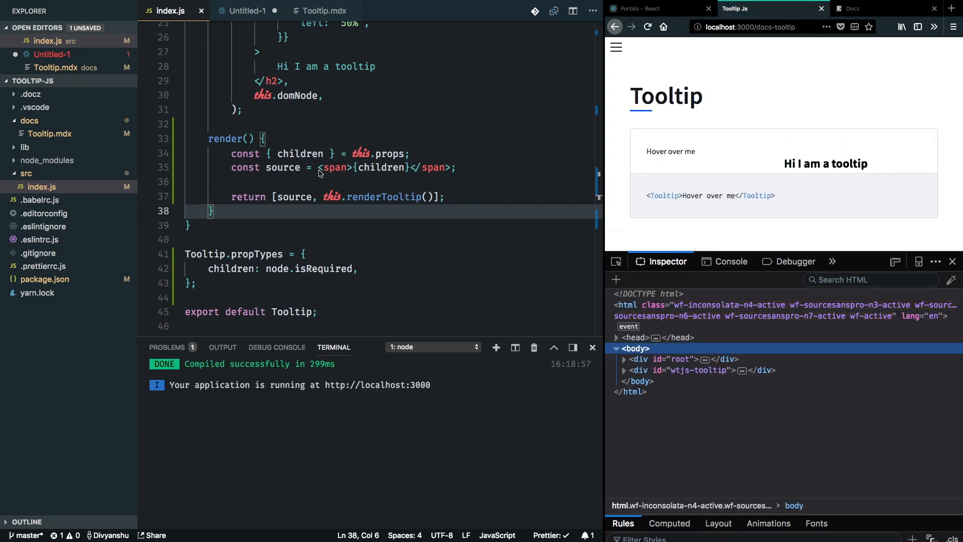
{"action": "left_click", "coordinate": [320, 167]}
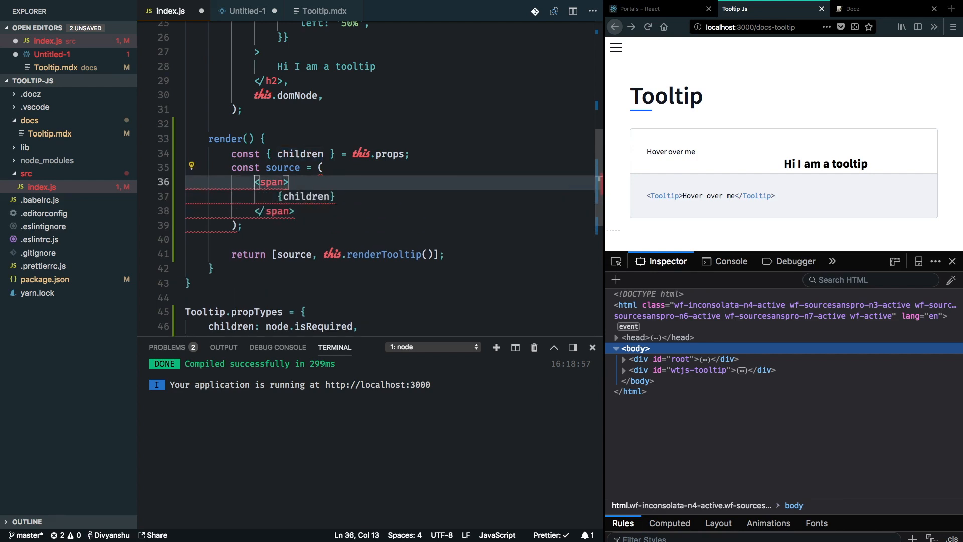
- Add empty onMouseEnter, onMouseLeave, onFocus and onBlur attributes to the span on separate lines
{"action": "key", "text": "Enter"}
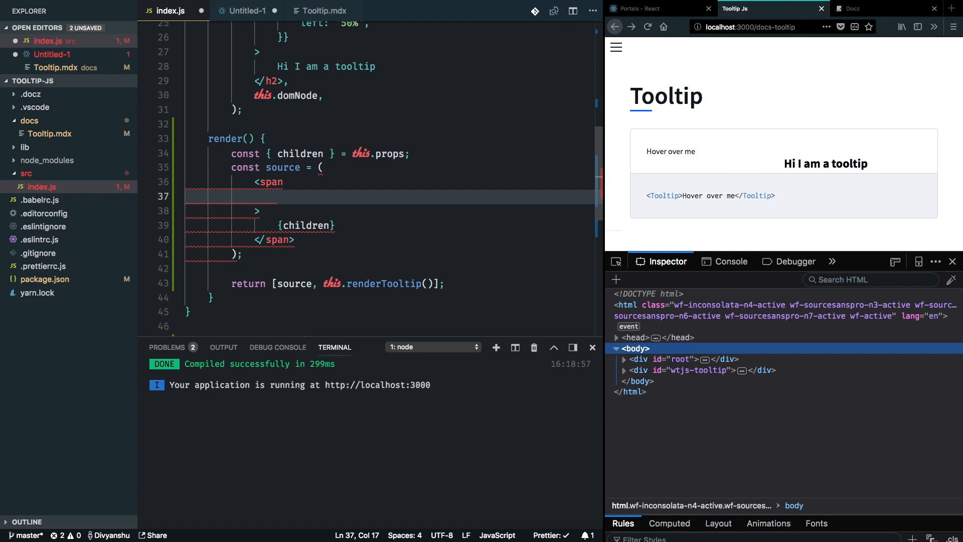
{"action": "type", "text": "on"}
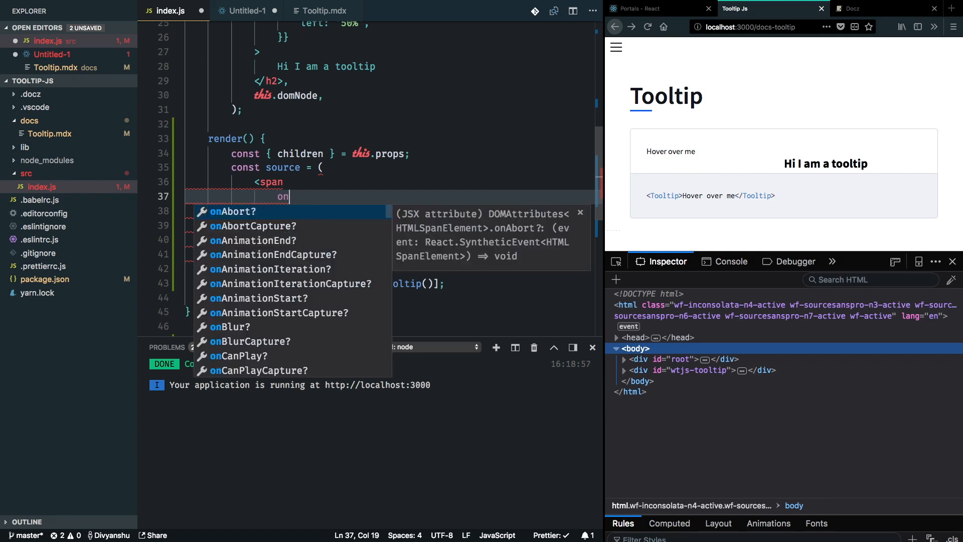
{"action": "type", "text": "MouseEnter={"}
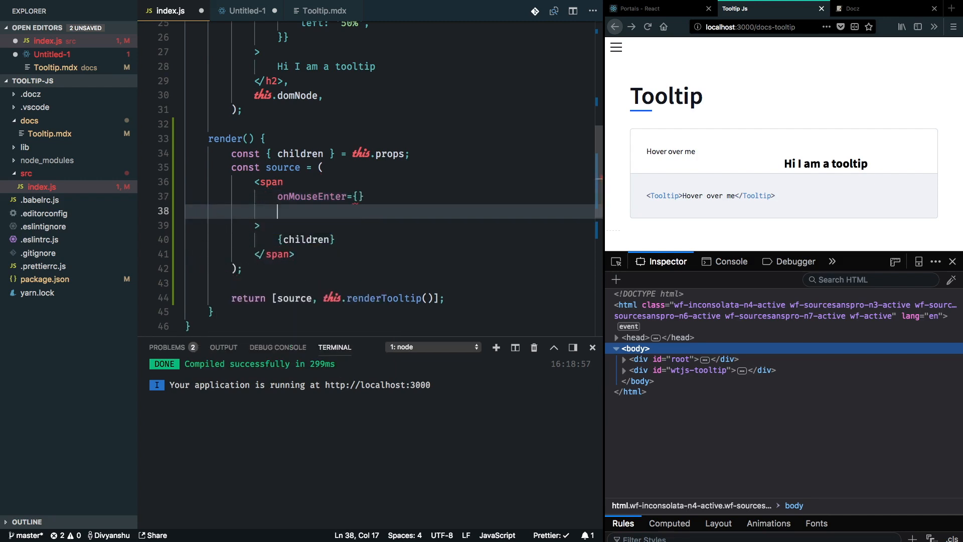
{"action": "type", "text": "onMouseLeave={"}
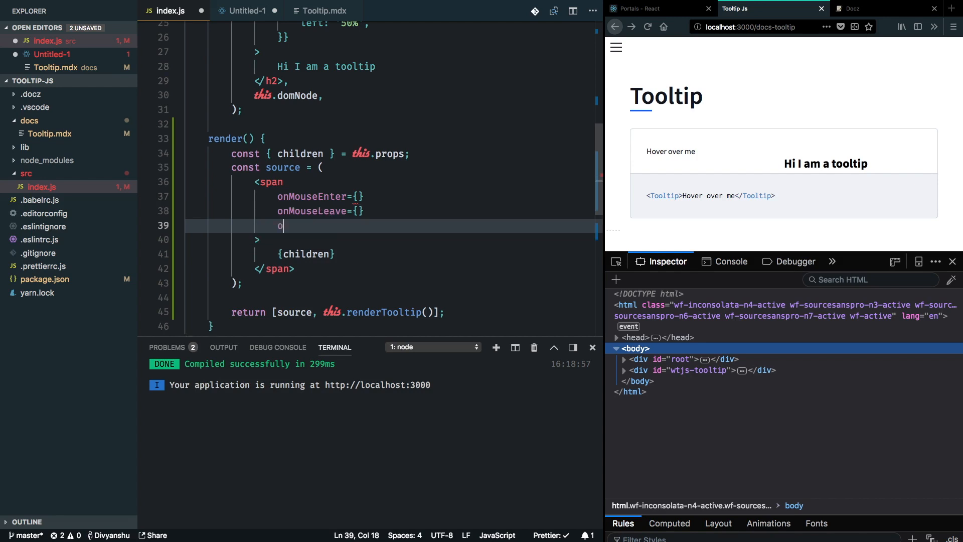
{"action": "type", "text": "nFocus={"}
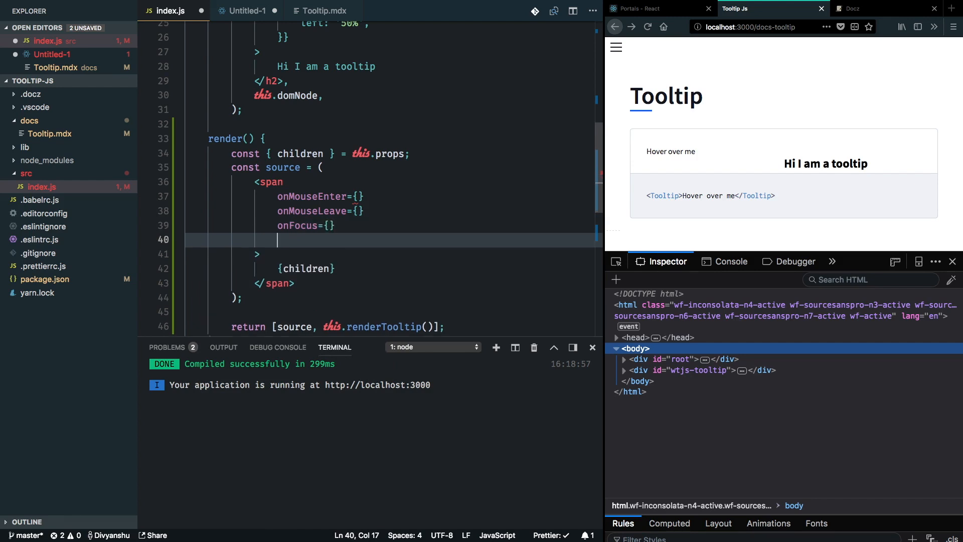
{"action": "type", "text": "onBlur={"}
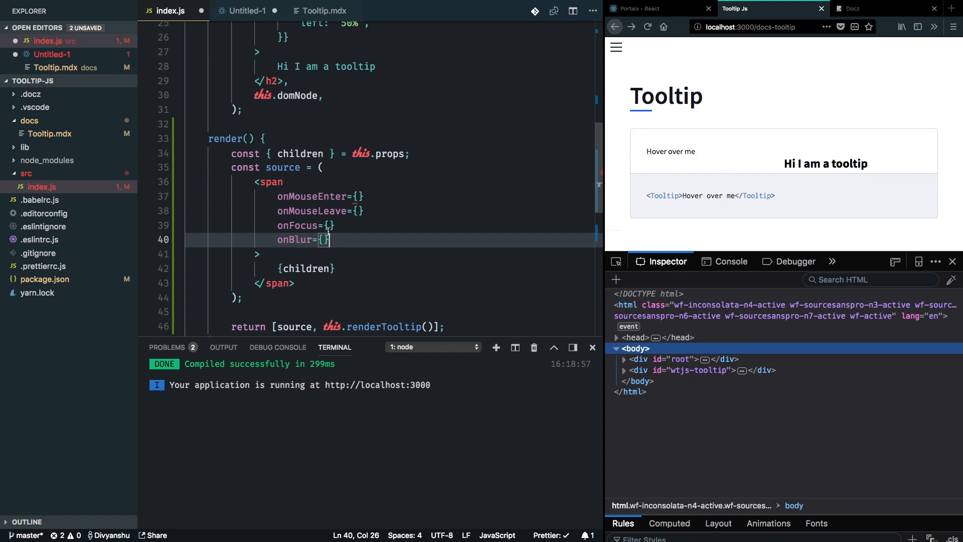
{"action": "mouse_move", "coordinate": [331, 229]}
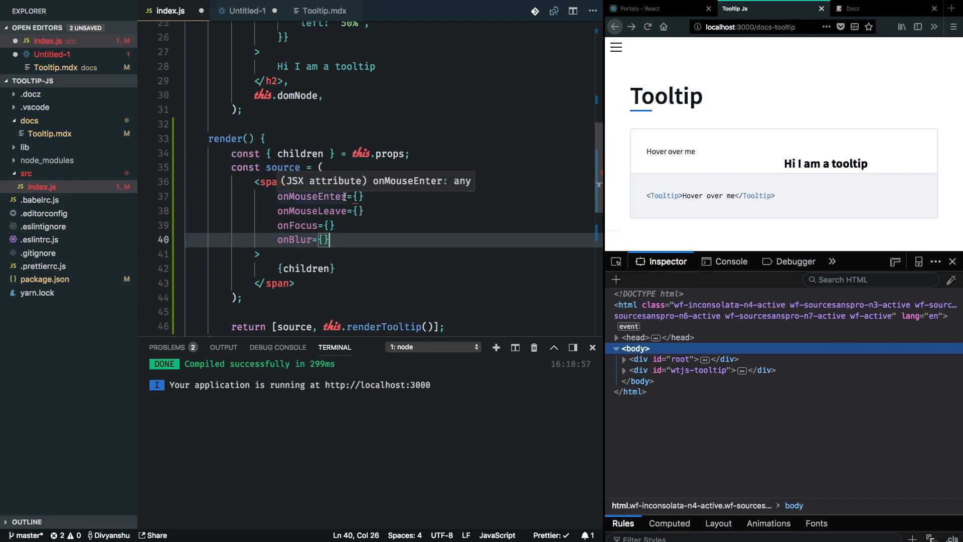
- Fill the handlers: this.showTooltip for onMouseEnter and onFocus, this.hideTooltip for onMouseLeave and onBlur
{"action": "left_click", "coordinate": [358, 196]}
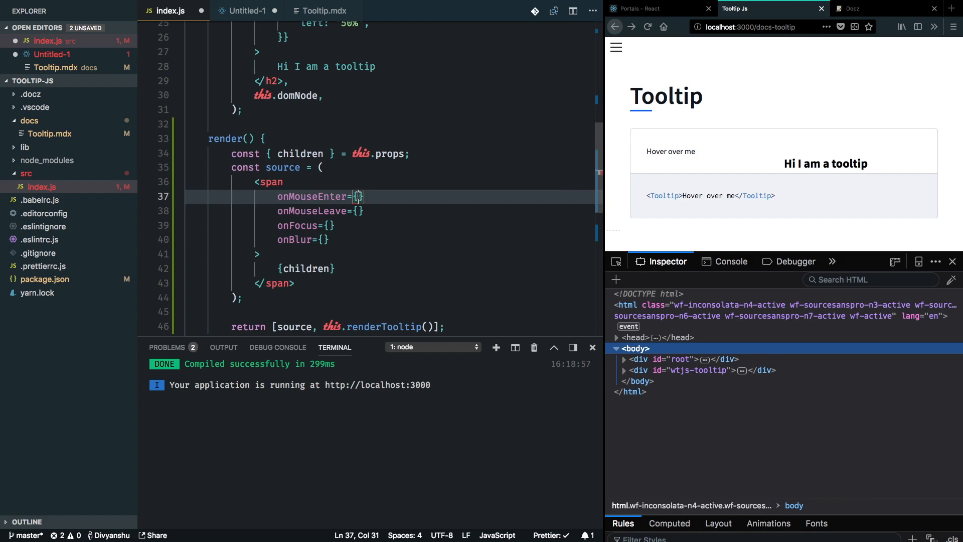
{"action": "type", "text": "this."}
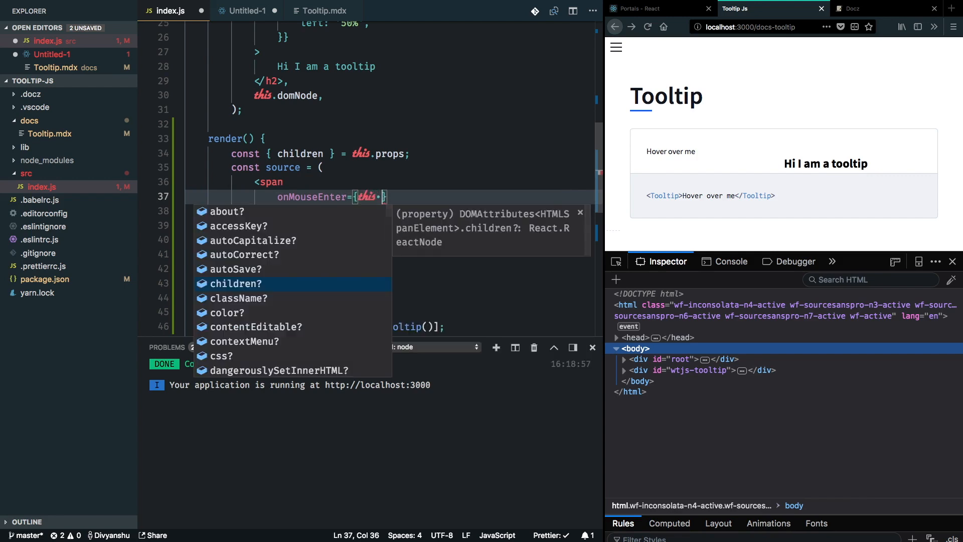
{"action": "type", "text": "showTooltip"}
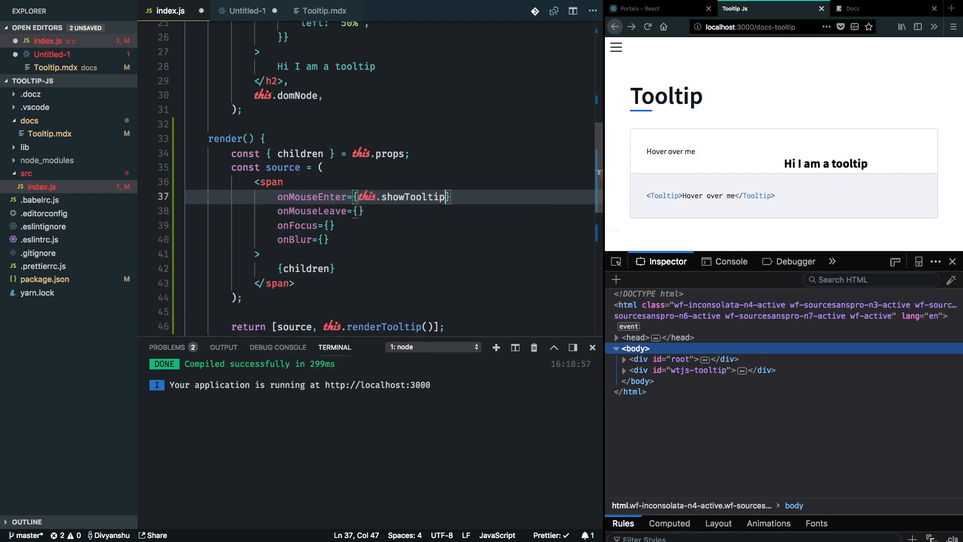
{"action": "type", "text": "this."}
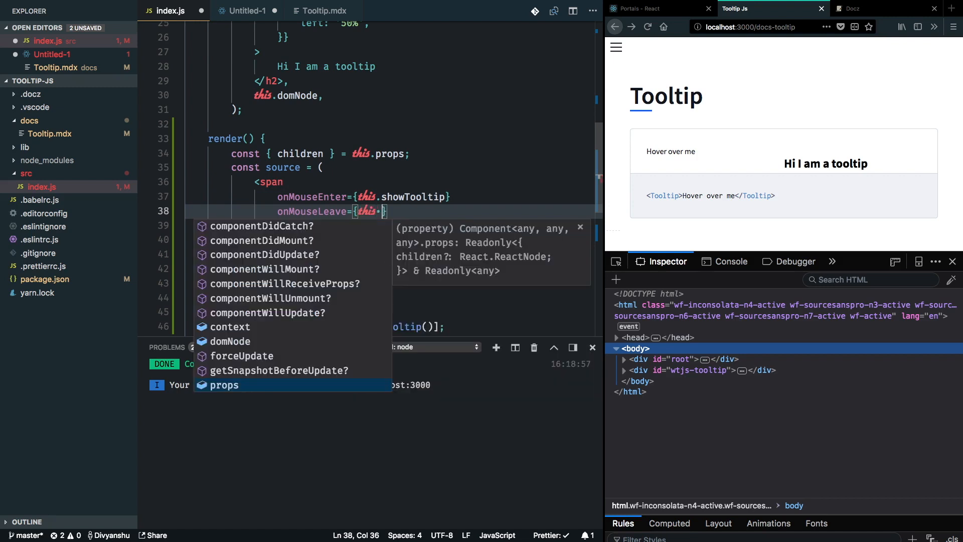
{"action": "type", "text": "hdi"}
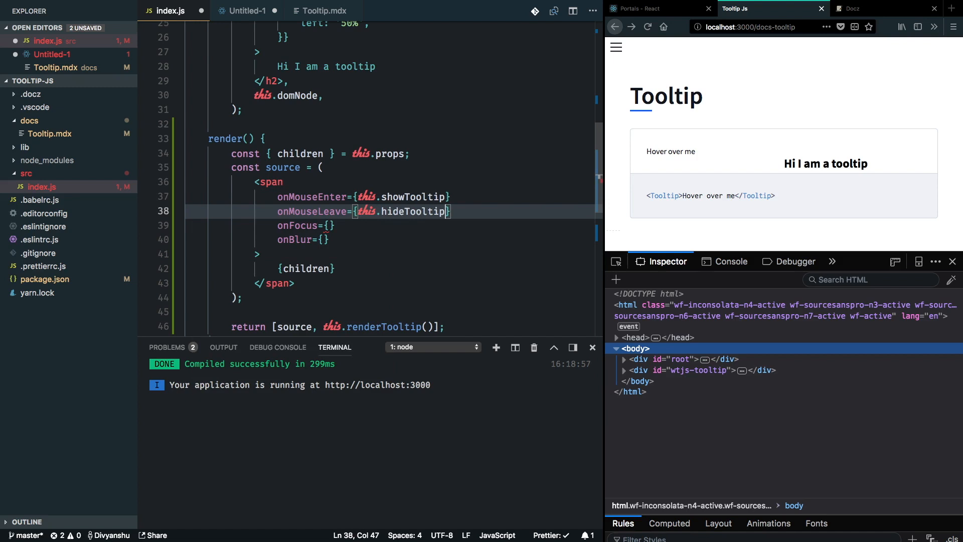
{"action": "type", "text": "thu"}
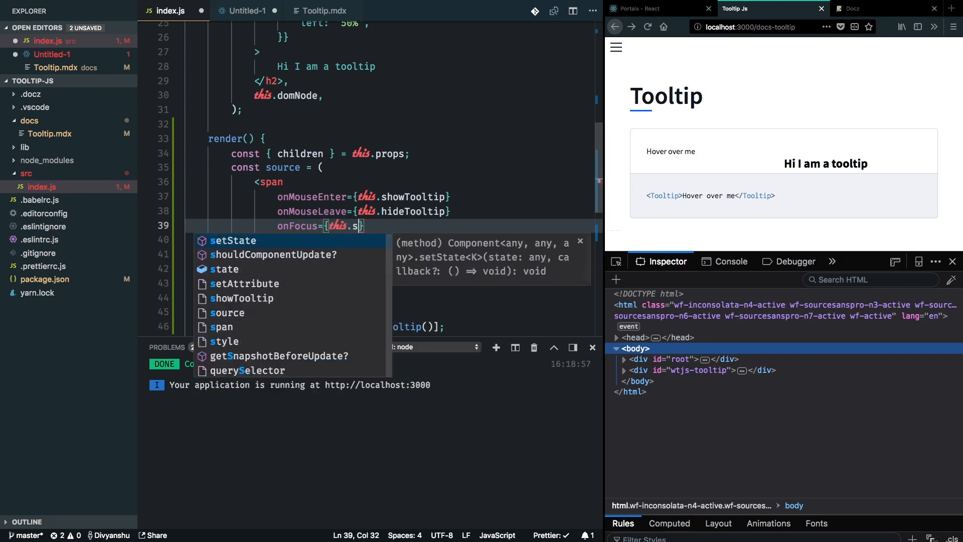
{"action": "type", "text": "howTooltip}"}
{"action": "type", "text": "onBlur={this.hideTooltip}"}
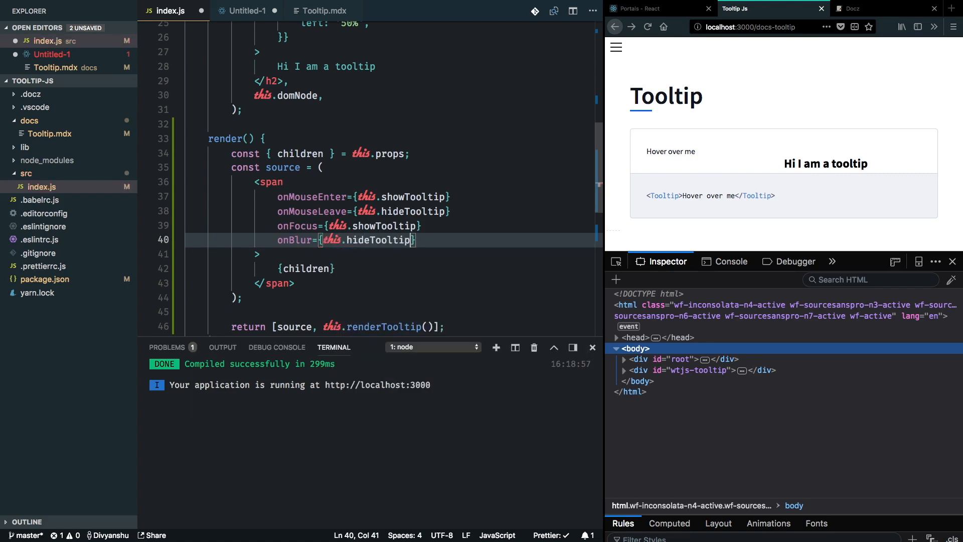
- Below the constructor, write showTooltip = () => { this.setState(() => ...) } before renderTooltip
{"action": "scroll", "scroll_direction": "up", "scroll_amount": 3}
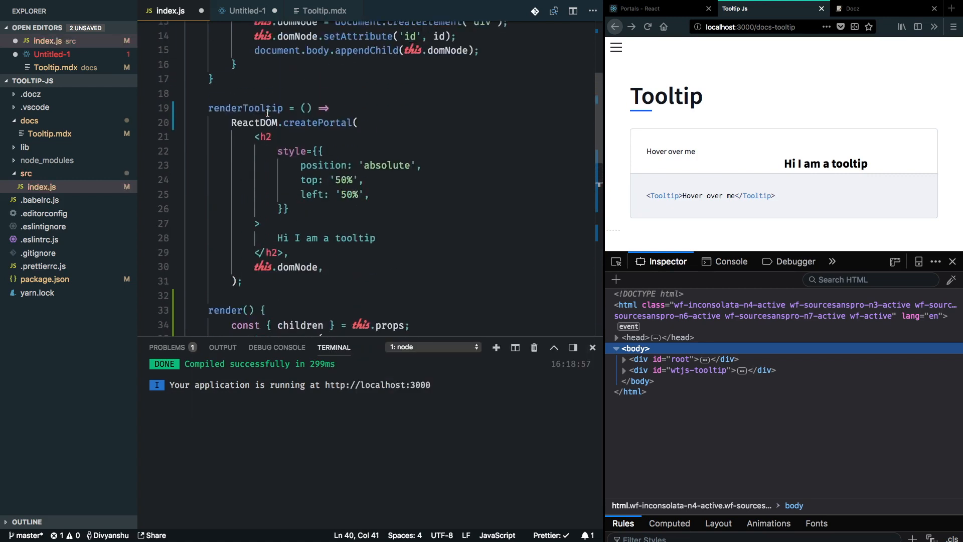
{"action": "scroll", "scroll_direction": "down", "scroll_amount": 3}
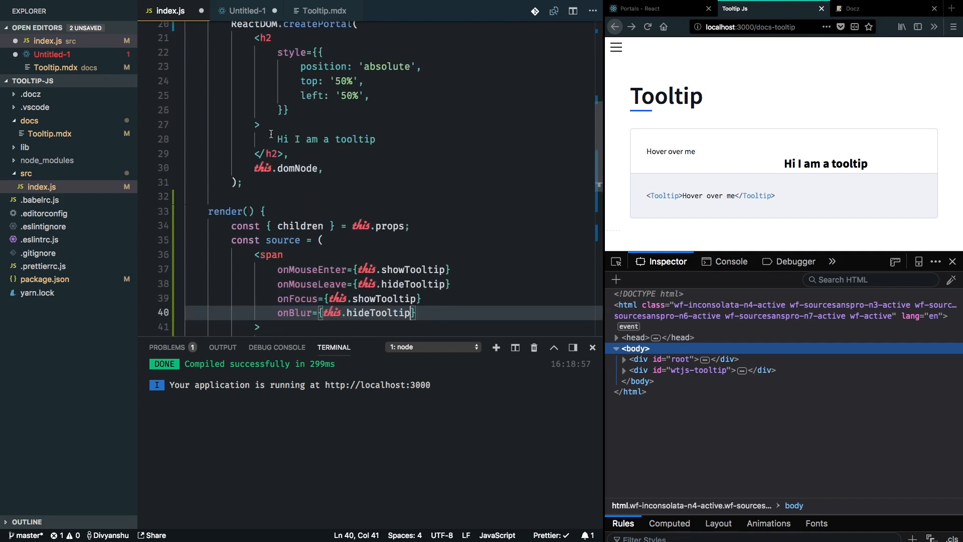
{"action": "scroll", "scroll_direction": "up", "scroll_amount": 3}
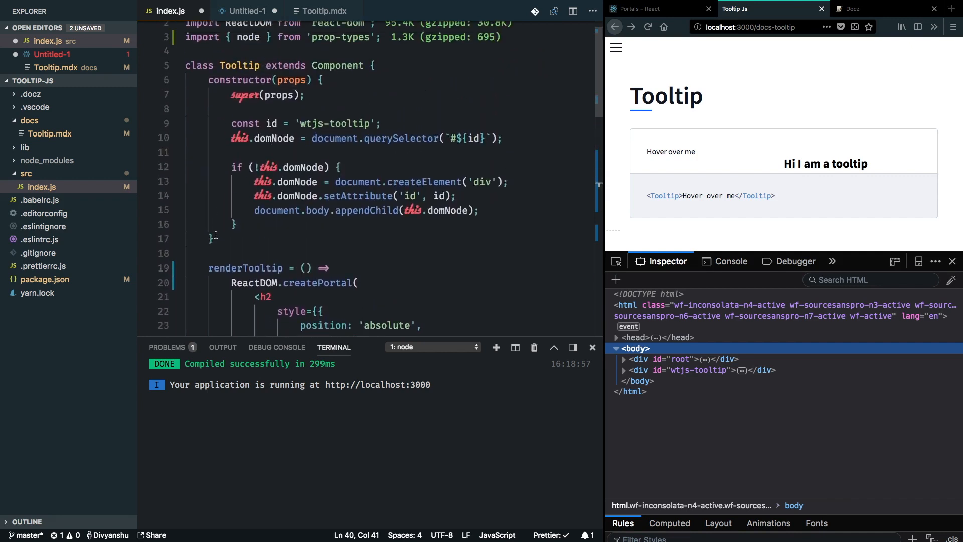
{"action": "type", "text": "too"}
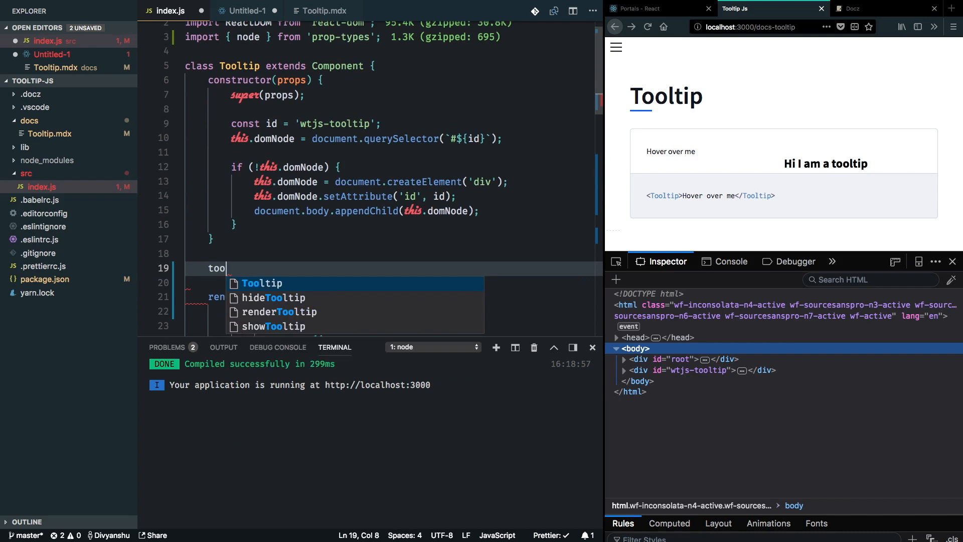
{"action": "type", "text": "showt"}
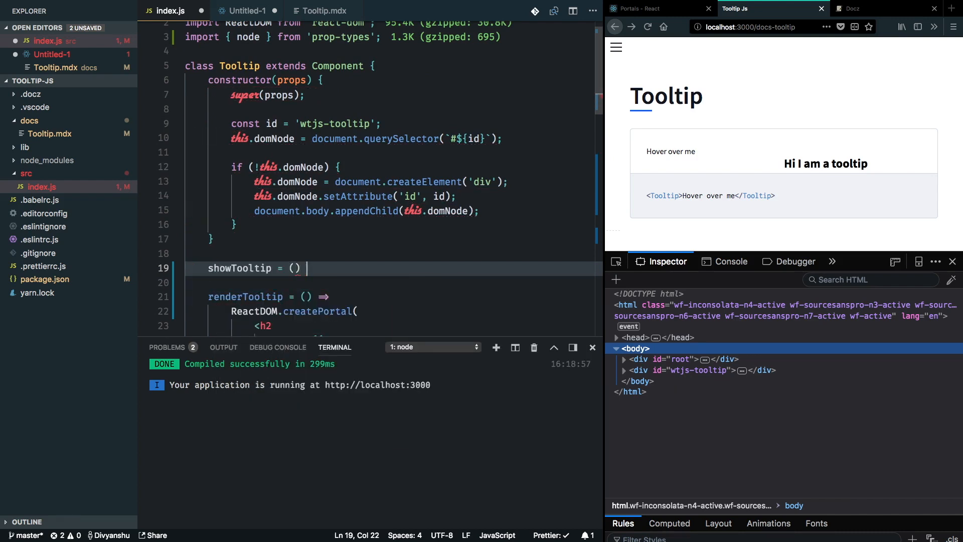
{"action": "type", "text": "=>"}
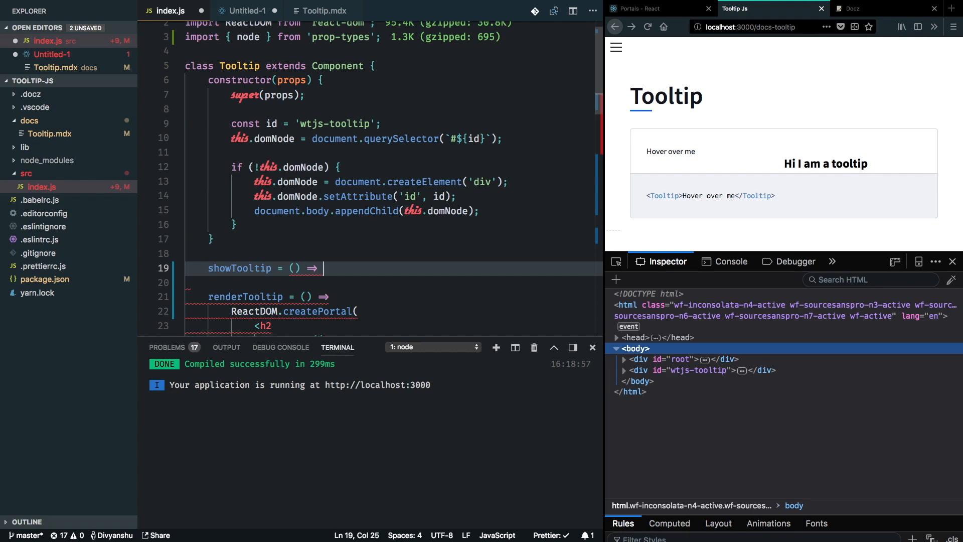
{"action": "type", "text": "{"}
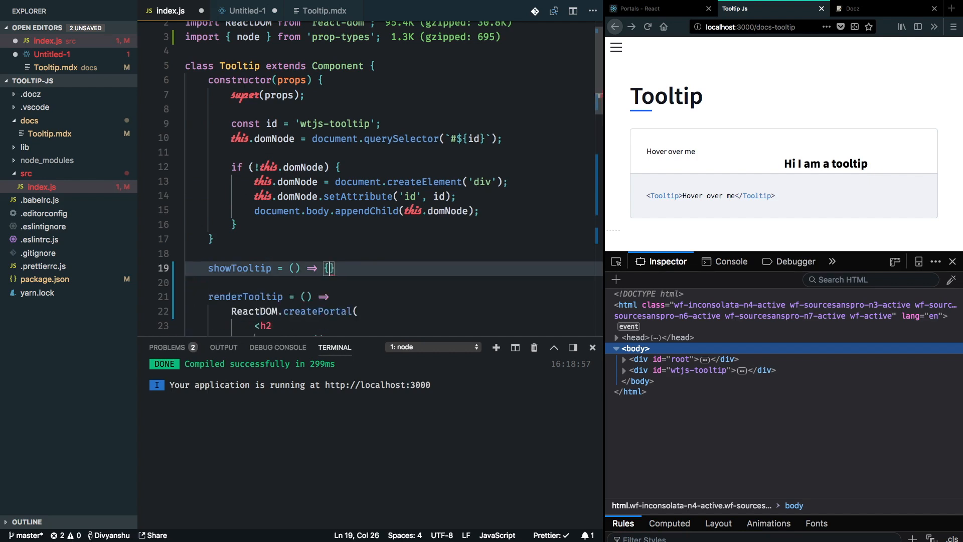
{"action": "type", "text": "this.setState(("}
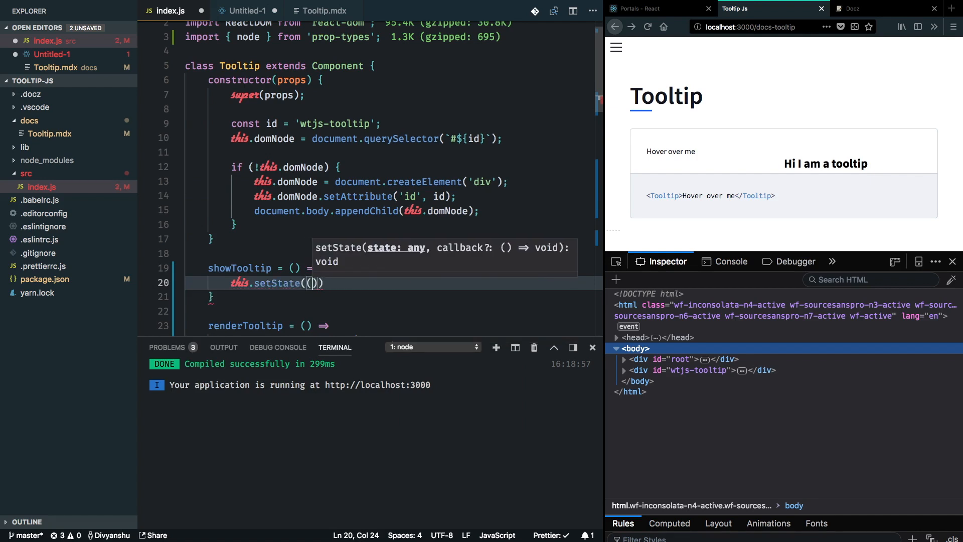
{"action": "type", "text": "() =>"}
{"action": "type", "text": "t"}
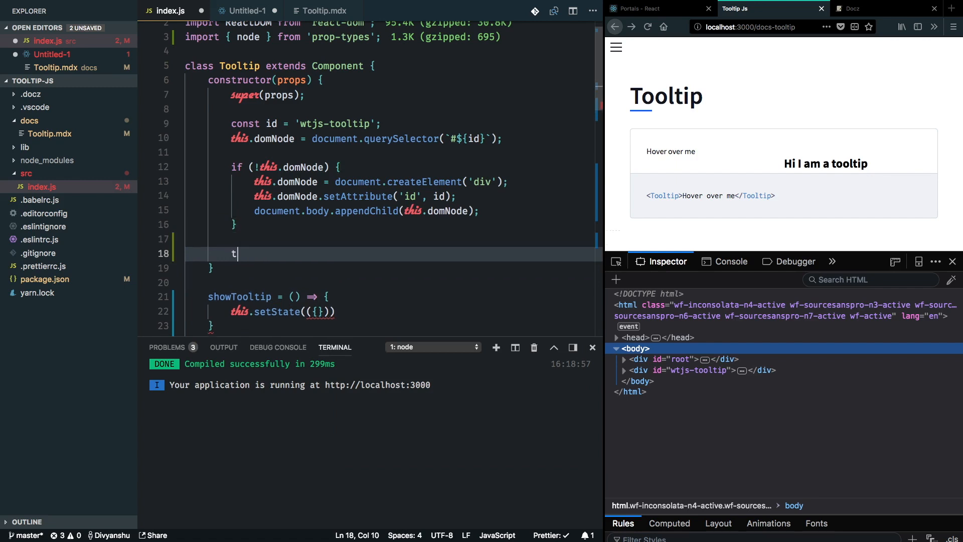
- Initialise this.state = { active: false } in the constructor after the domNode setup
{"action": "type", "text": "his.state = {"}
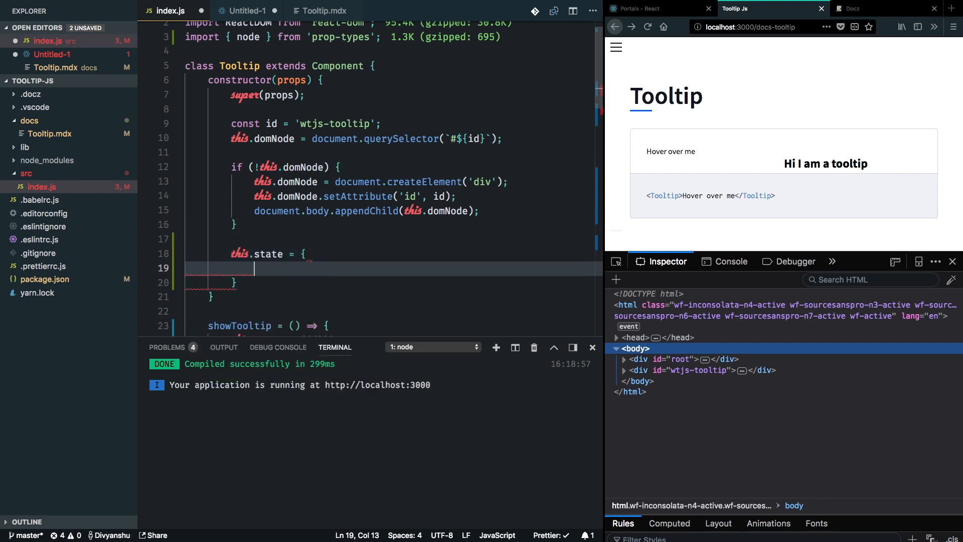
{"action": "type", "text": "showTooltip"}
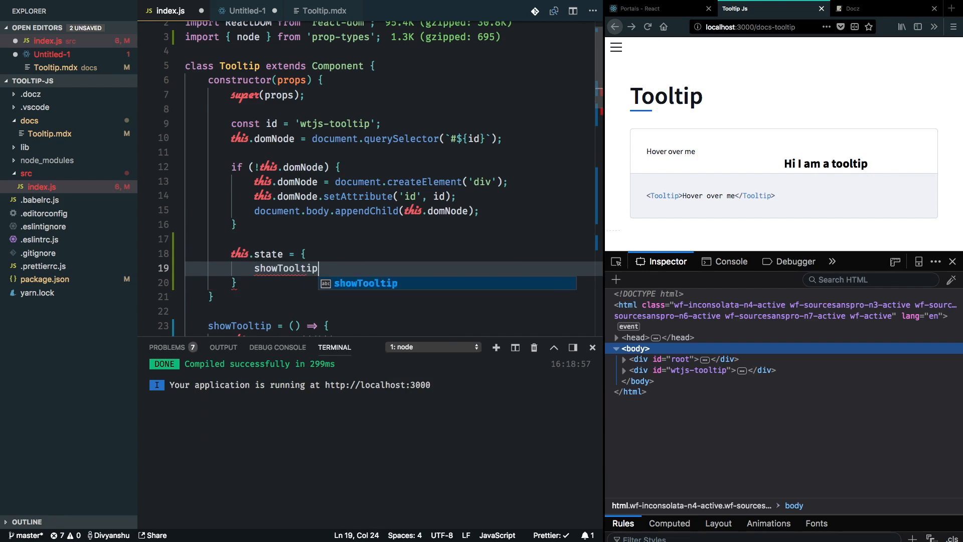
{"action": "type", "text": ": false,"}
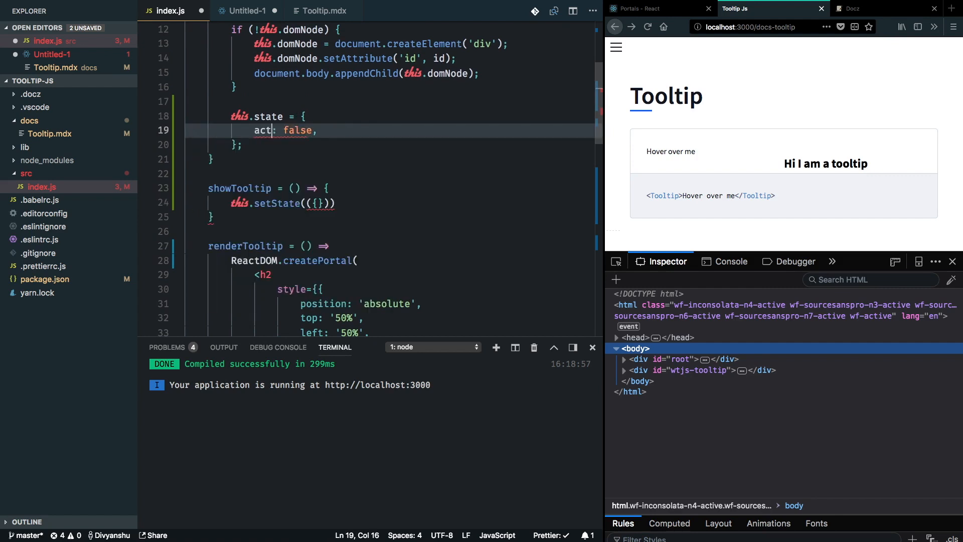
{"action": "type", "text": "ive"}
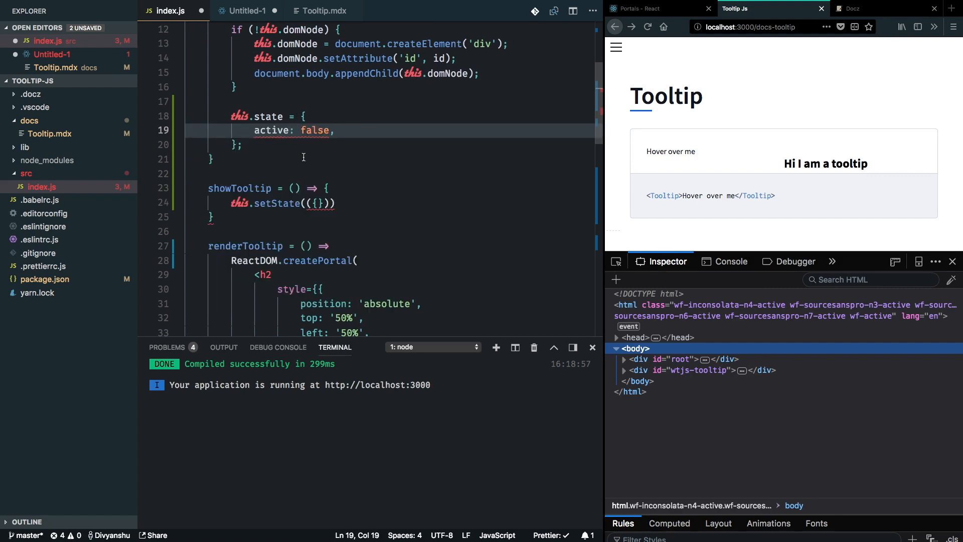
{"action": "mouse_move", "coordinate": [289, 195]}
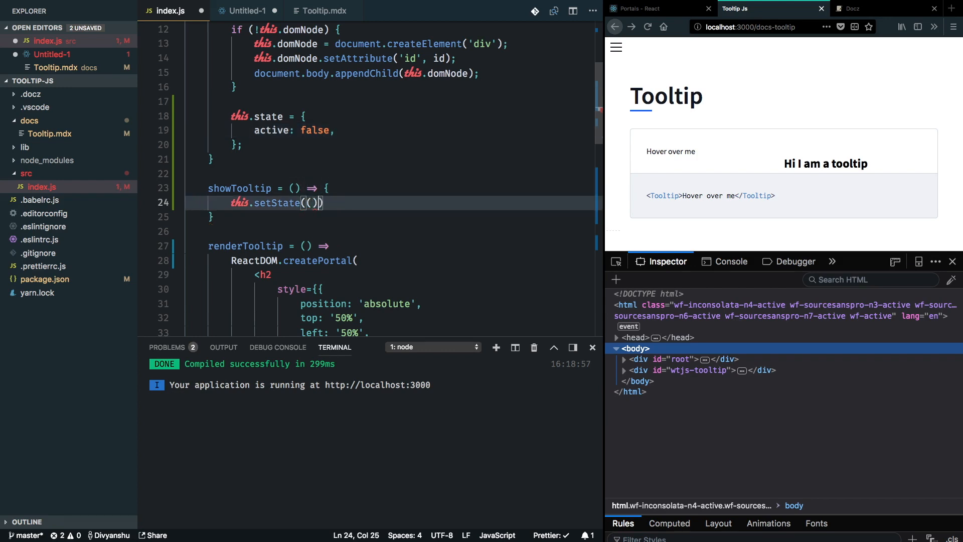
- Write hideTooltip so it calls this.setState({ active: false })
{"action": "key", "text": "Backspace"}
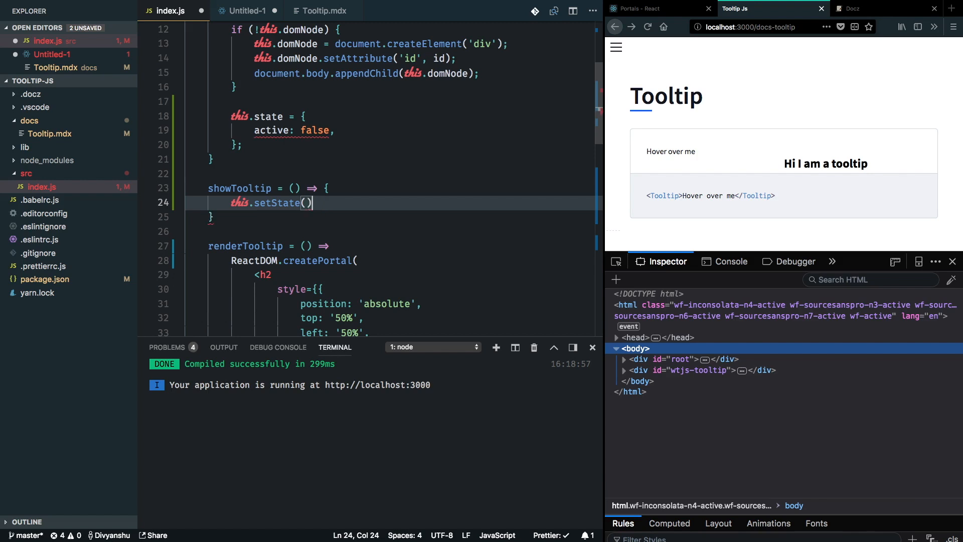
{"action": "type", "text": "{"}
{"action": "type", "text": "active: true,"}
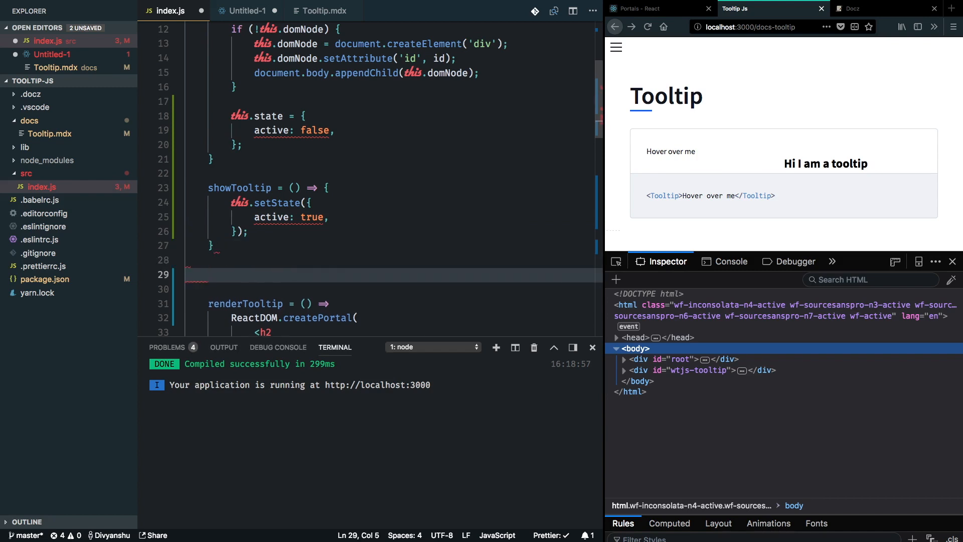
{"action": "type", "text": "hideTooltip = () => {"}
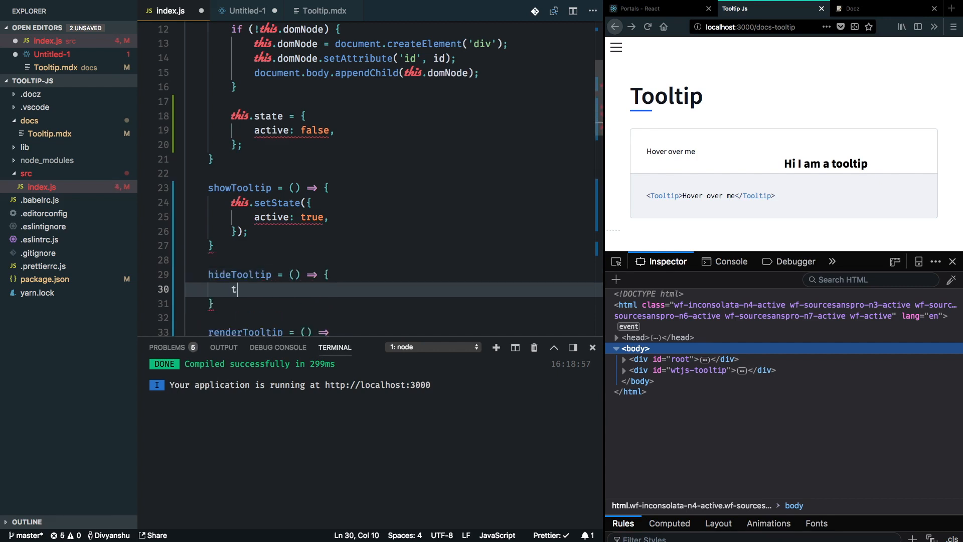
{"action": "type", "text": "his.setState("}
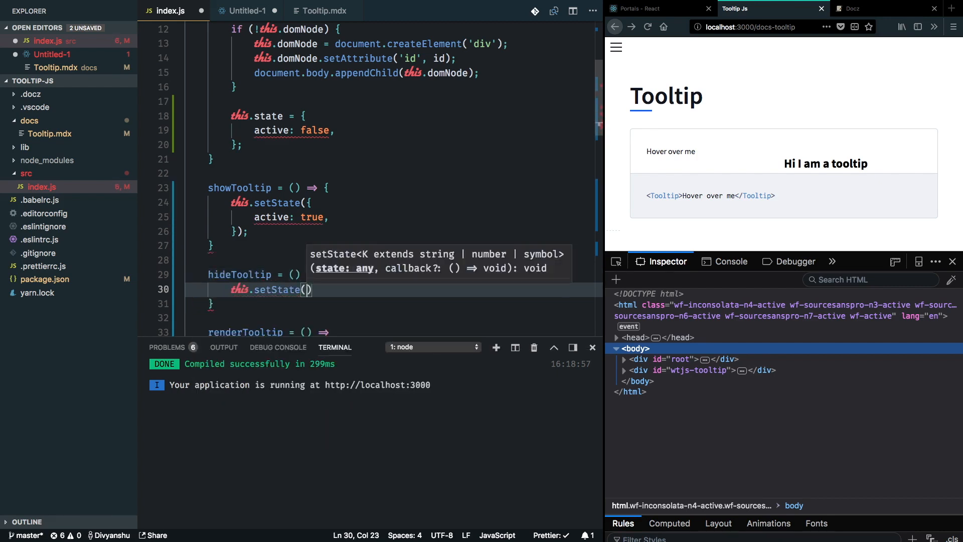
{"action": "type", "text": "active: false,"}
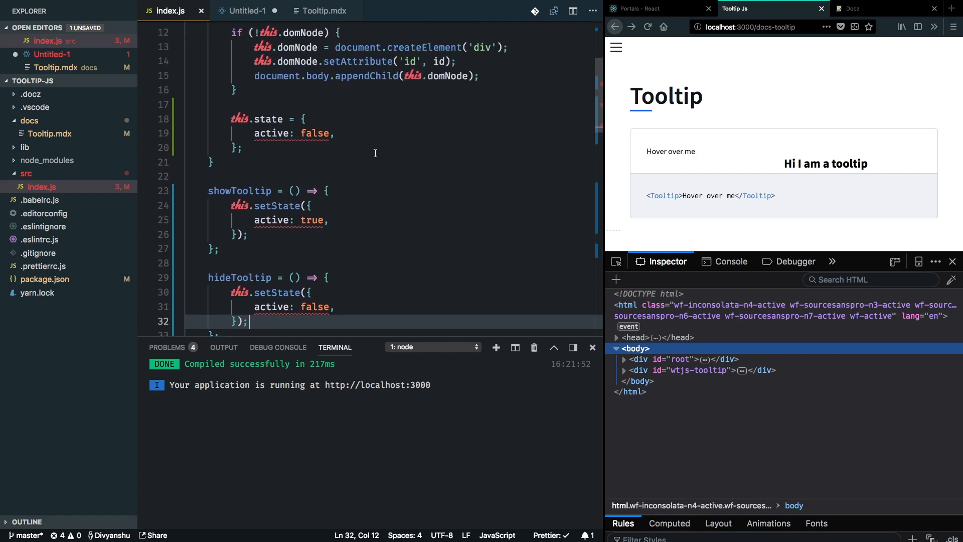
{"action": "mouse_move", "coordinate": [282, 107]}
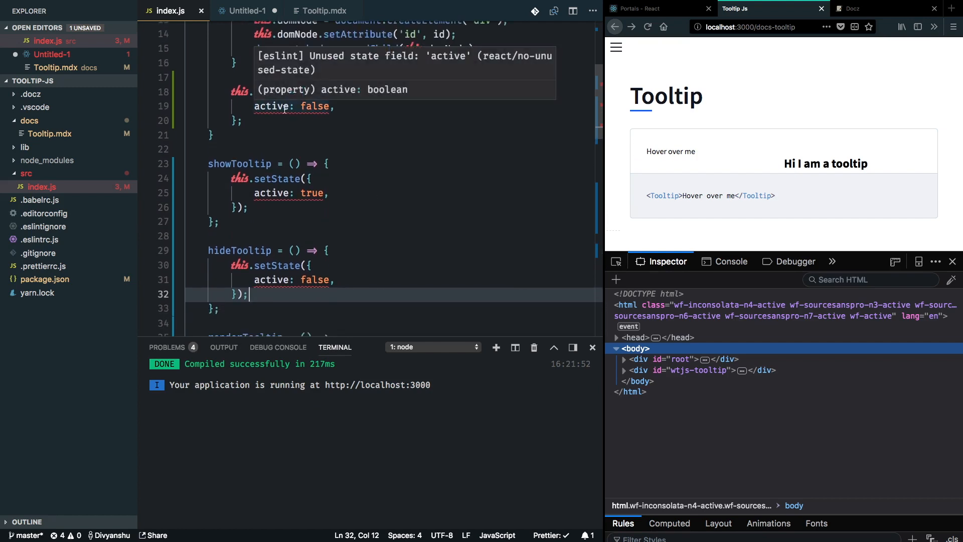
- Wrap the createPortal return in if (this.state.active), returning null otherwise
{"action": "scroll", "scroll_direction": "down", "scroll_amount": 3}
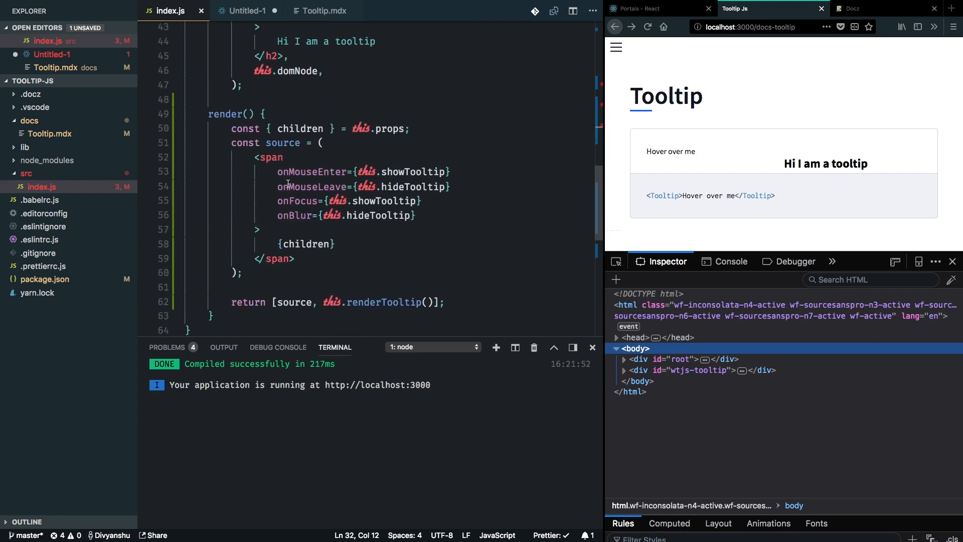
{"action": "scroll", "scroll_direction": "up", "scroll_amount": 3}
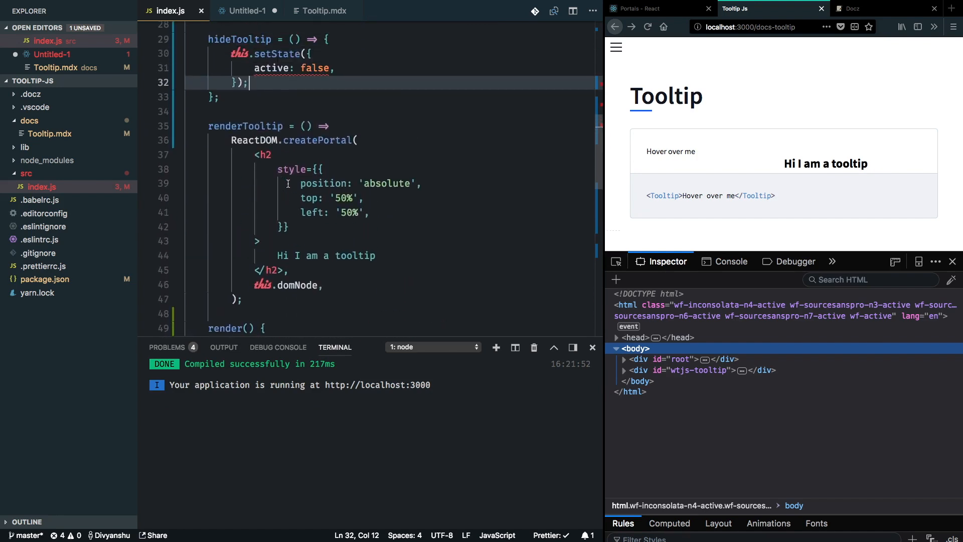
{"action": "left_click", "coordinate": [341, 126]}
{"action": "type", "text": " {"}
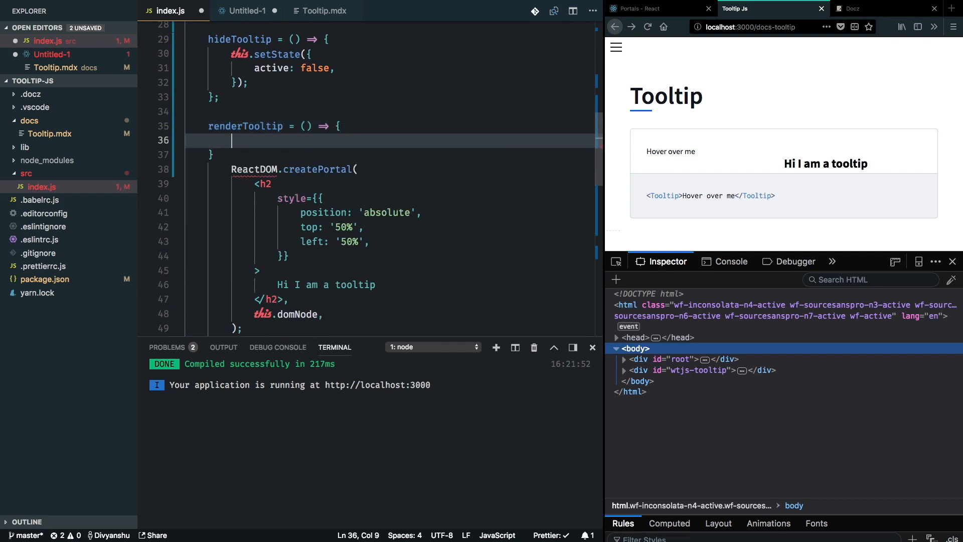
{"action": "type", "text": "this."}
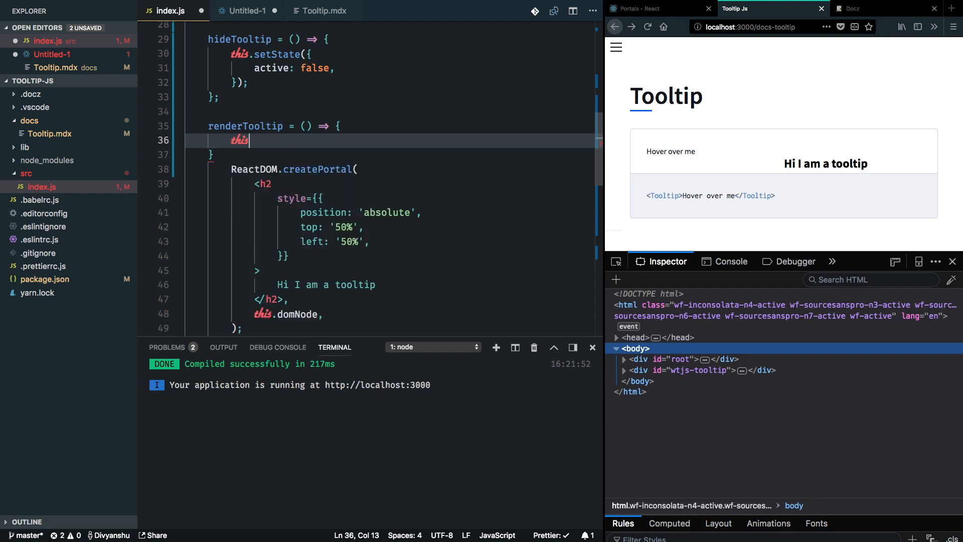
{"action": "type", "text": "if"}
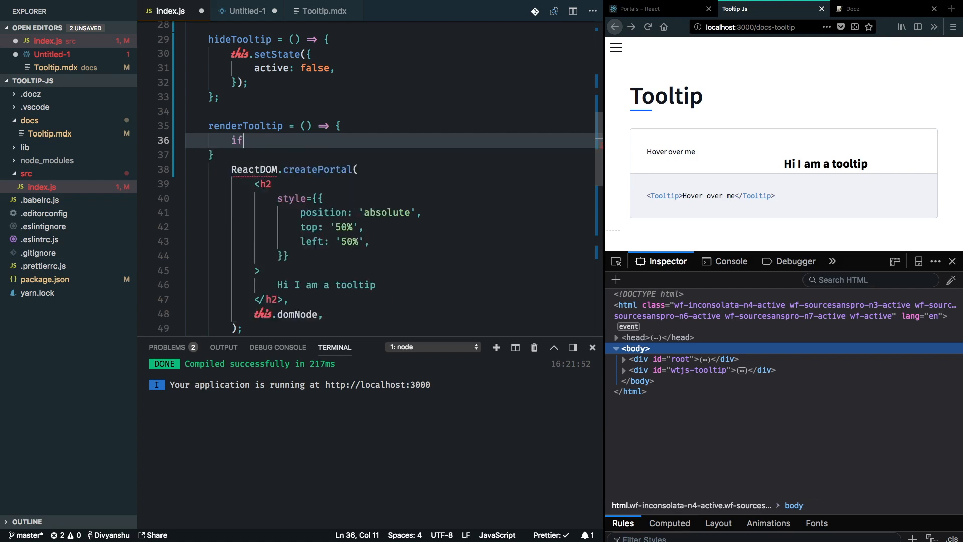
{"action": "type", "text": "(this.state.active) {"}
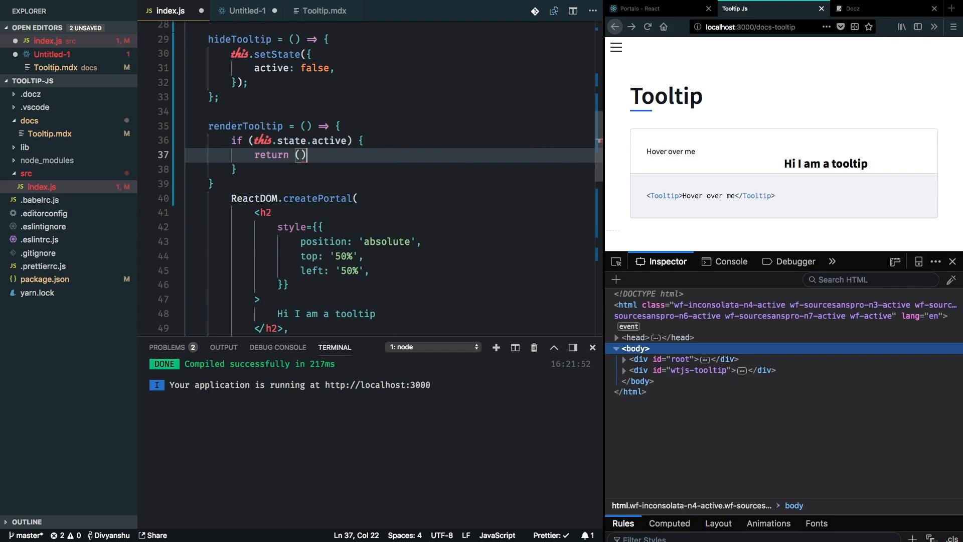
{"action": "type", "text": "return null;"}
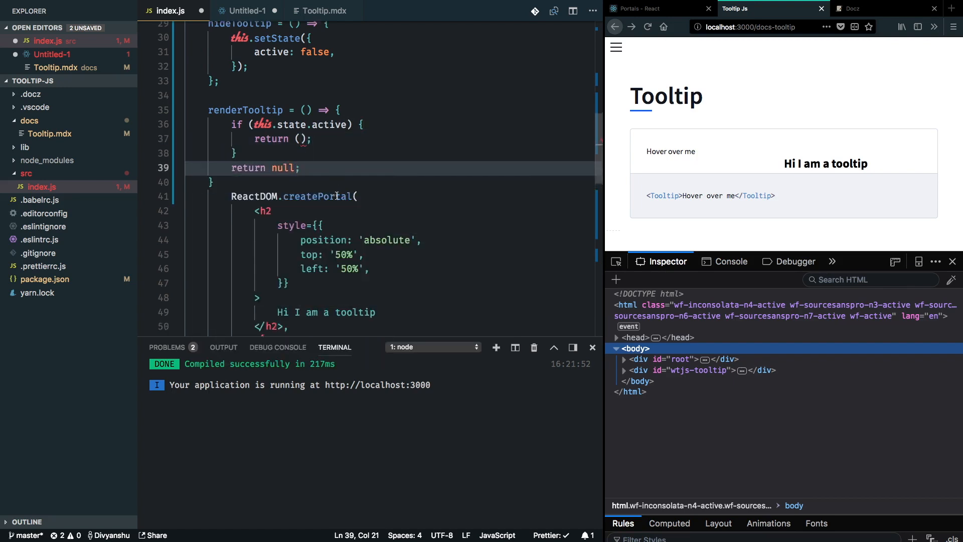
{"action": "scroll", "scroll_direction": "down", "scroll_amount": 3}
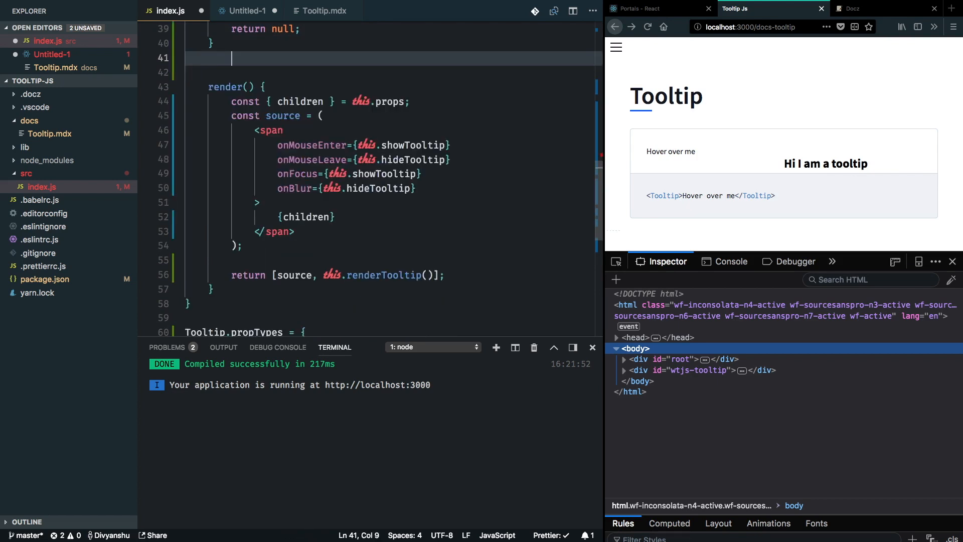
{"action": "scroll", "scroll_direction": "up", "scroll_amount": 3}
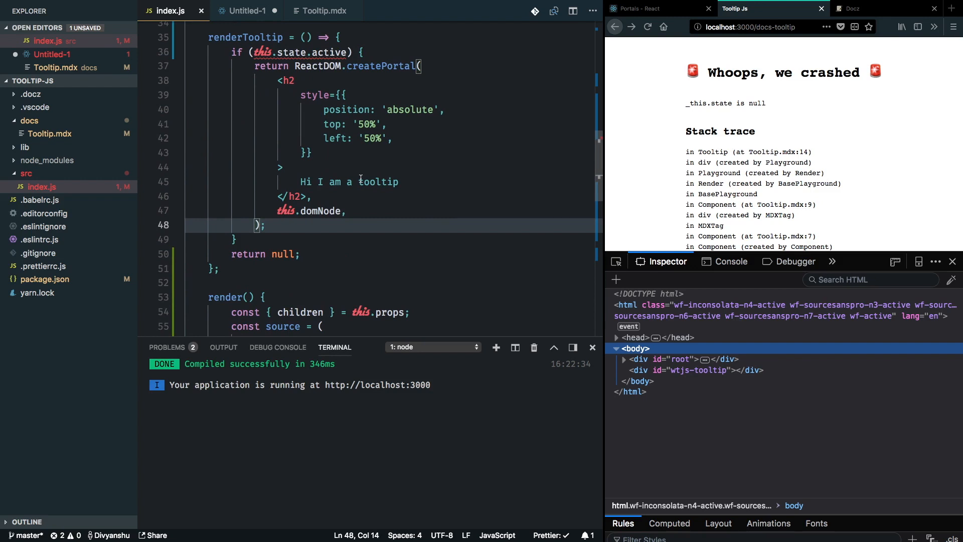
{"action": "mouse_move", "coordinate": [331, 52]}
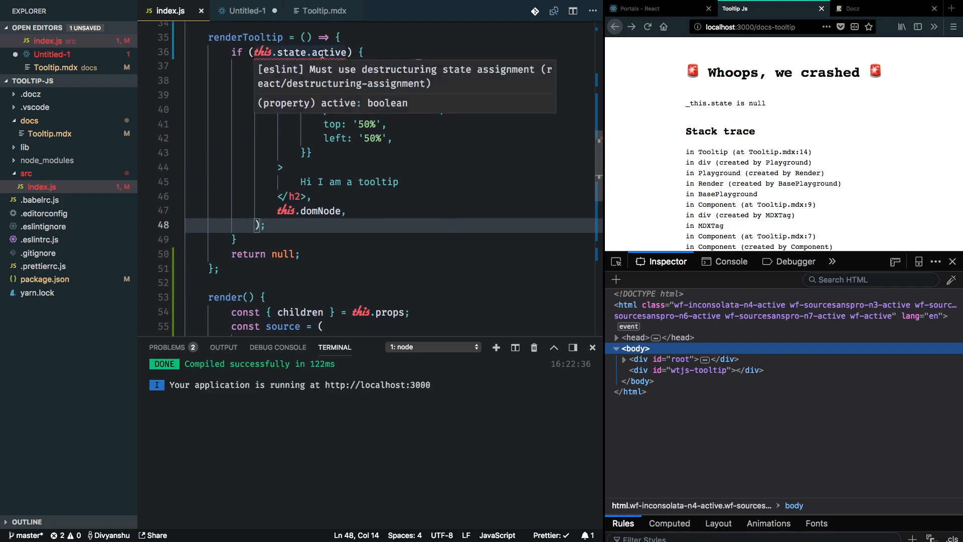
- Add const { active } = this.state; at the top of renderTooltip
{"action": "left_click", "coordinate": [339, 92]}
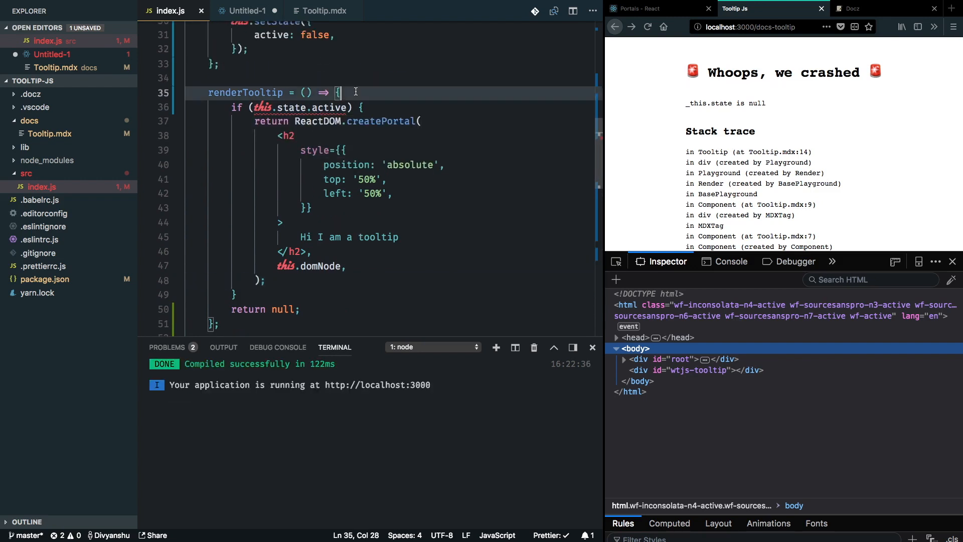
{"action": "type", "text": "const {  }"}
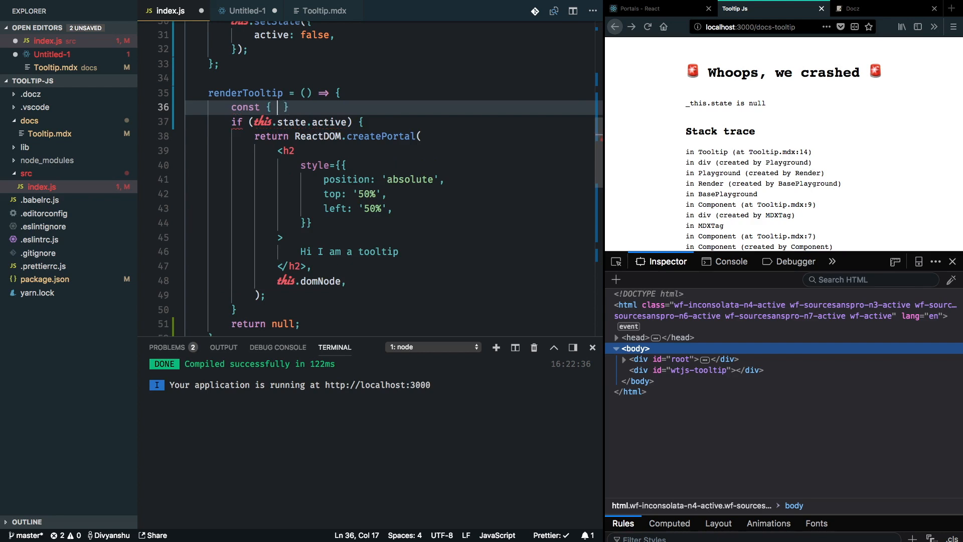
{"action": "type", "text": "active } ="}
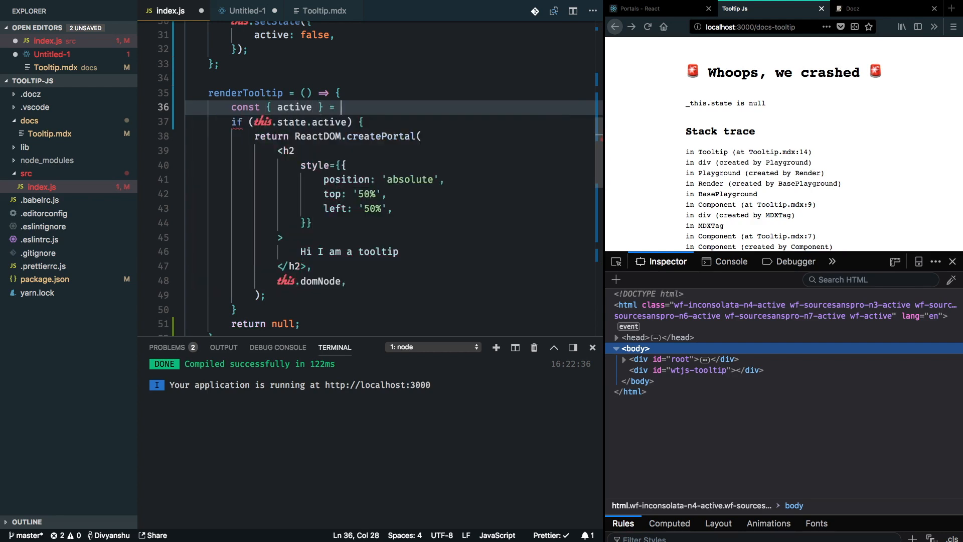
{"action": "type", "text": "this.state;"}
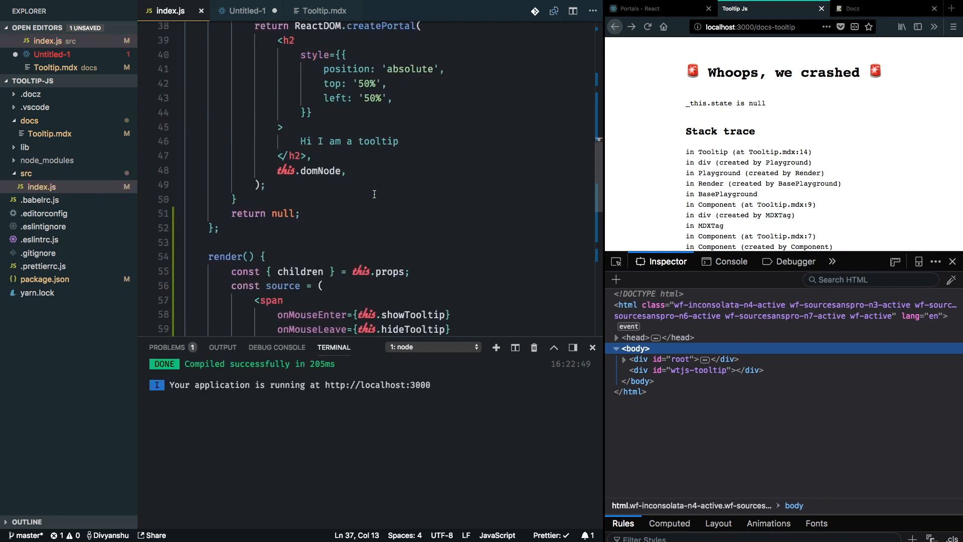
{"action": "left_click", "coordinate": [236, 199]}
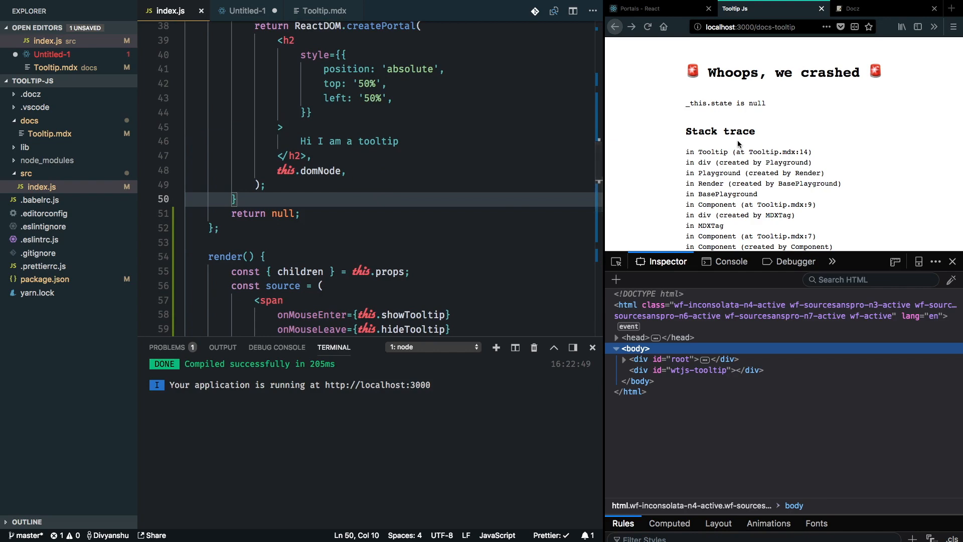
{"action": "scroll", "scroll_direction": "up", "scroll_amount": 3}
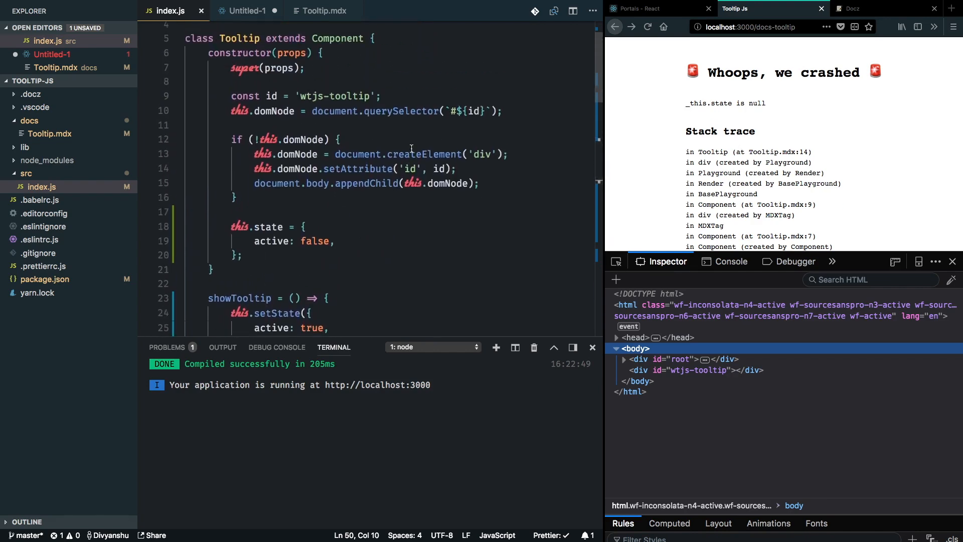
- Scroll the Docz page to confirm 'Hi I am a tooltip' appears only on hover
{"action": "scroll", "scroll_direction": "up", "scroll_amount": 3}
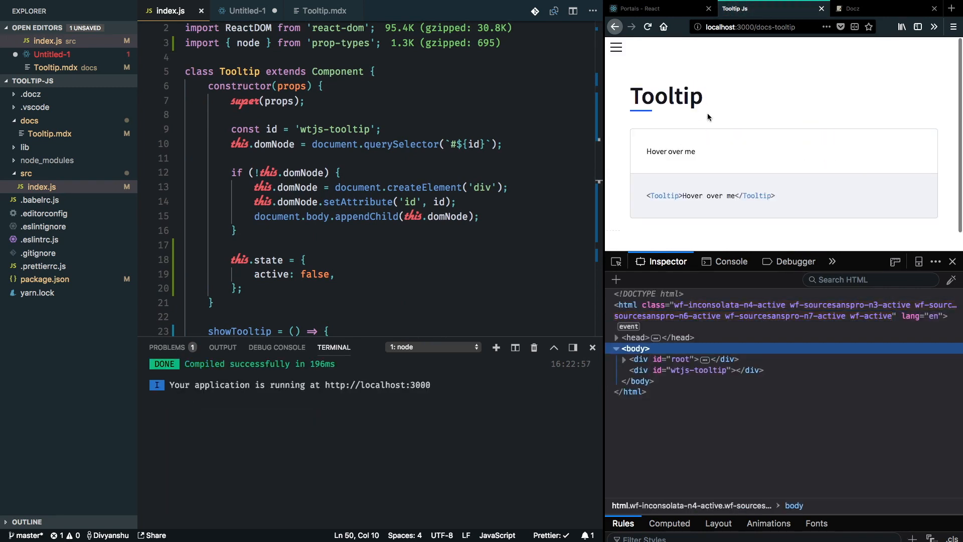
{"action": "mouse_move", "coordinate": [671, 151]}
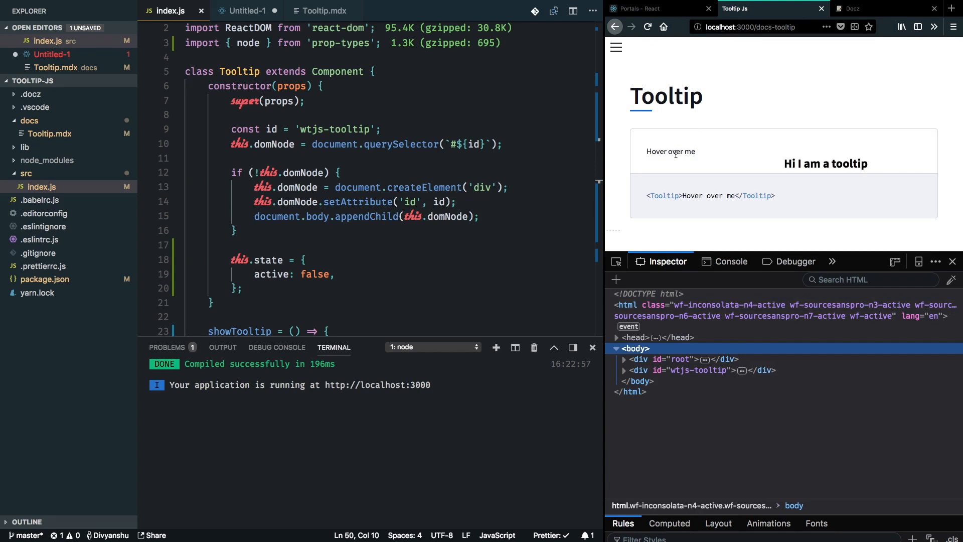
{"action": "mouse_move", "coordinate": [688, 369]}
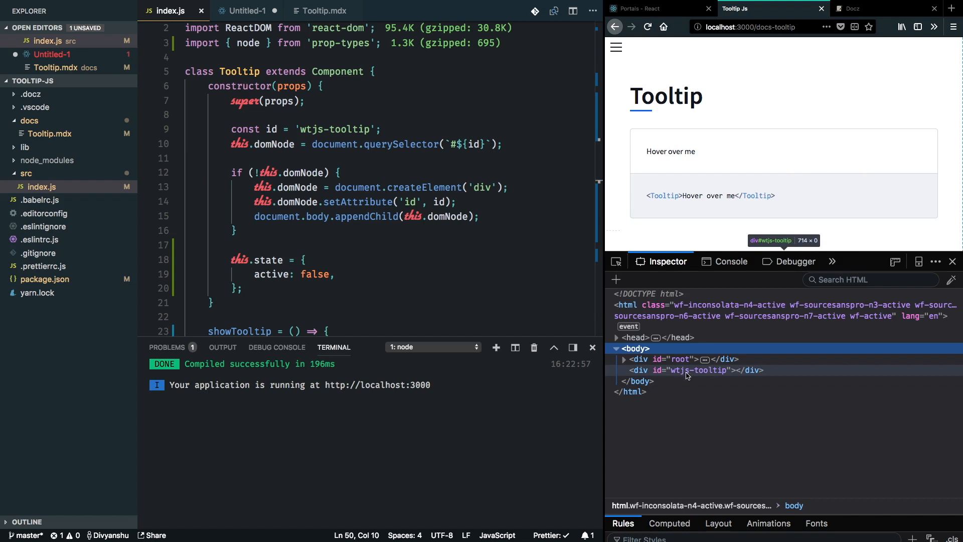
{"action": "mouse_move", "coordinate": [802, 163]}
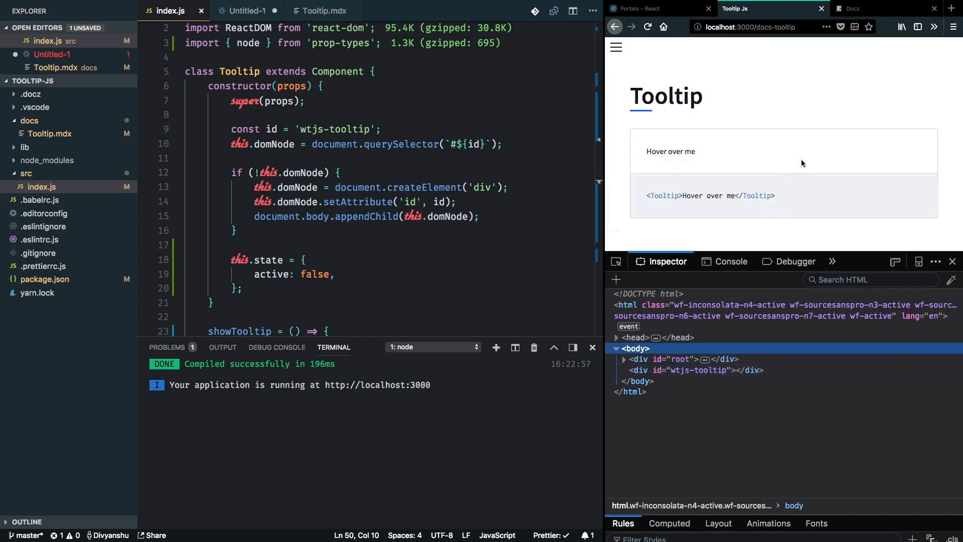
{"action": "mouse_move", "coordinate": [671, 151]}
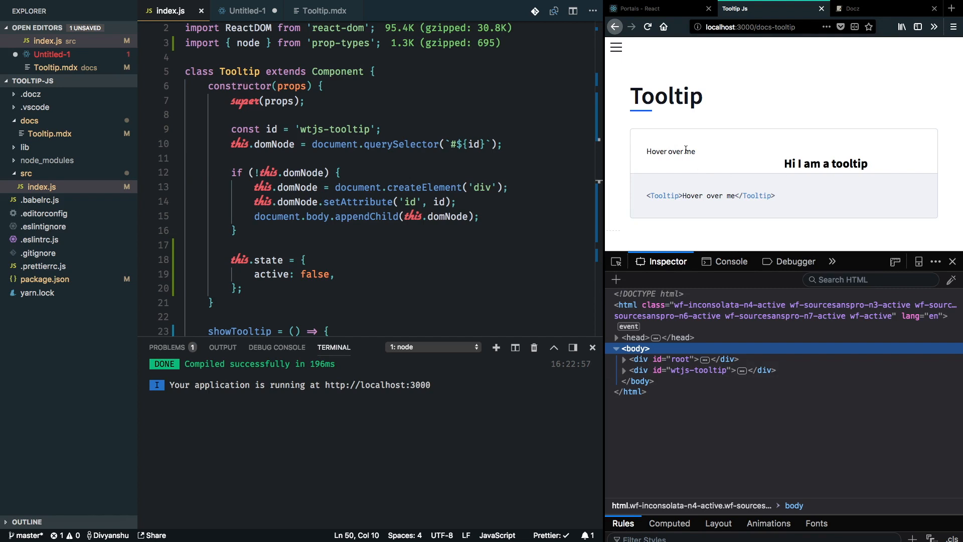
{"action": "mouse_move", "coordinate": [523, 329]}
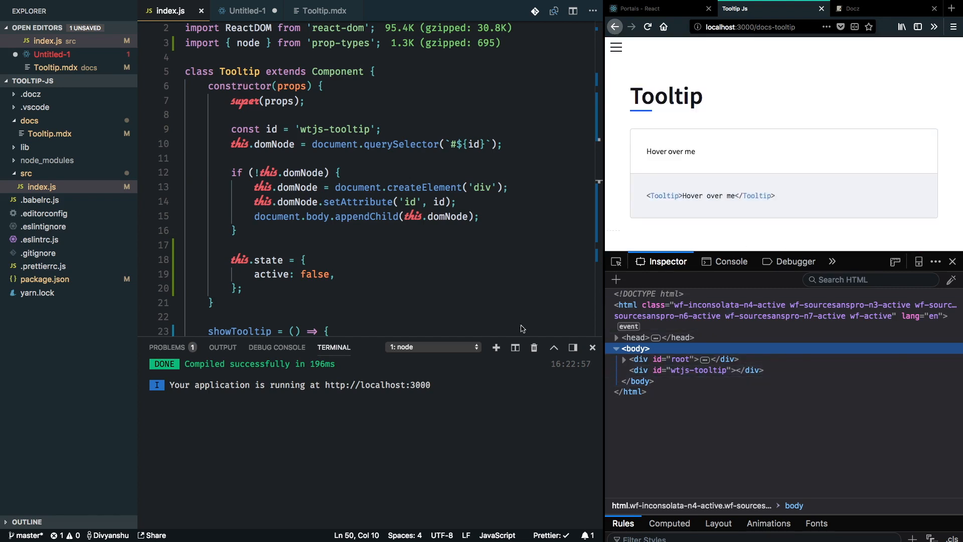
{"action": "scroll", "scroll_direction": "up", "scroll_amount": 3}
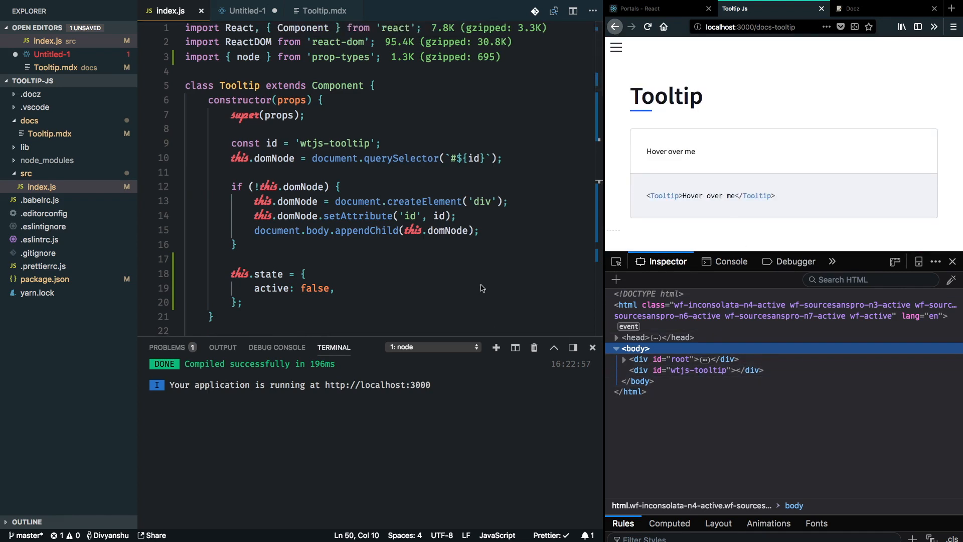